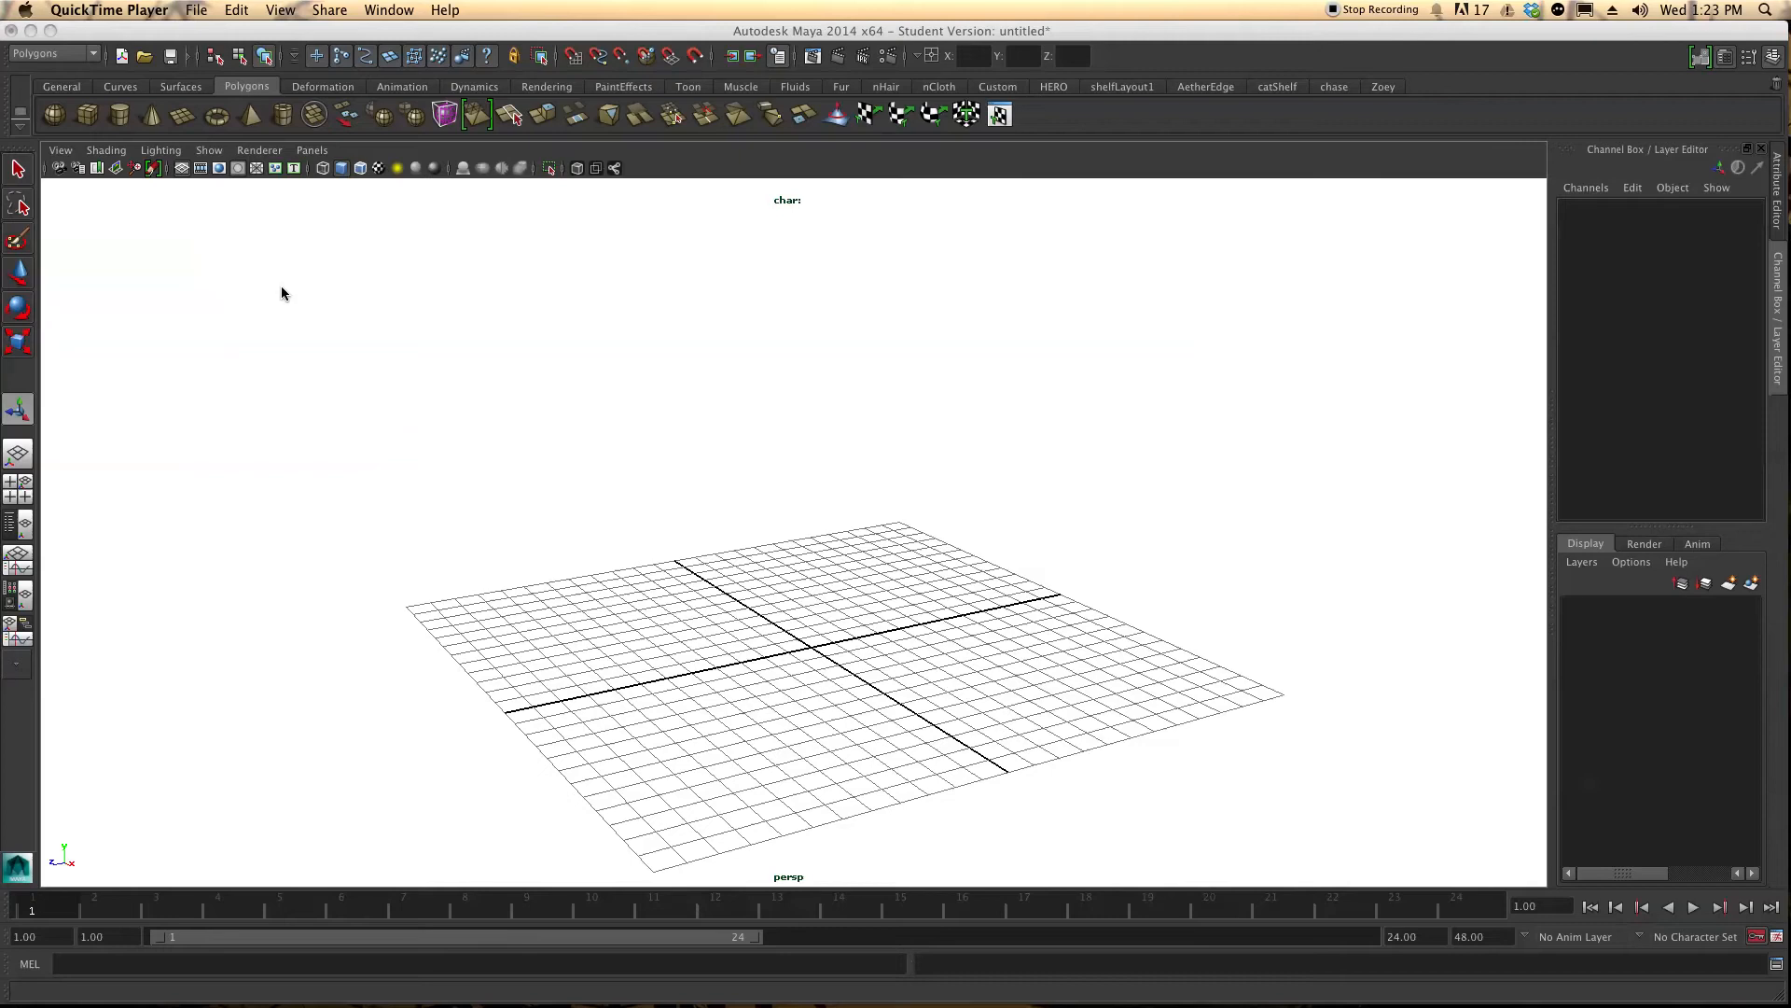
mouse_move(638, 476)
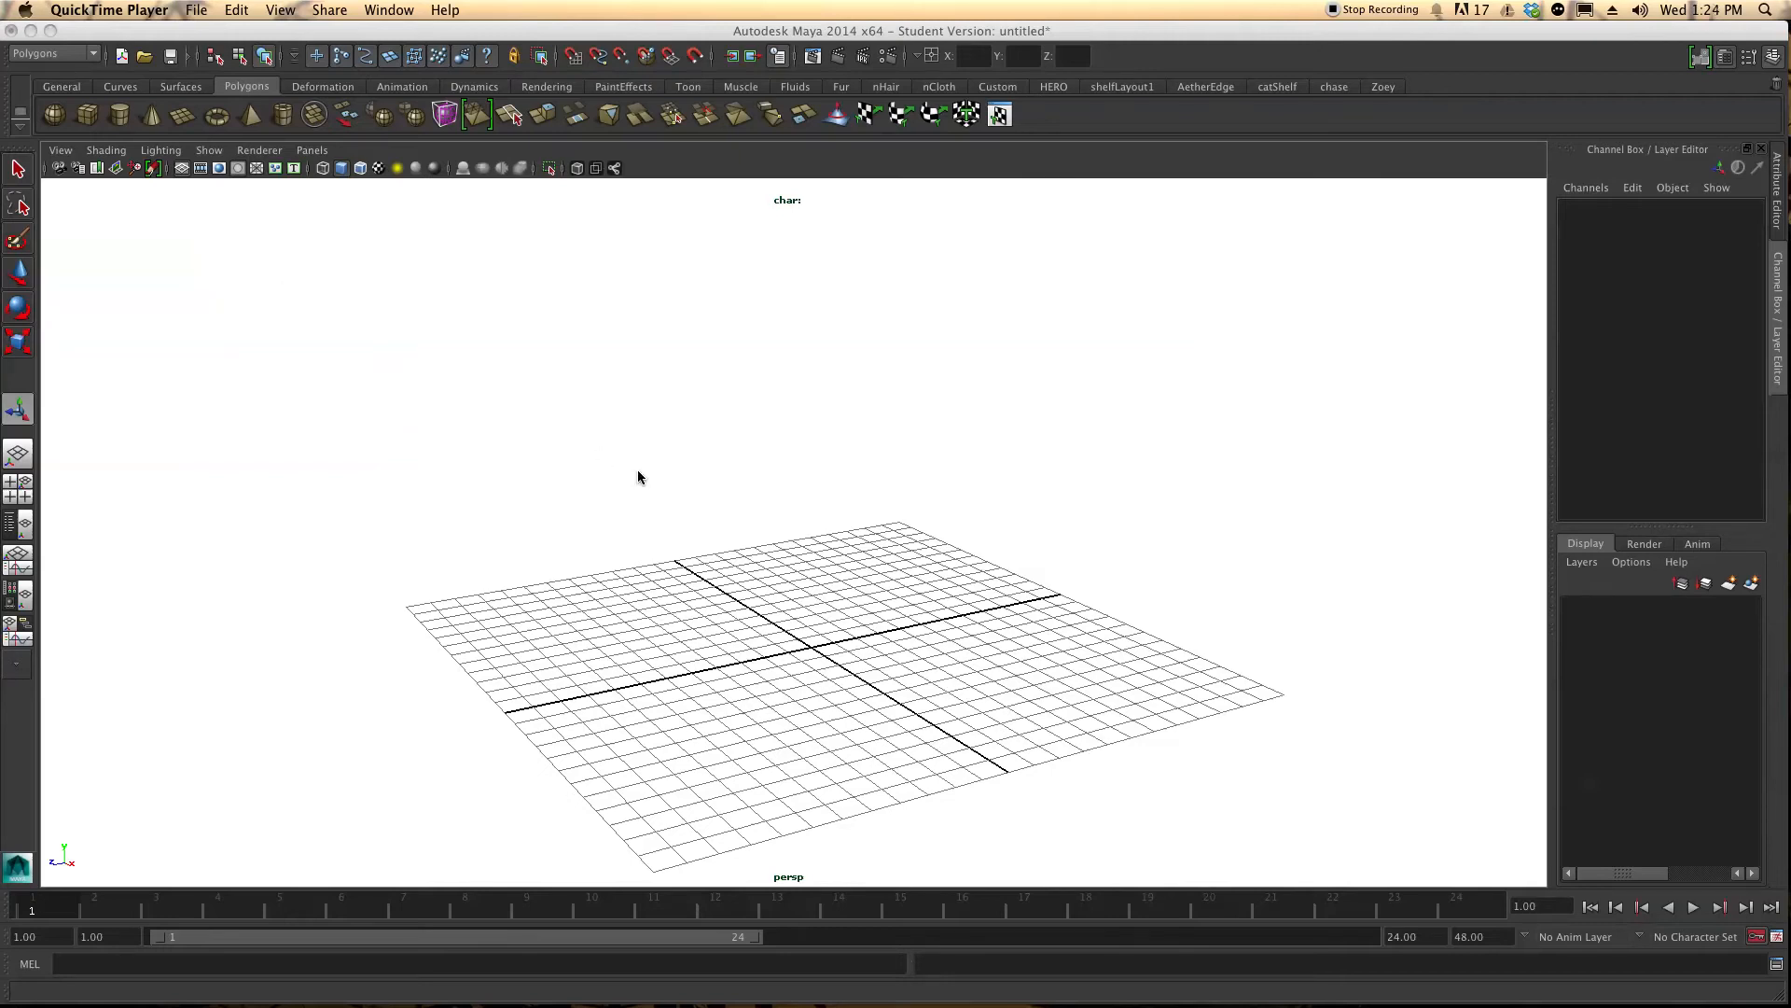
mouse_move(892, 694)
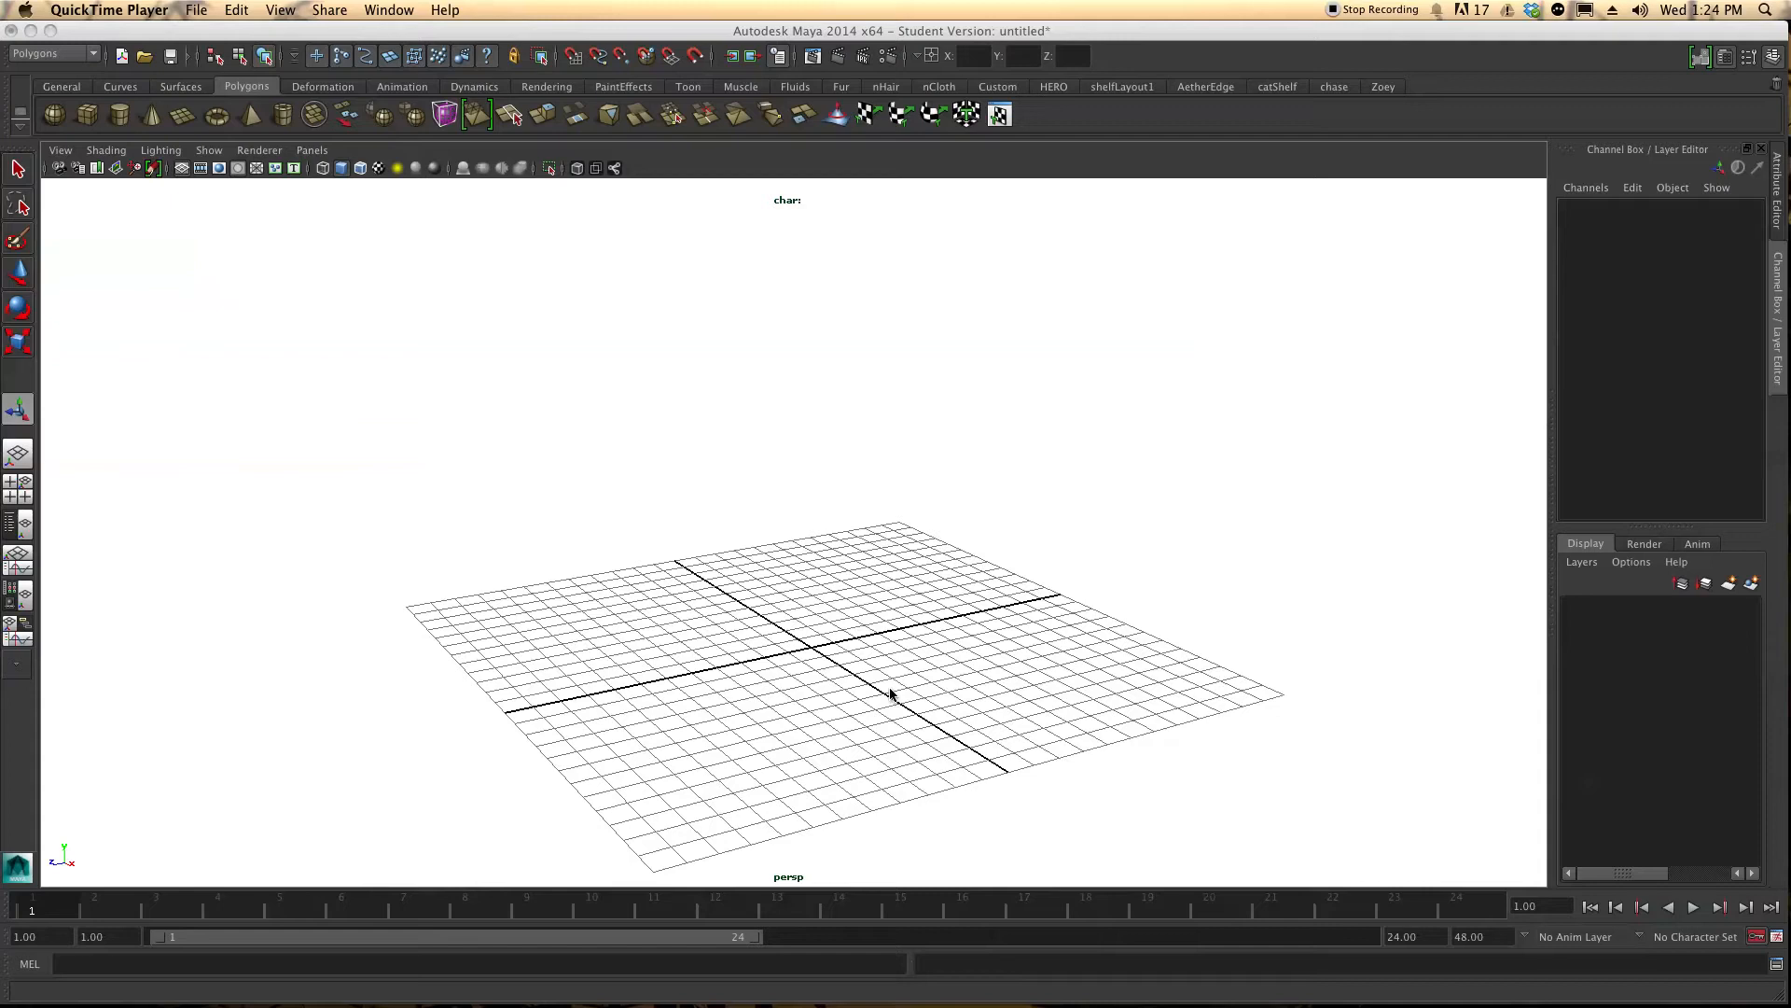
mouse_move(892, 651)
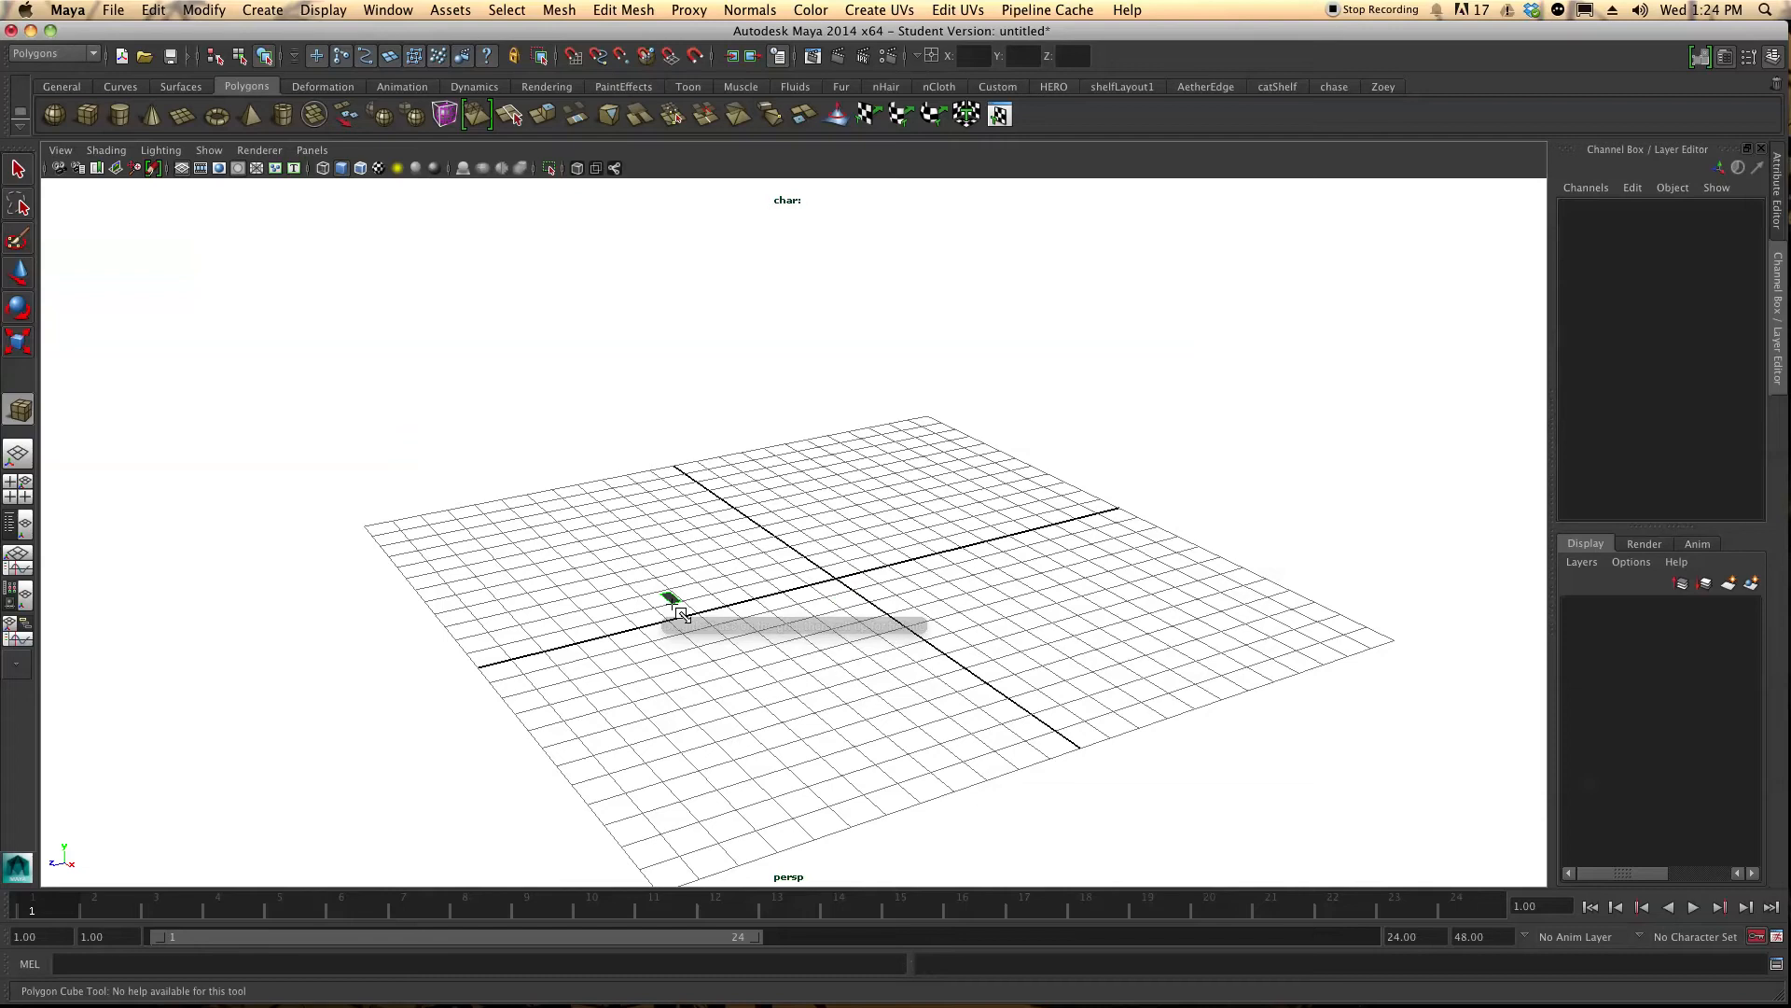
Create a tall polygon cube, remove its top face, and duplicate it with the copy moved aside
left_click_drag(671, 602, 705, 640)
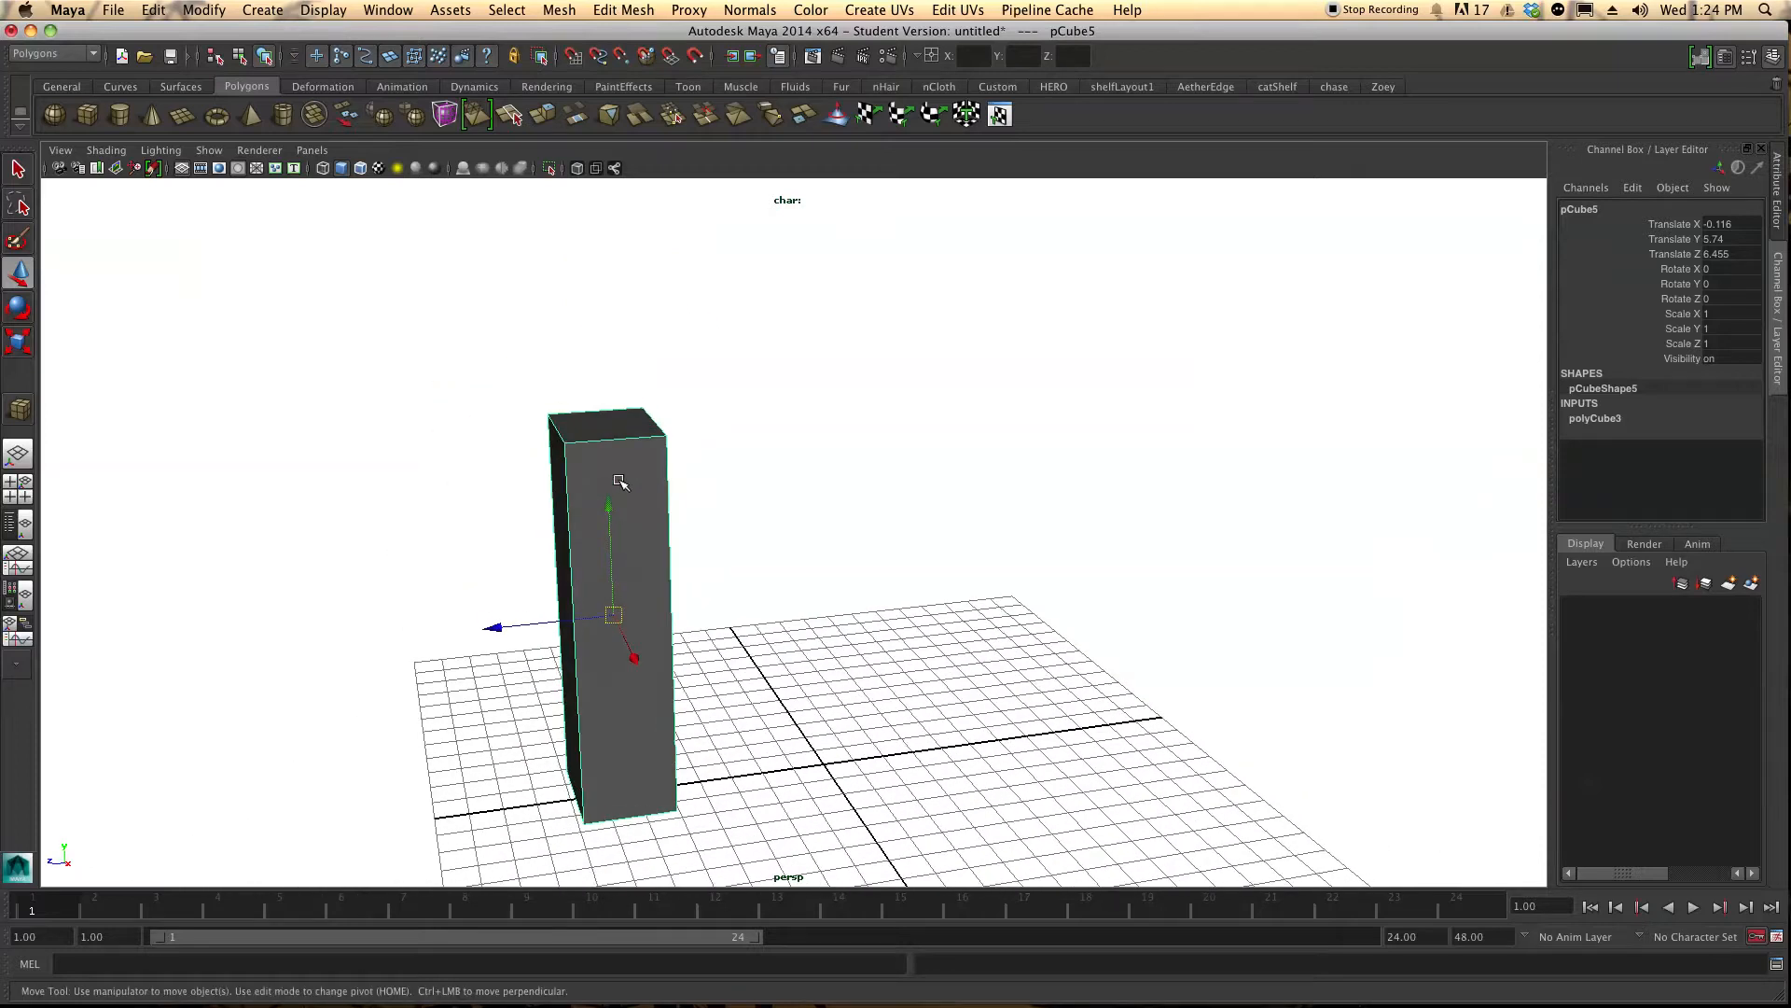
left_click(614, 431)
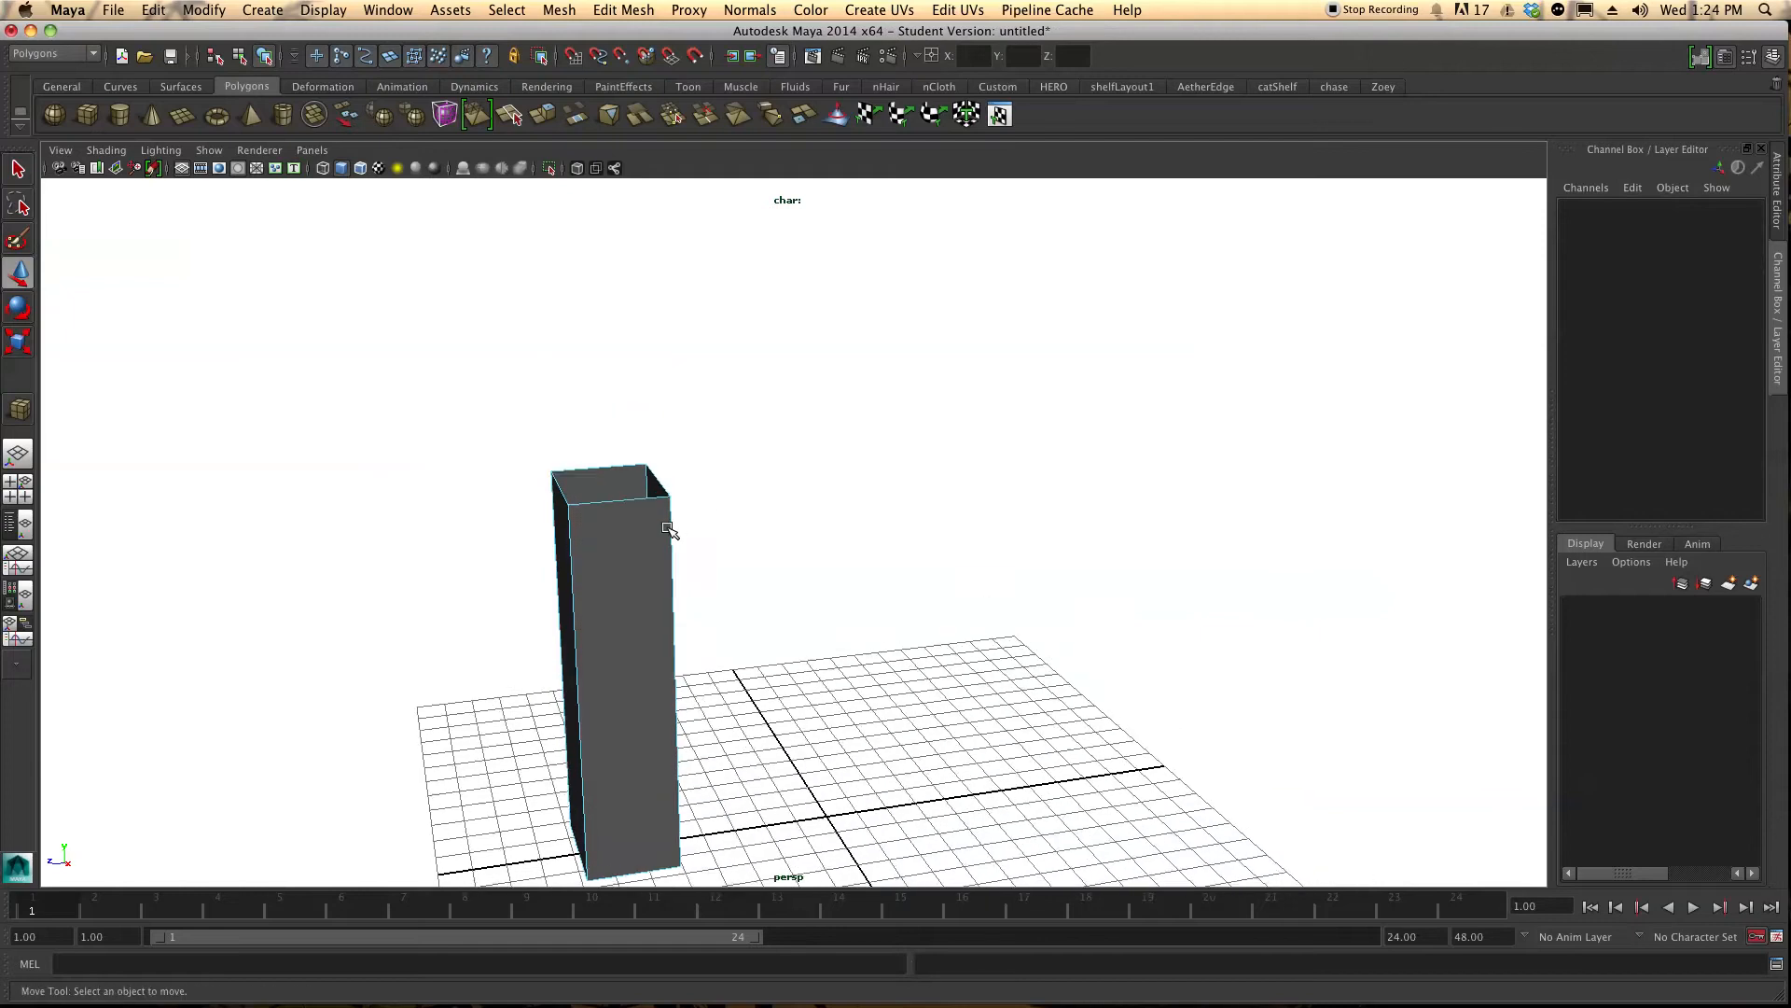
right_click(668, 528)
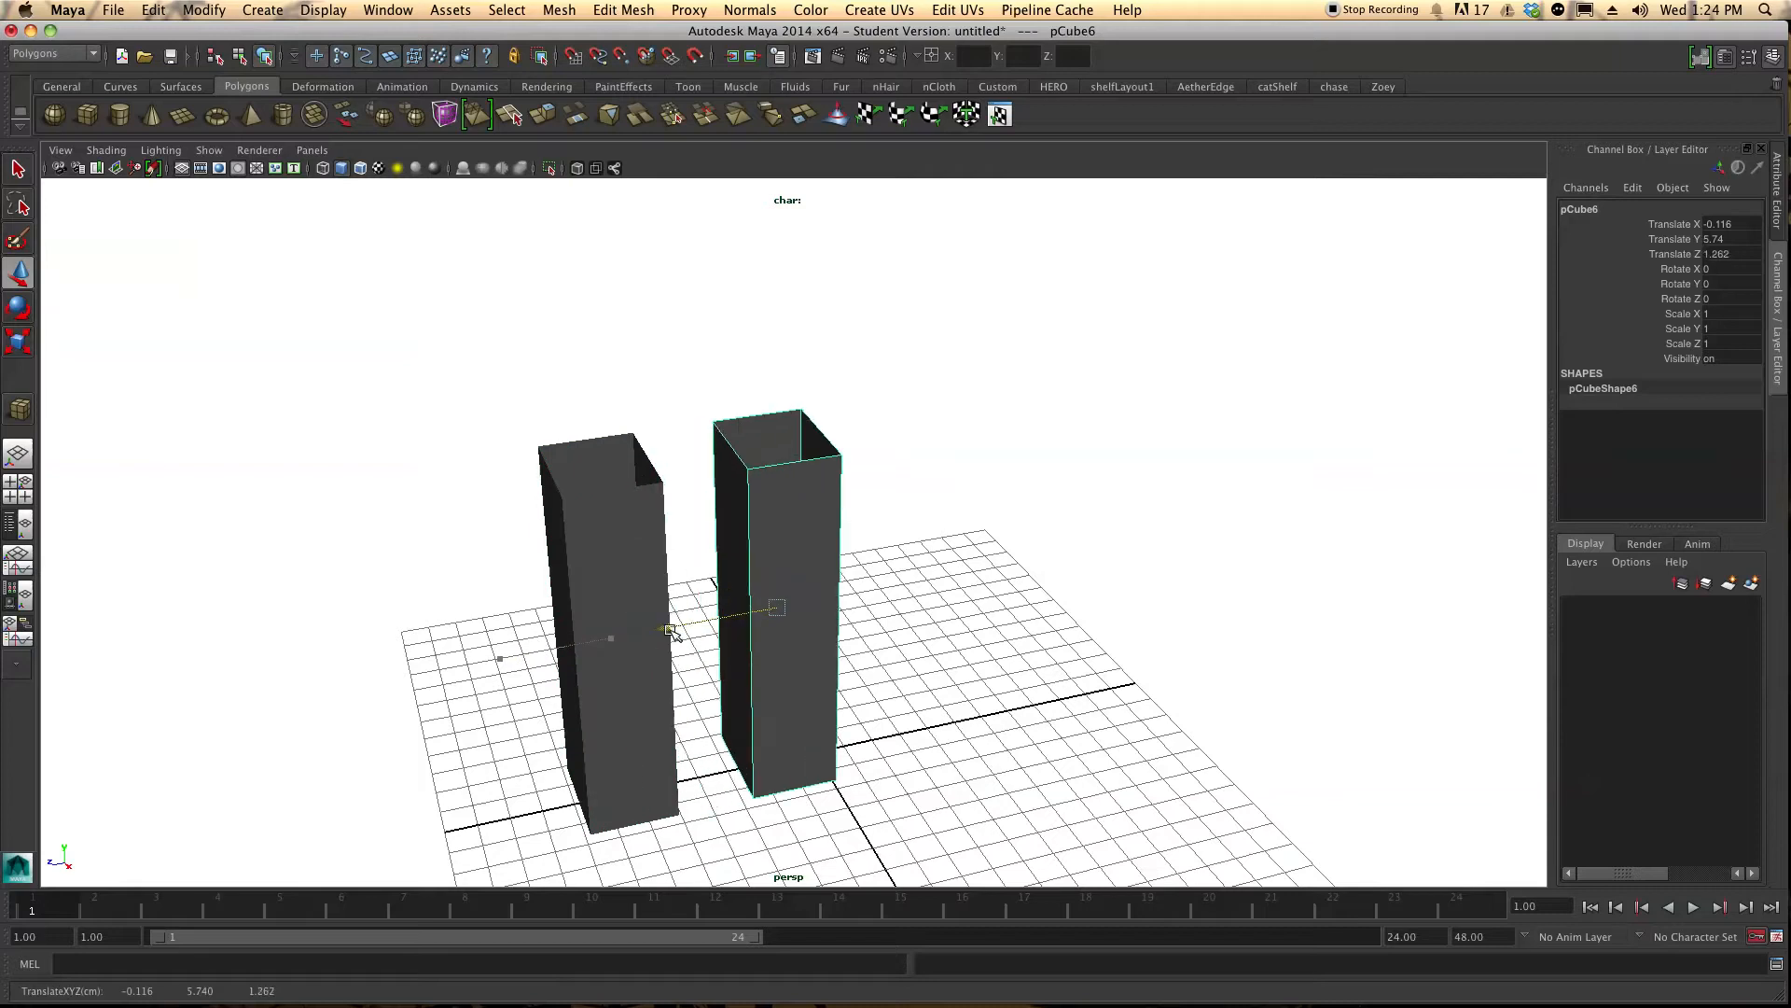
left_click_drag(668, 629, 855, 594)
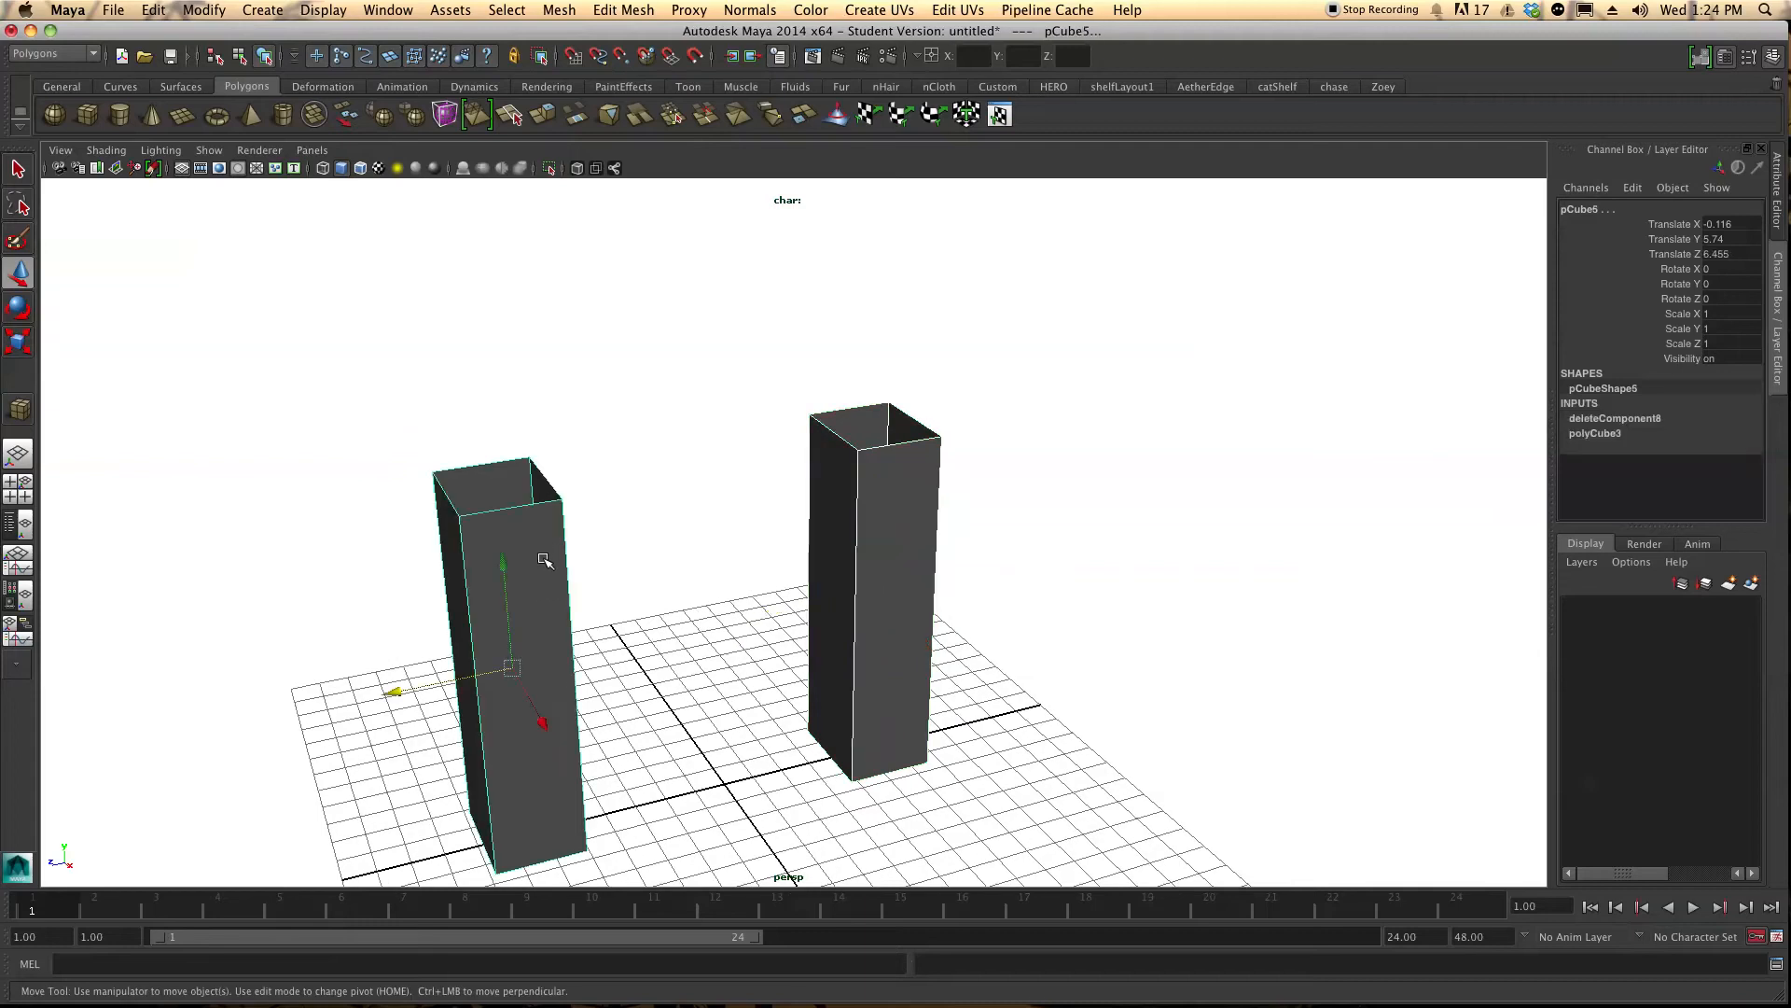
mouse_move(474, 604)
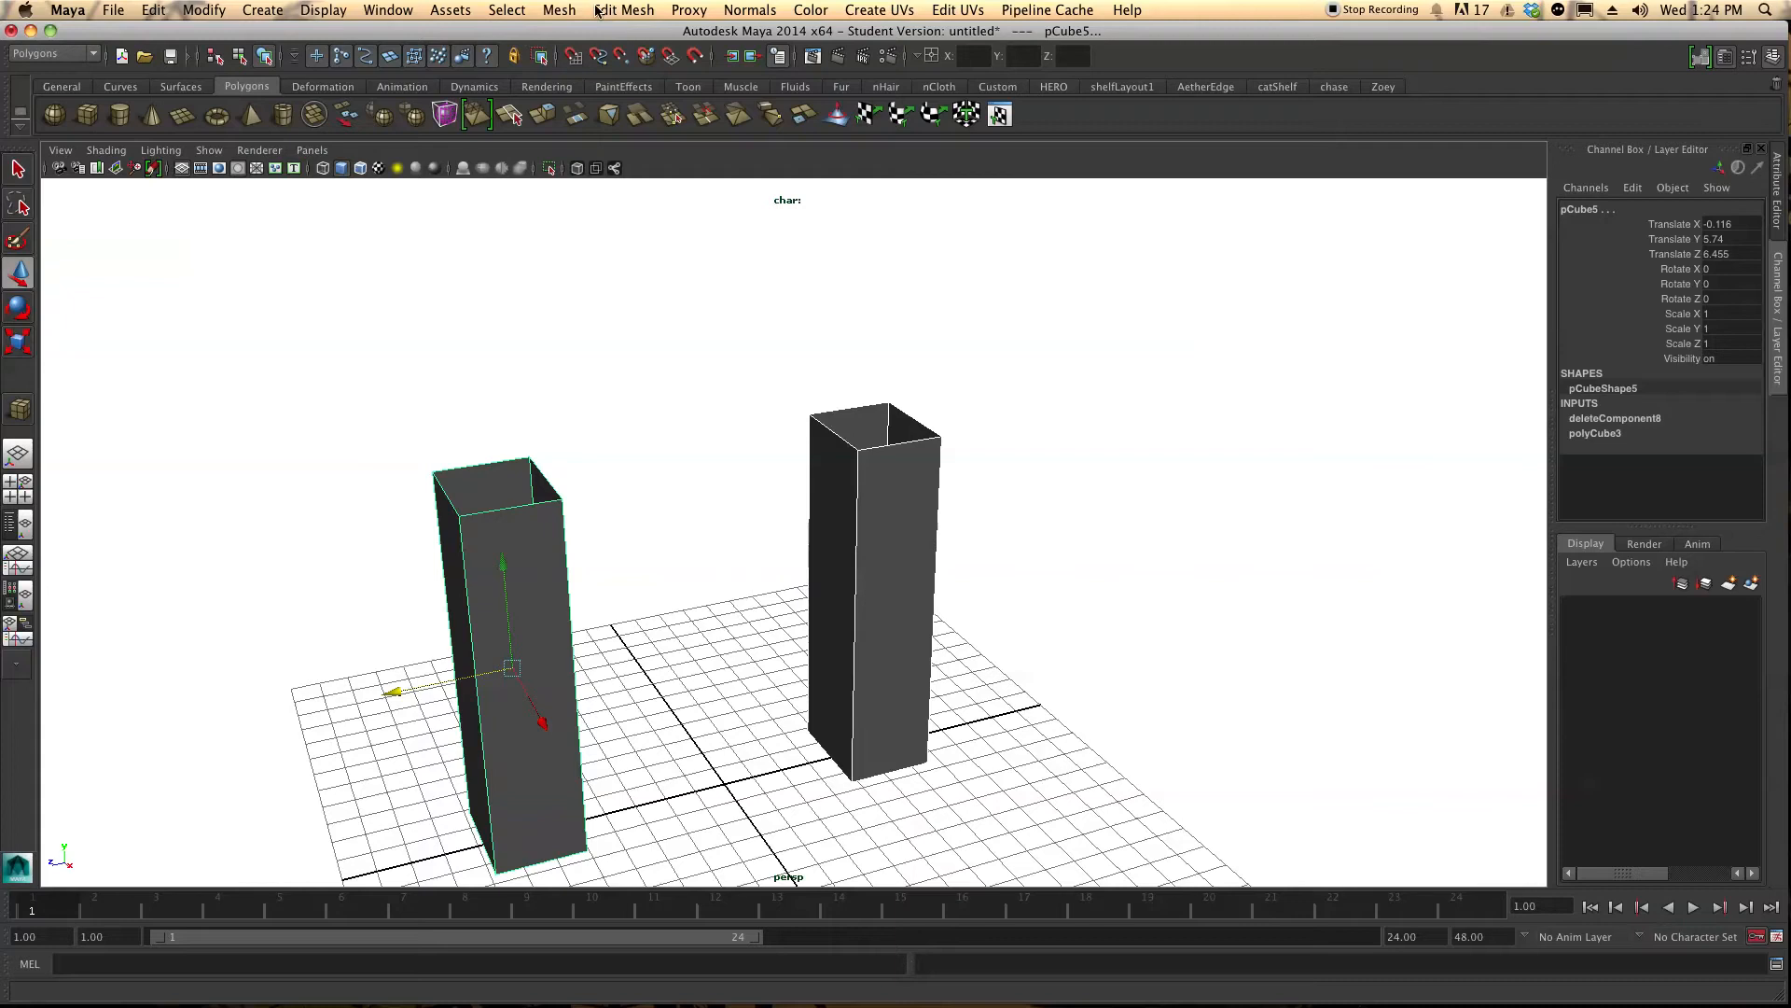
Merge both pillars via Mesh > Combine and switch to edge selection
left_click(558, 9)
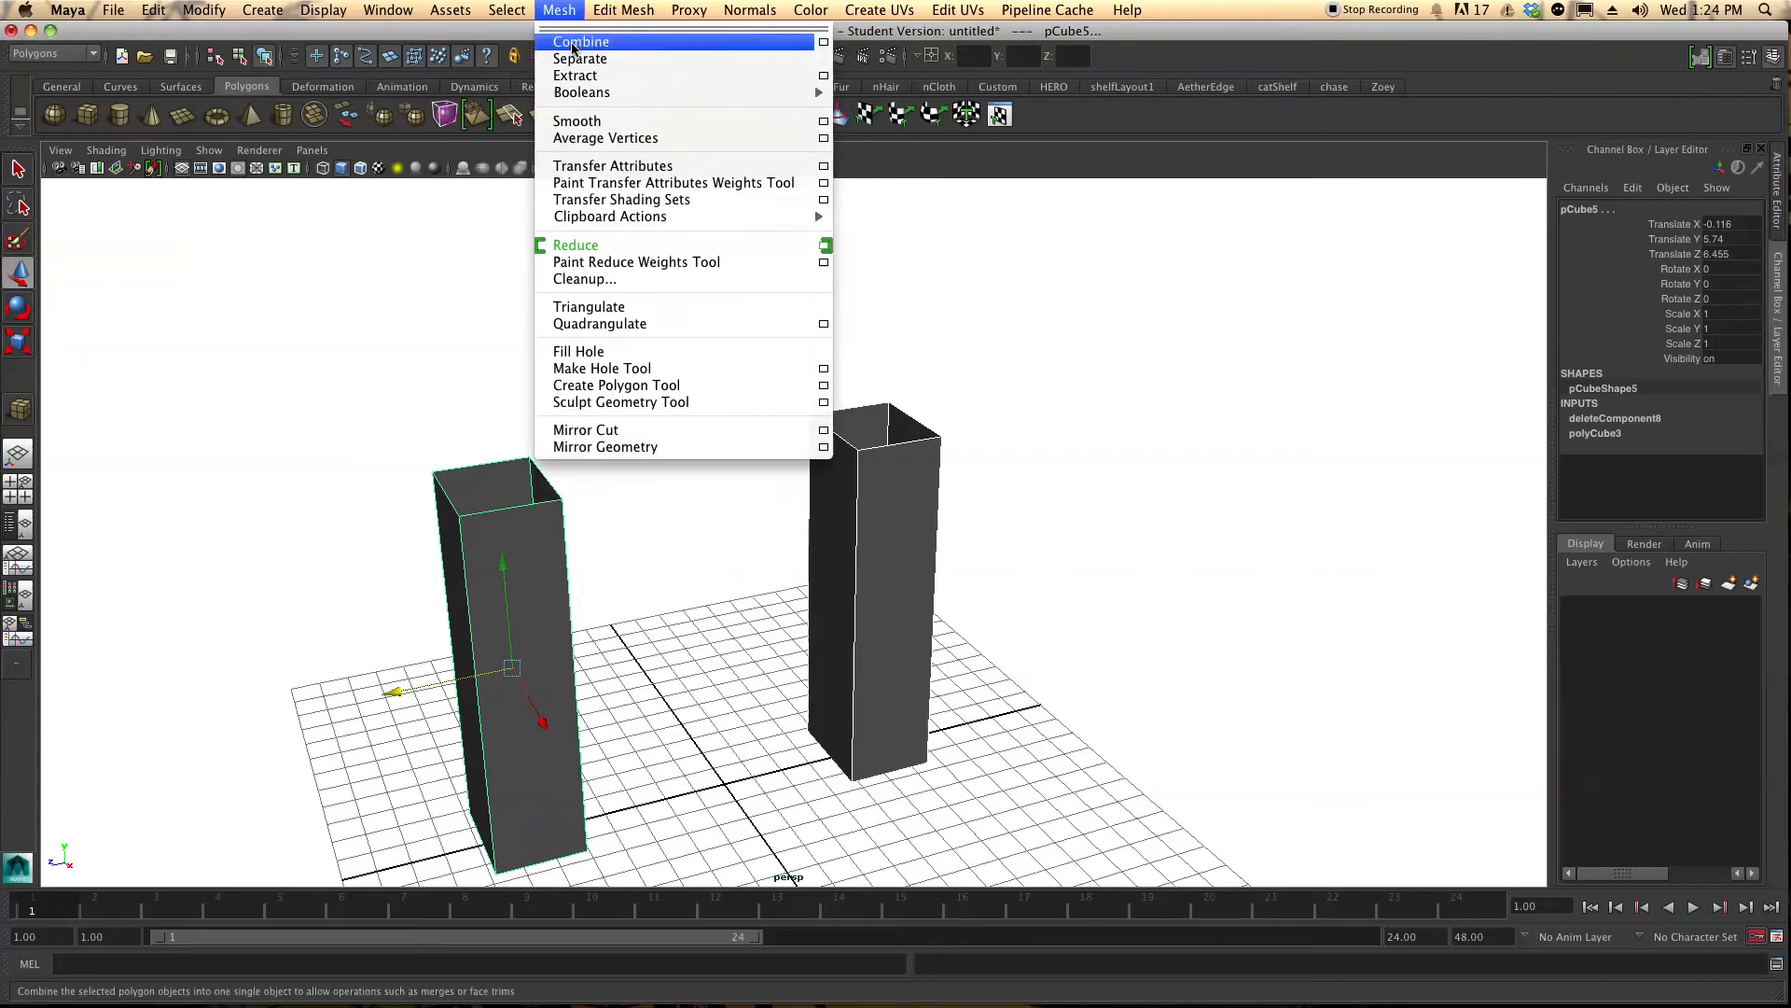
left_click(580, 42)
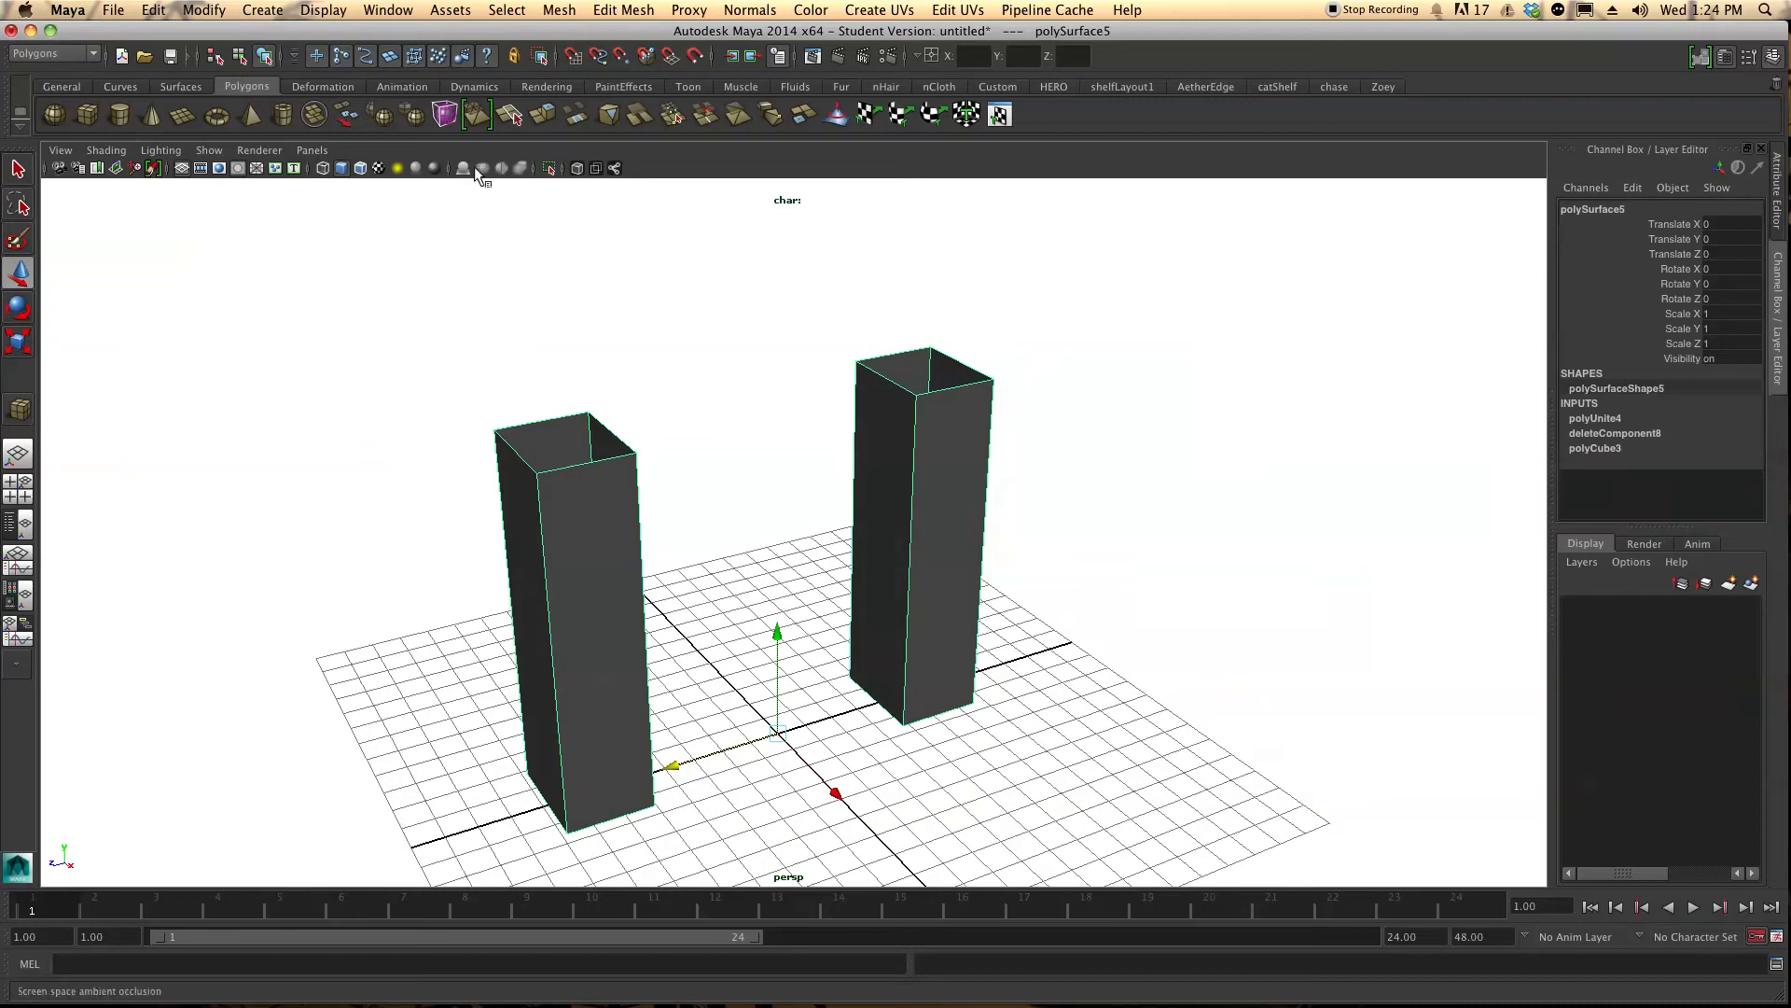
right_click(559, 515)
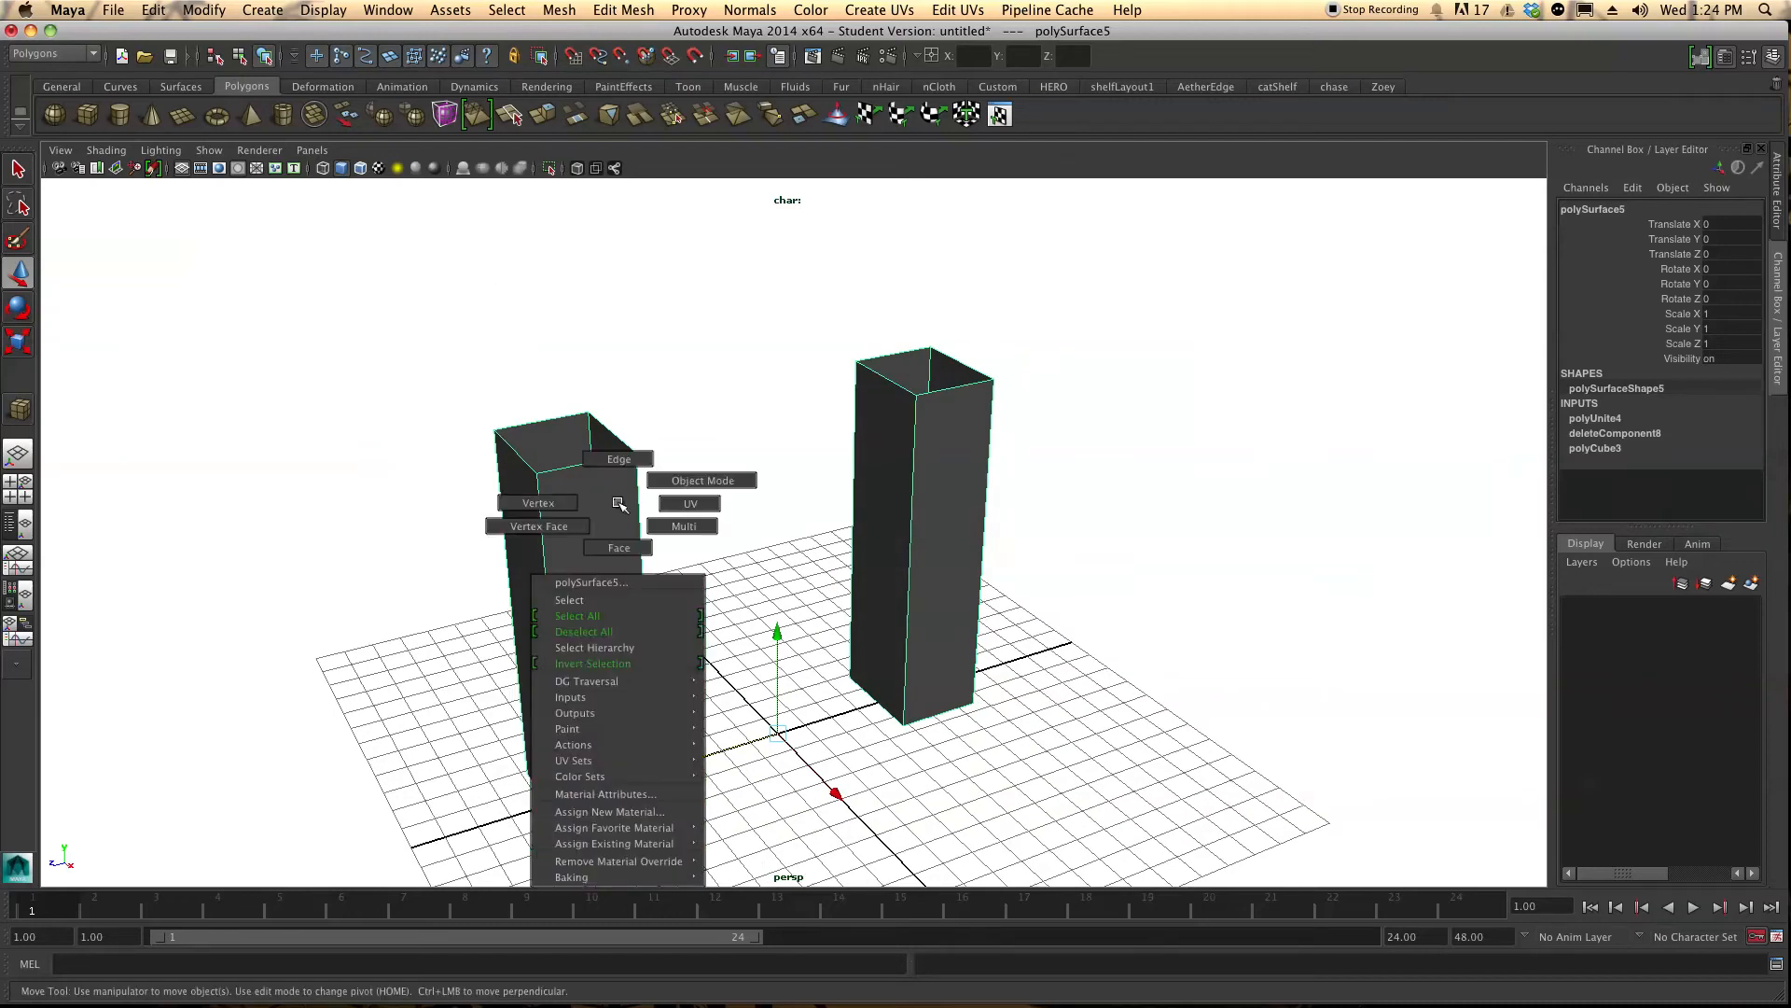
left_click(527, 440)
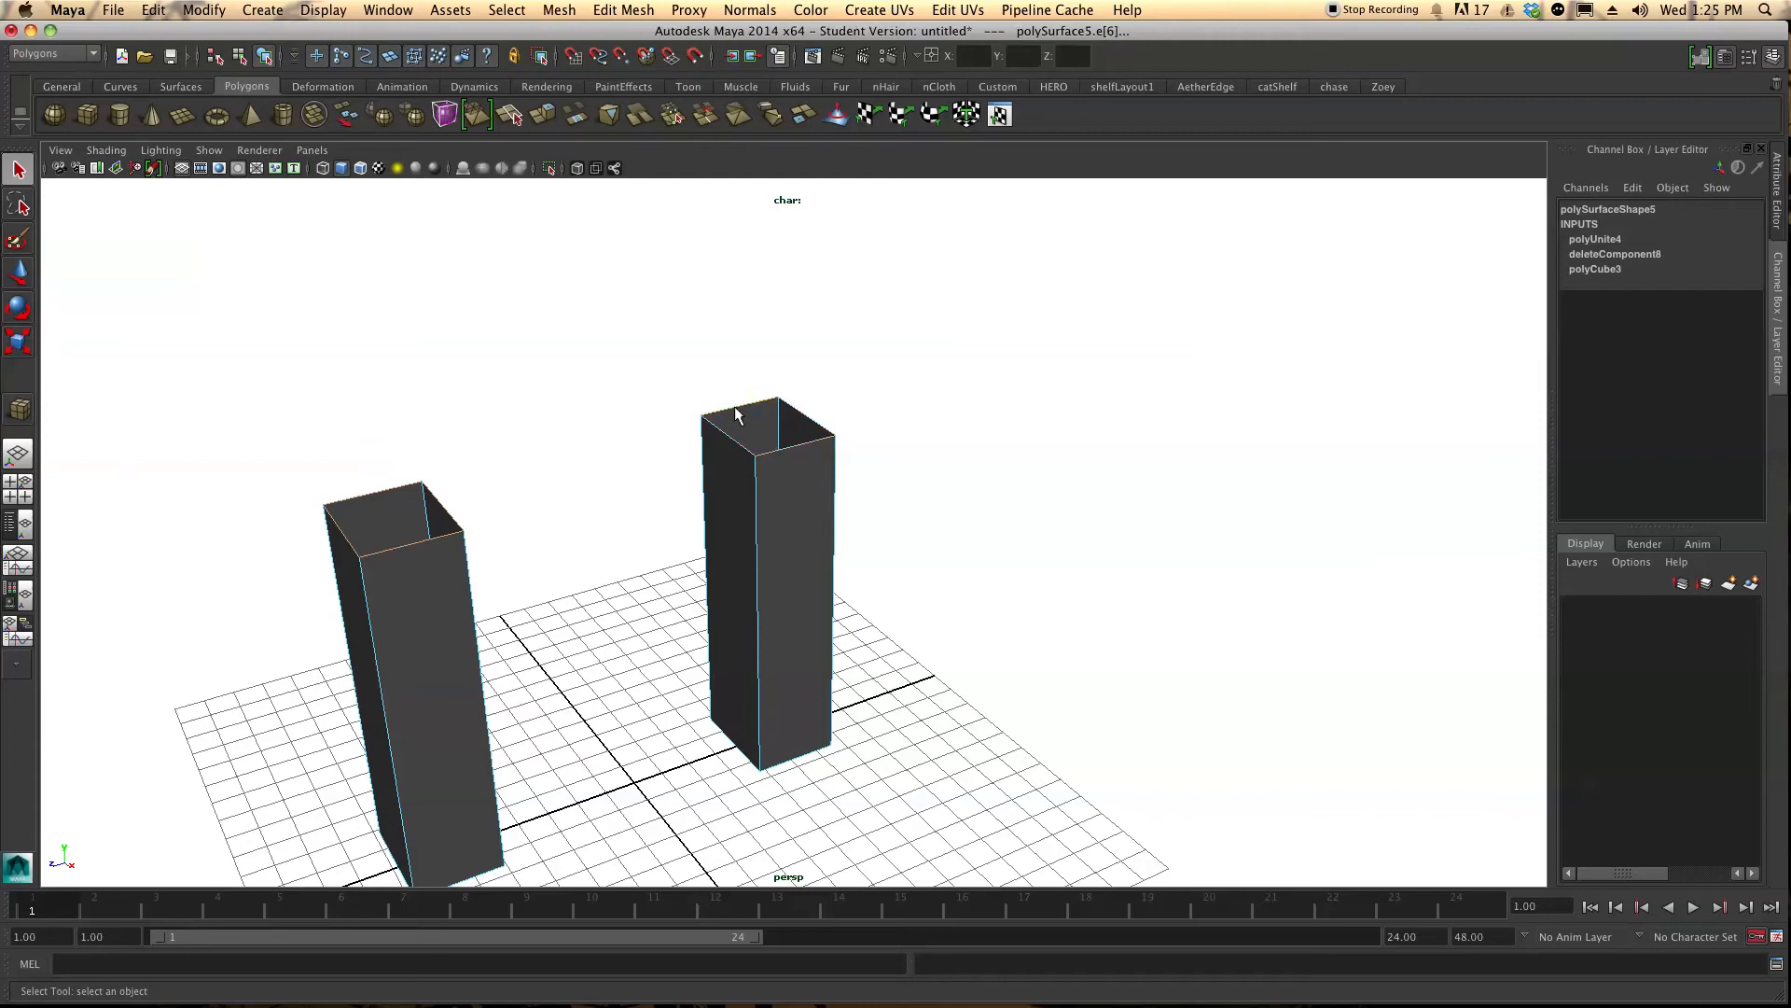
Orbit to the facing top edges of both pillars and reach the Edit Mesh operations
left_click_drag(737, 414, 864, 470)
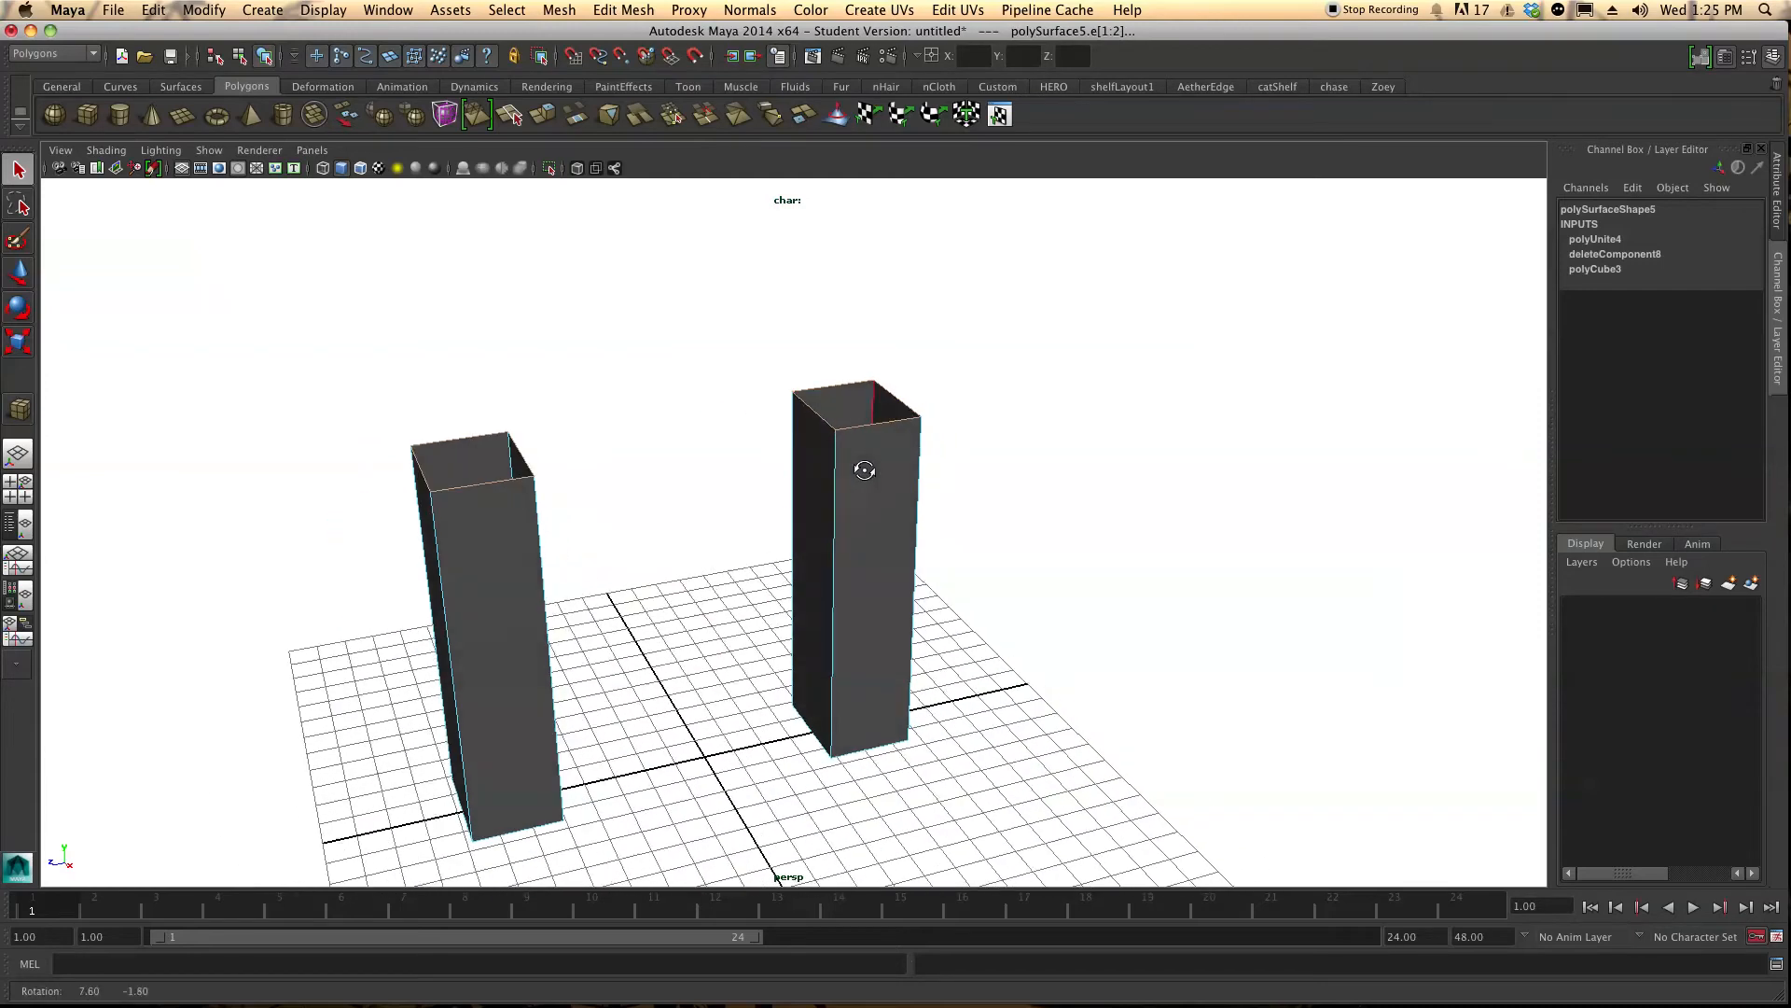
left_click(623, 9)
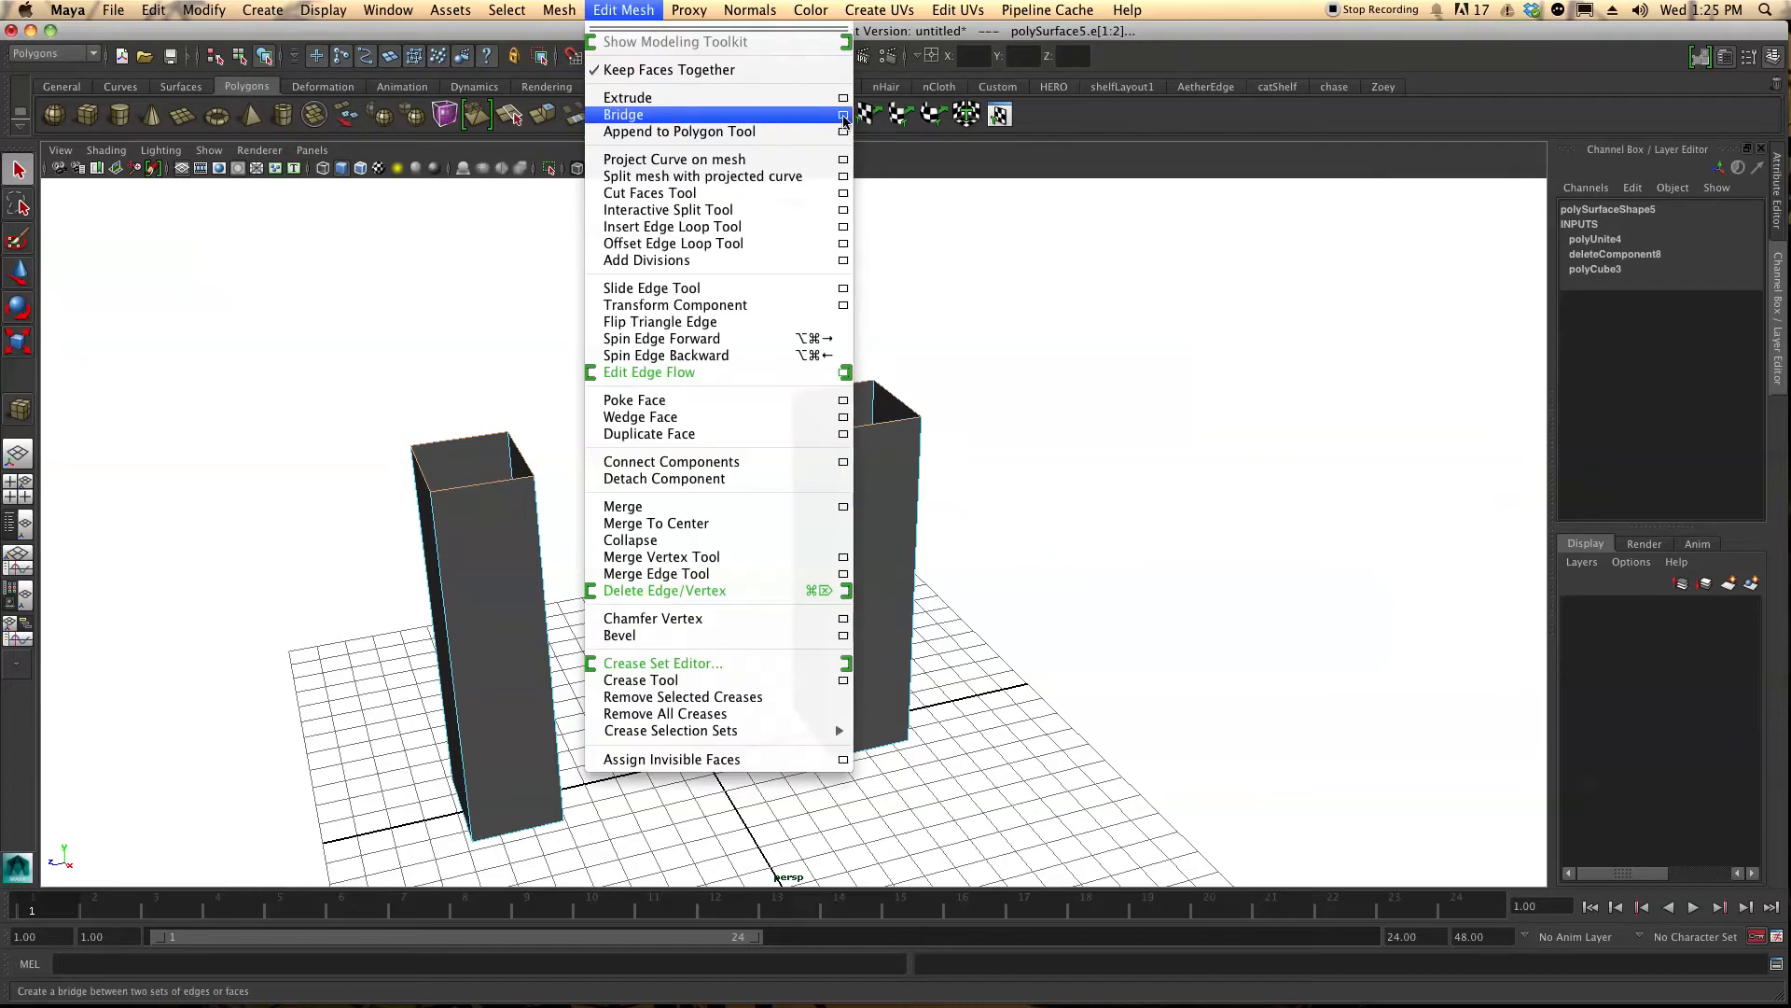
Bridge the selected top edges with a Smooth-path curved arch from the Bridge options
left_click(844, 115)
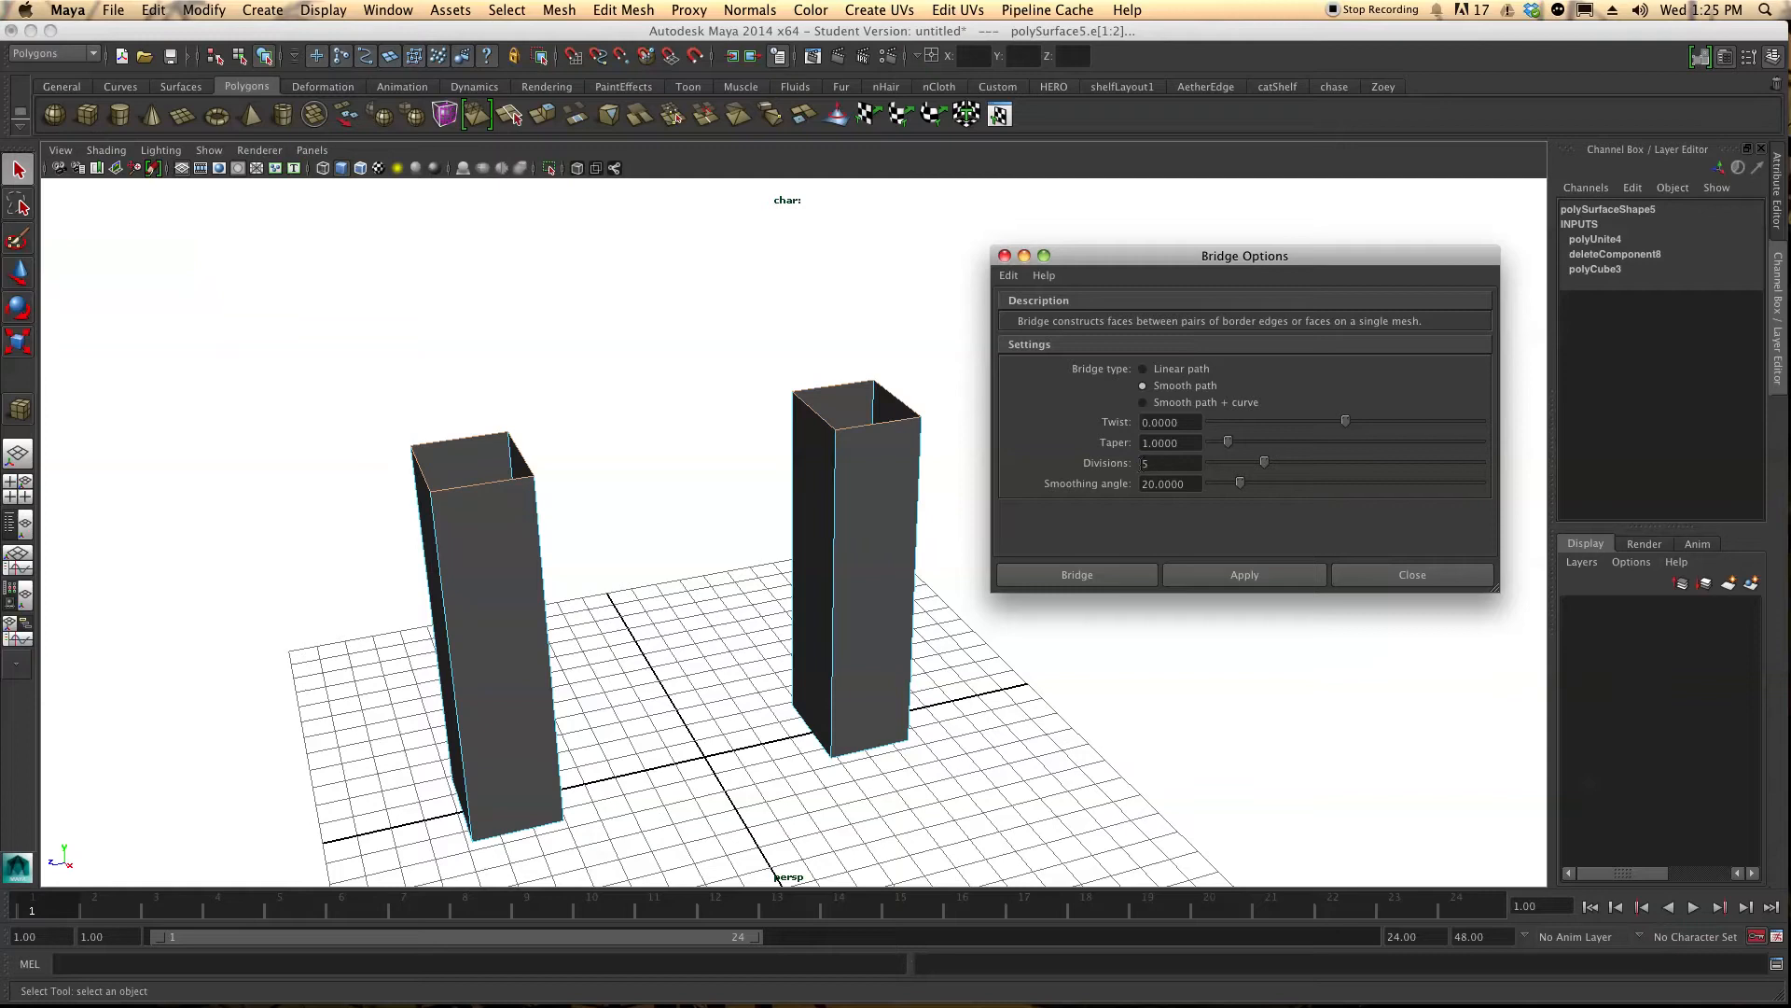
mouse_move(1174, 510)
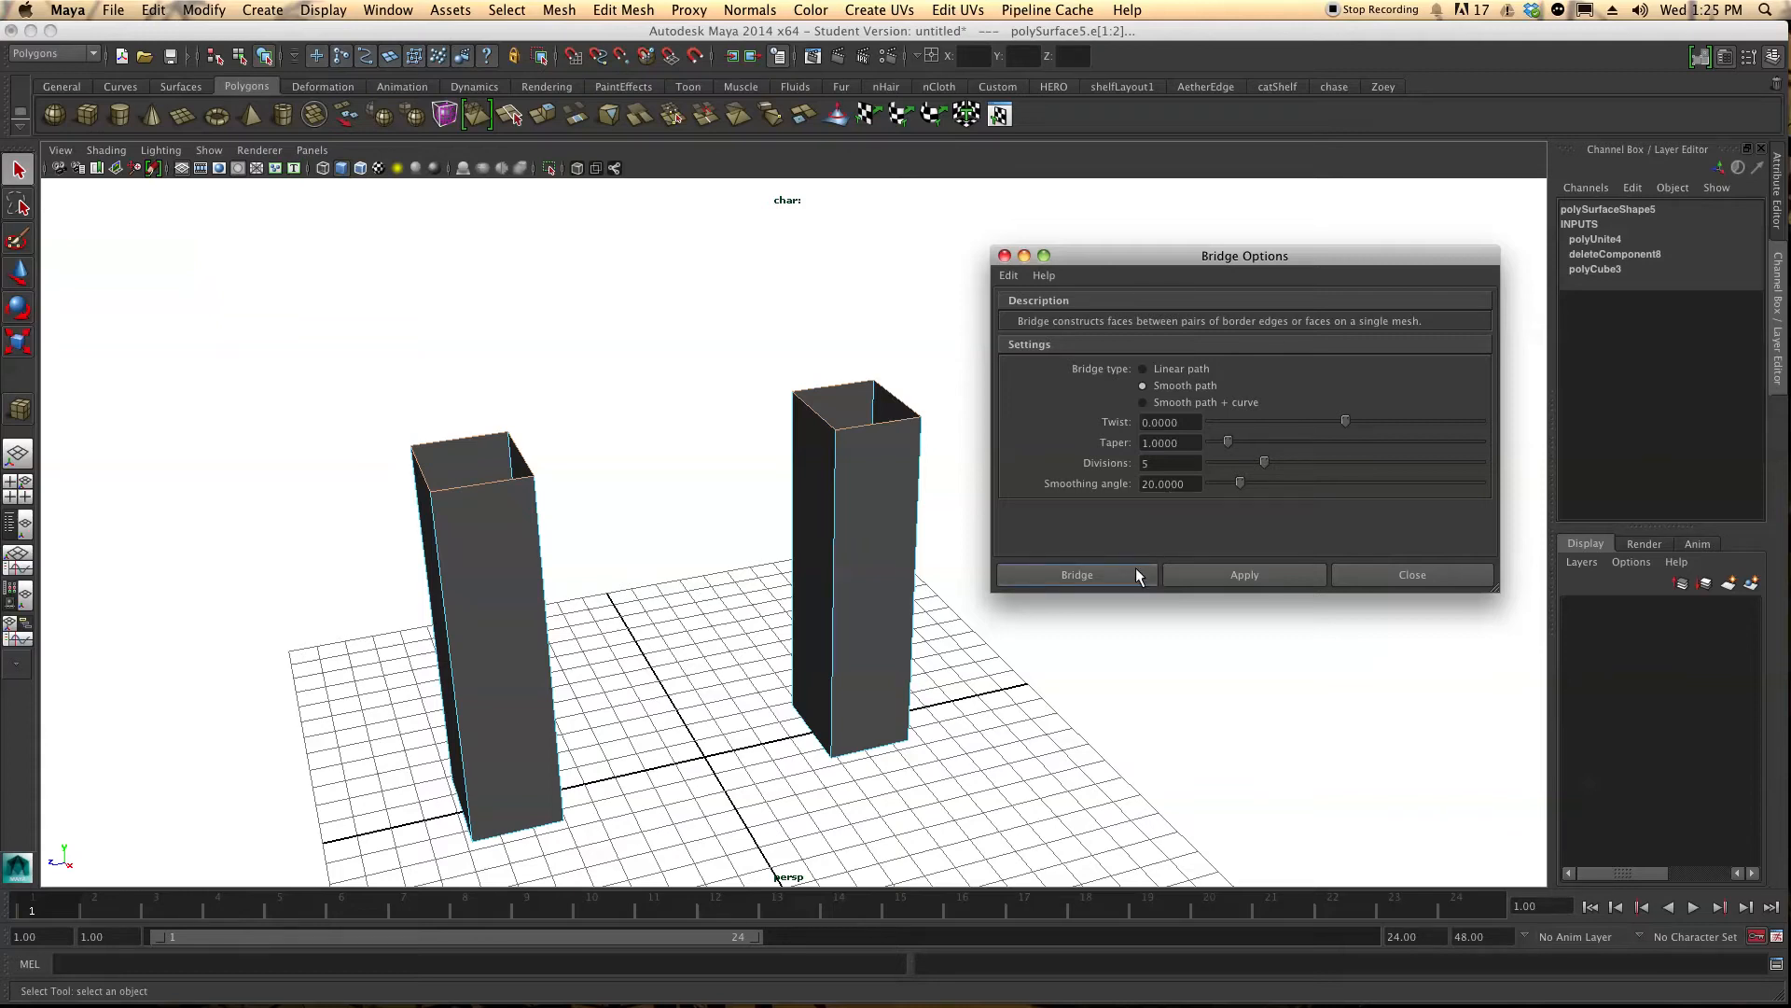
left_click(1074, 574)
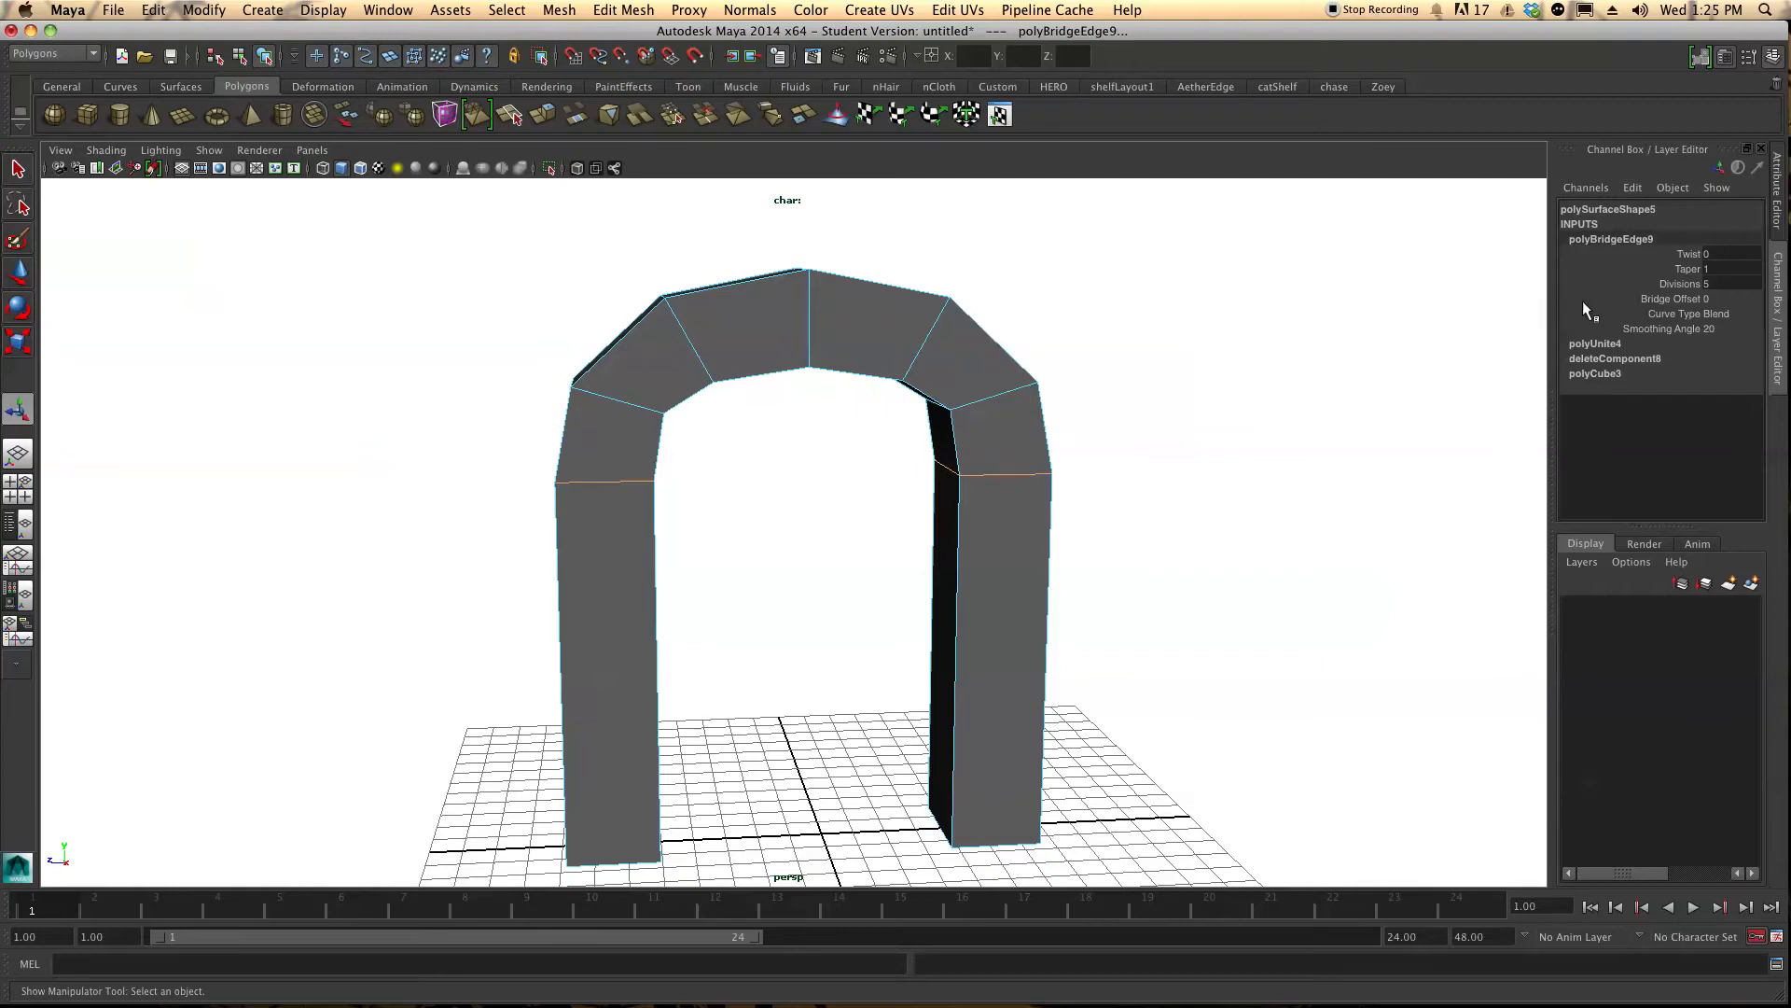
Raise polyBridgeEdge Divisions to 12 in the Channel Box for a rounder arch
left_click(1679, 284)
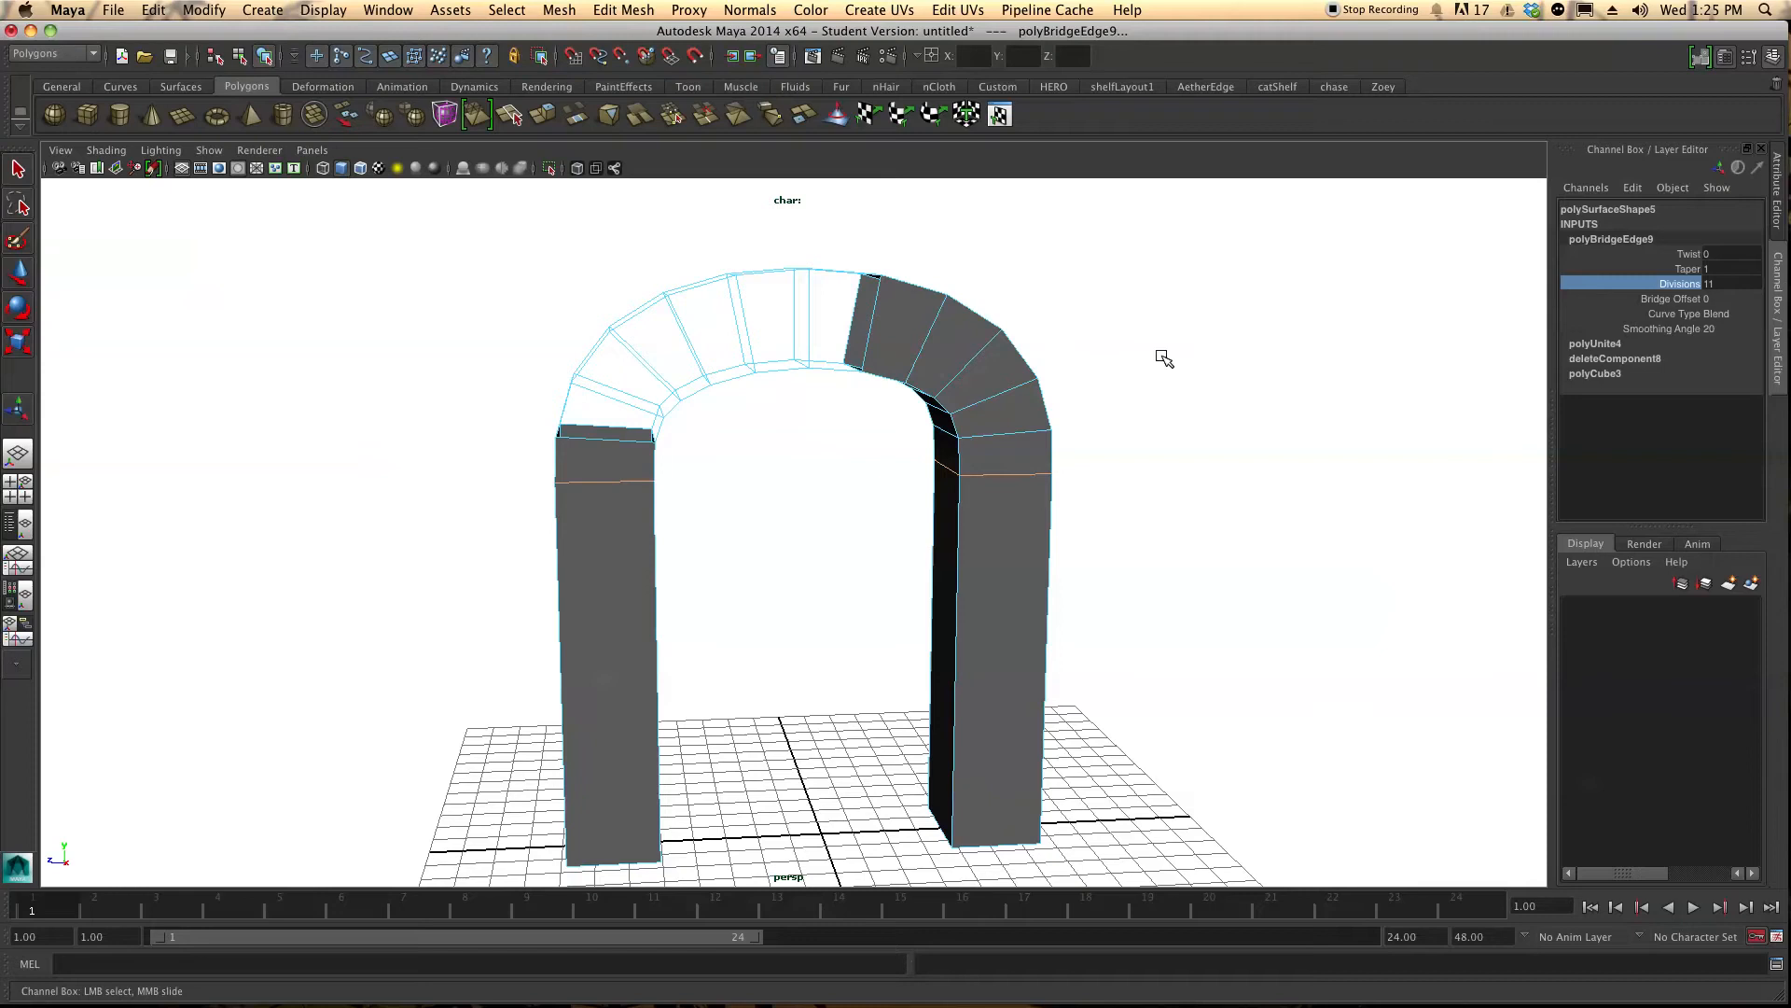
left_click_drag(1162, 358, 1127, 360)
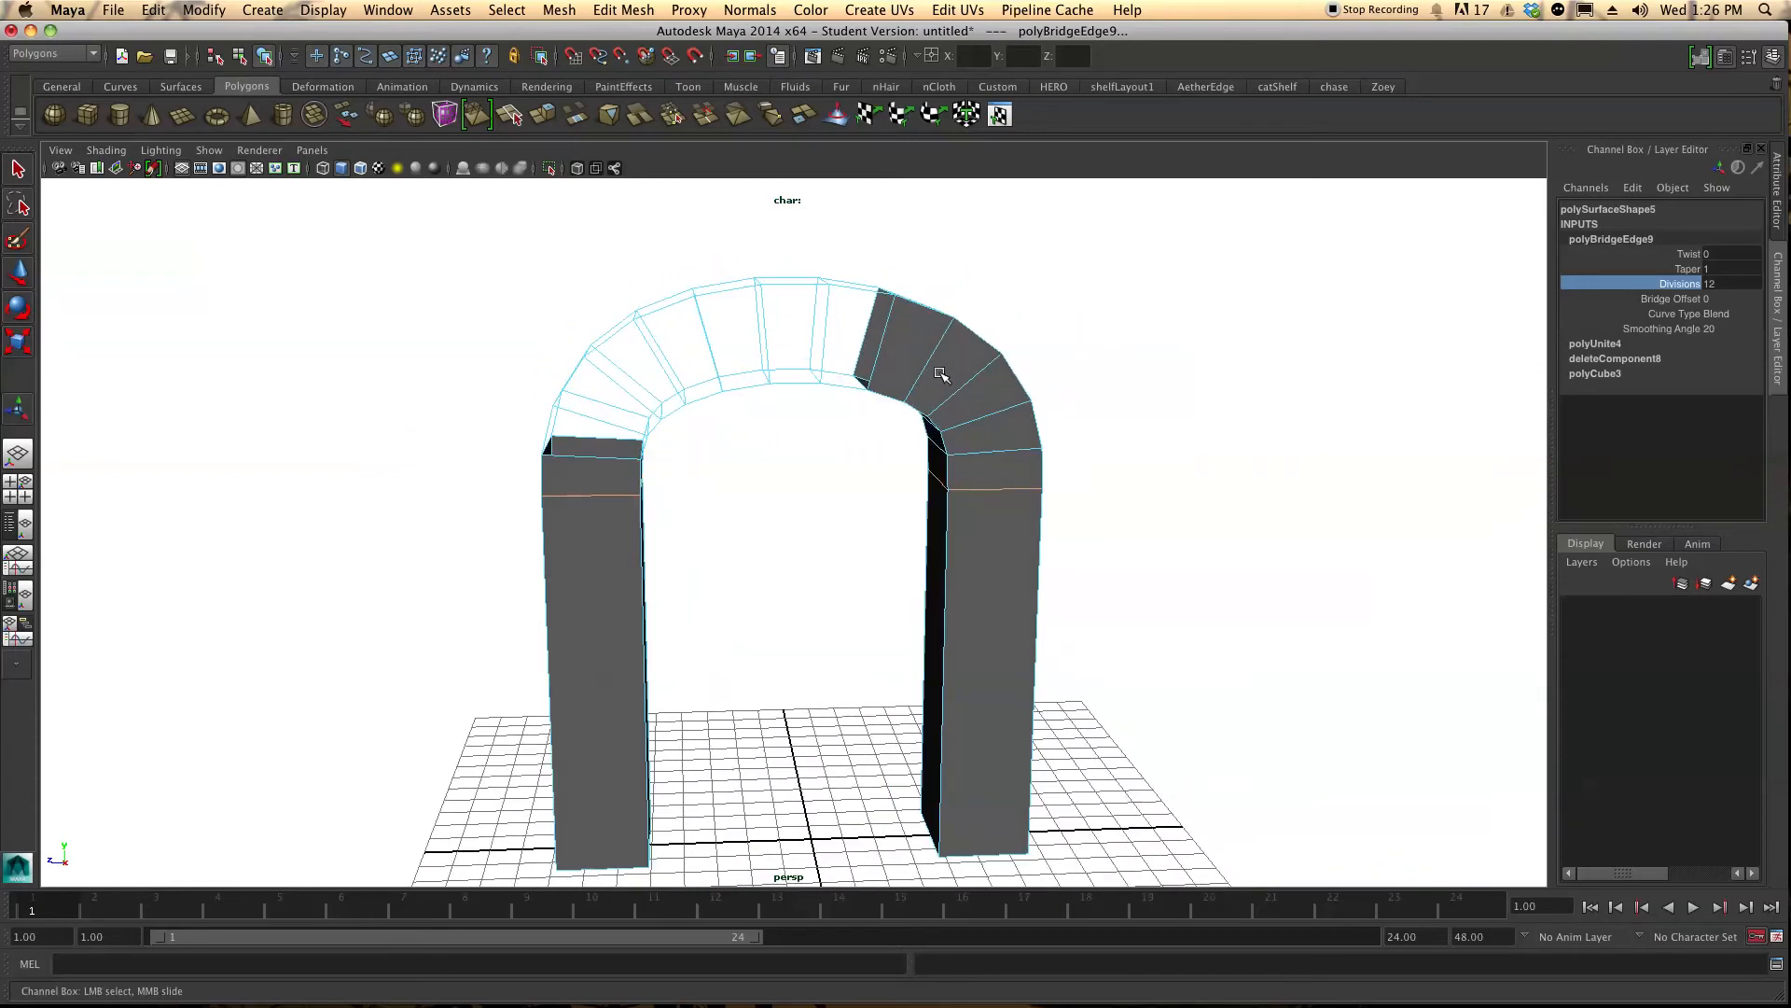
Assign the lambert1 material to the whole arch and orbit to check the solid shading
right_click(941, 371)
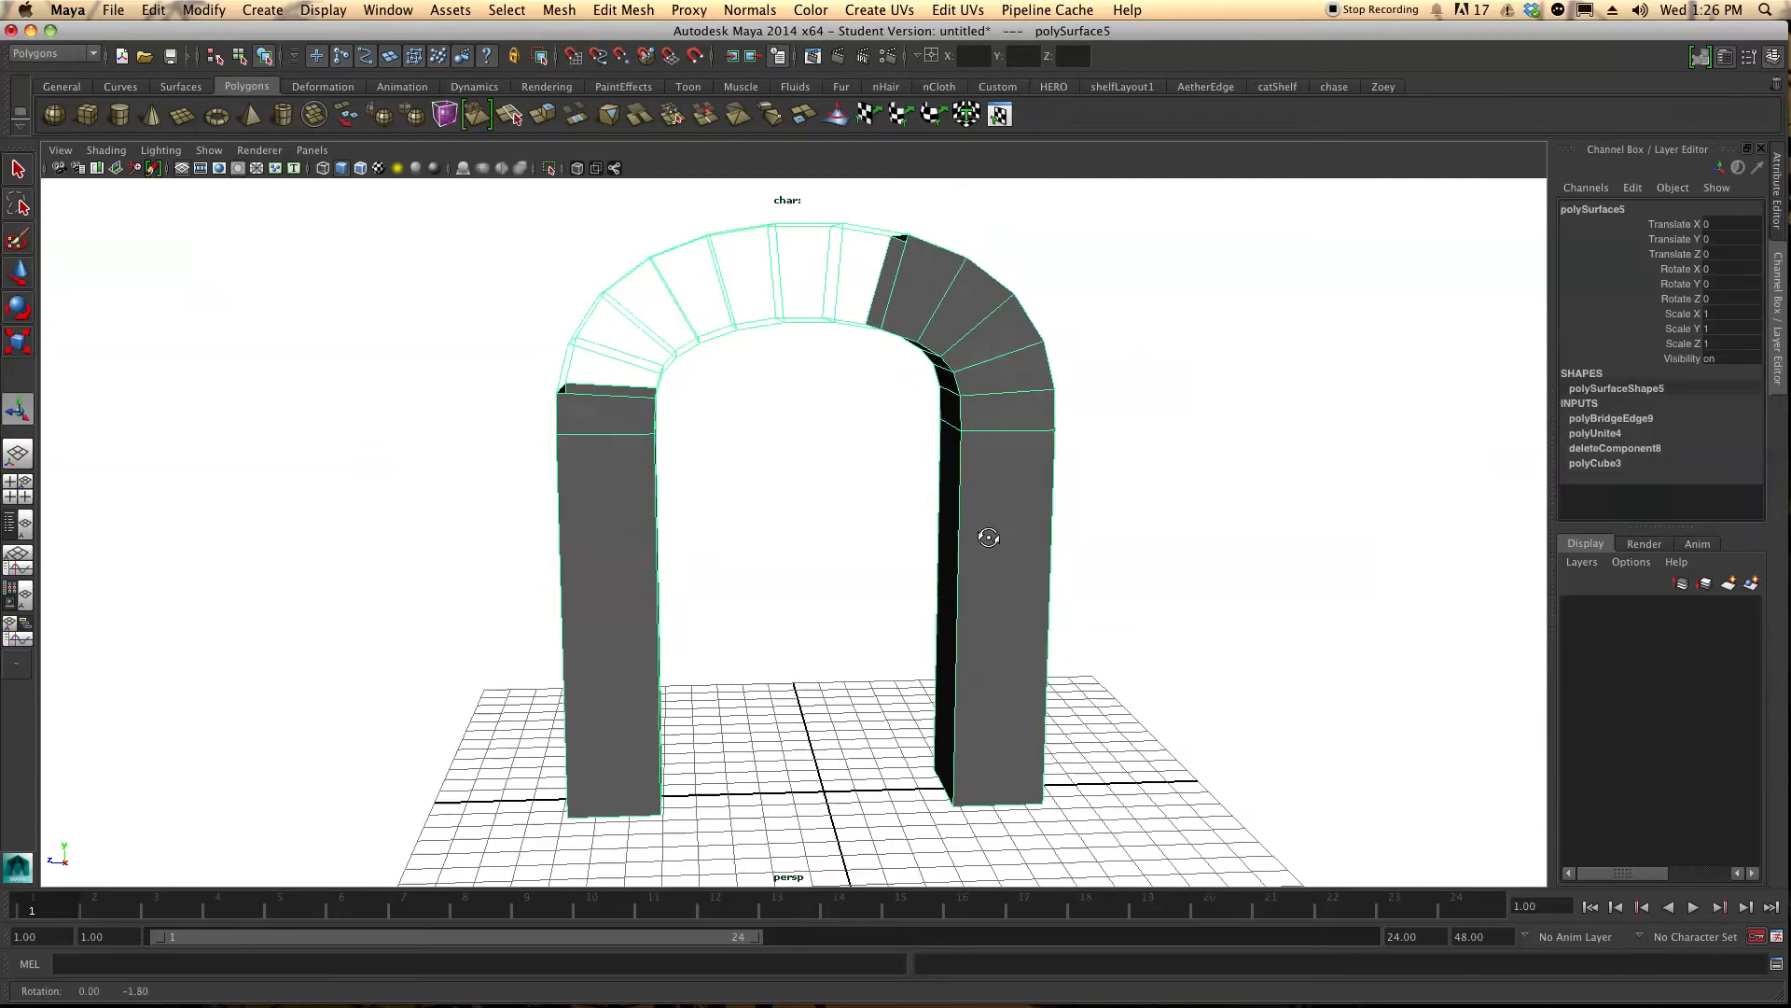
right_click(987, 537)
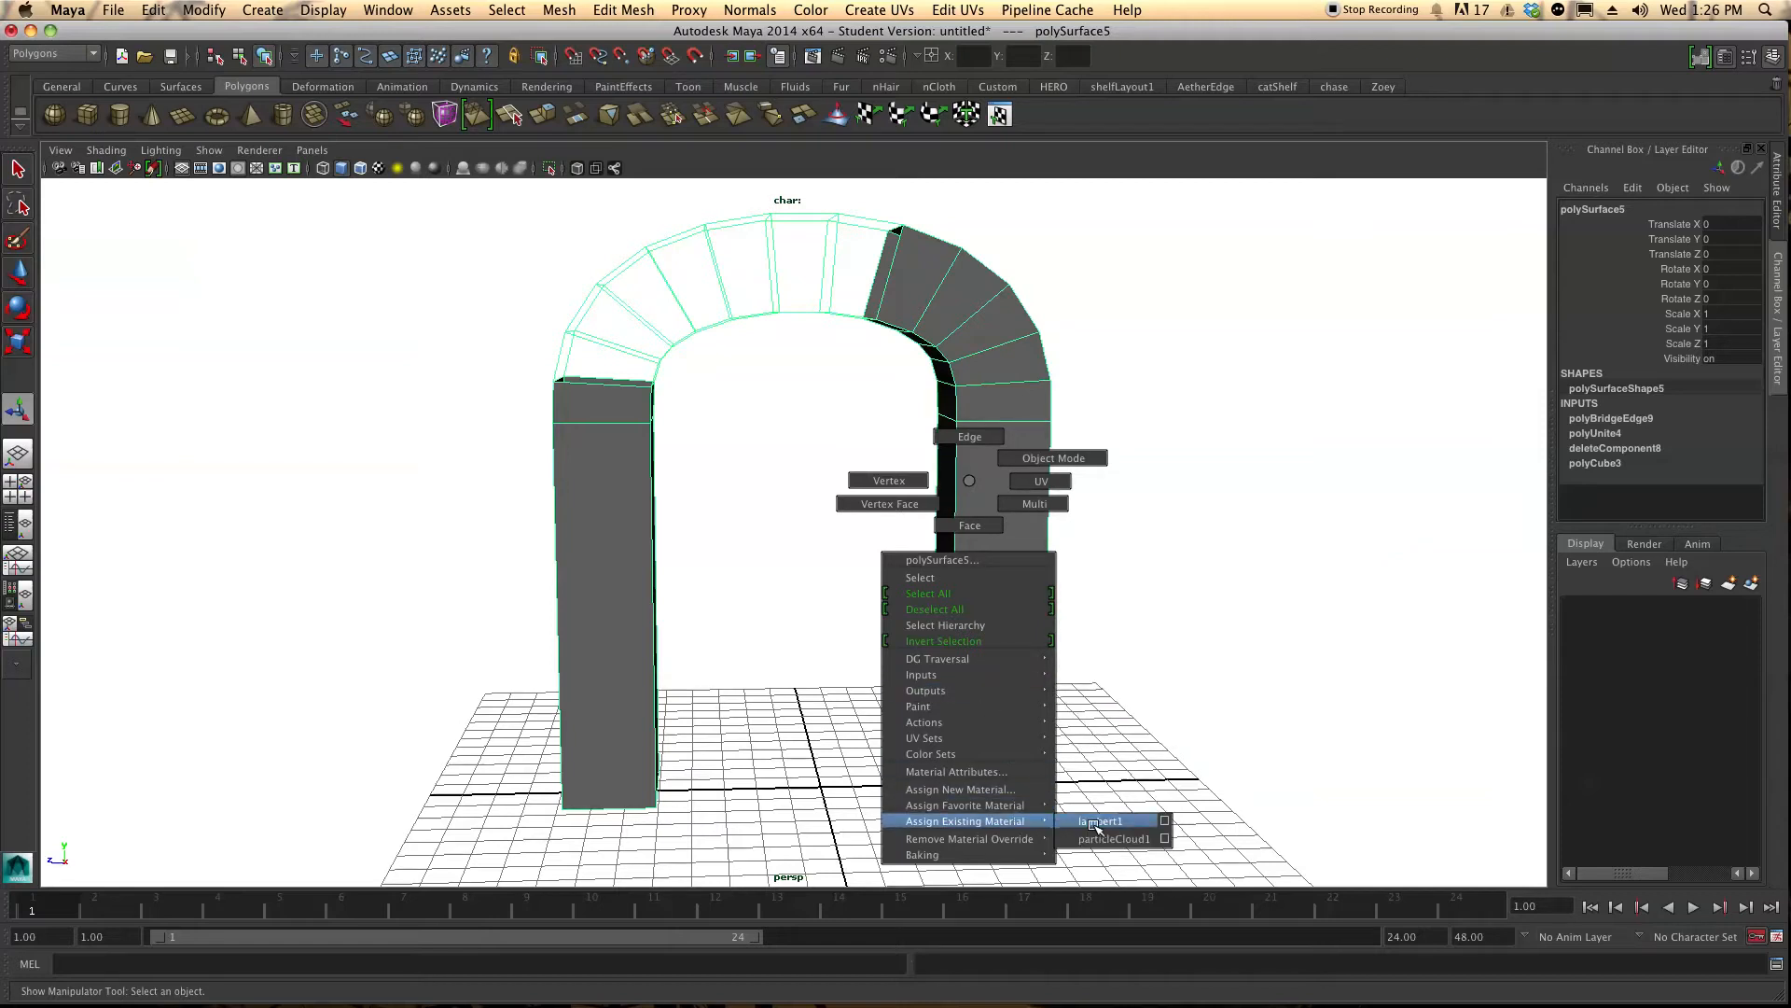
left_click(1100, 821)
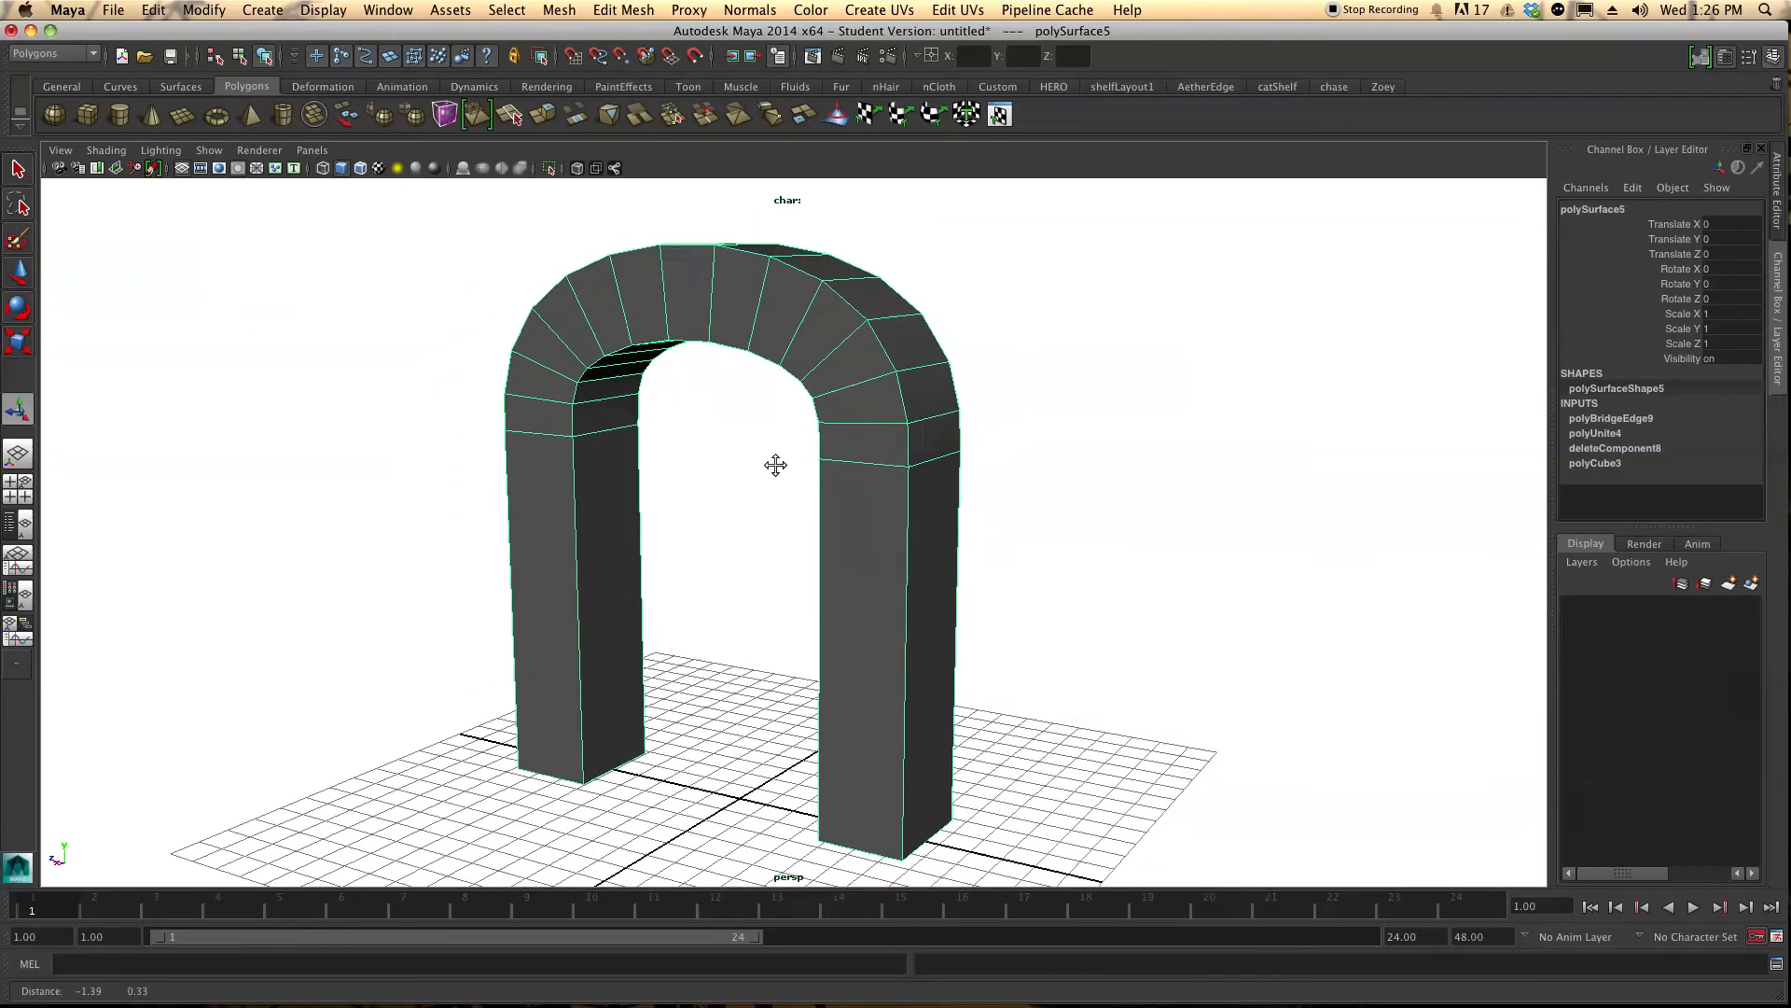
left_click_drag(776, 464, 860, 470)
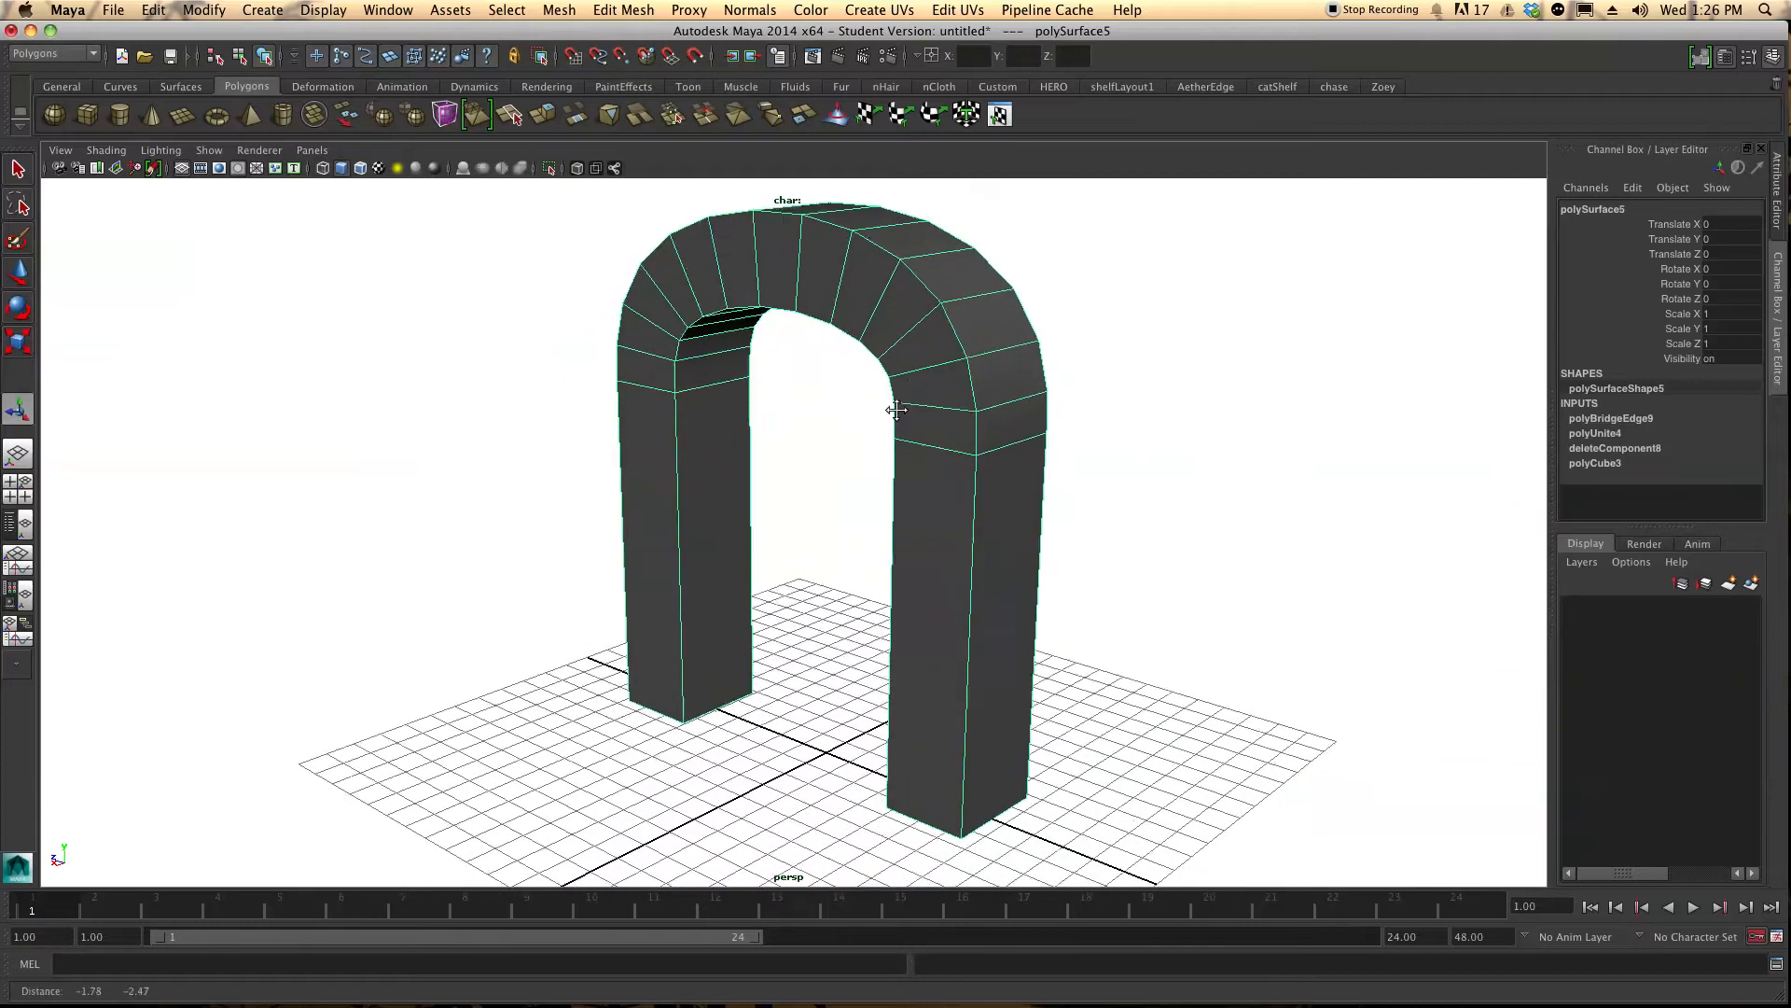
left_click_drag(898, 408, 897, 462)
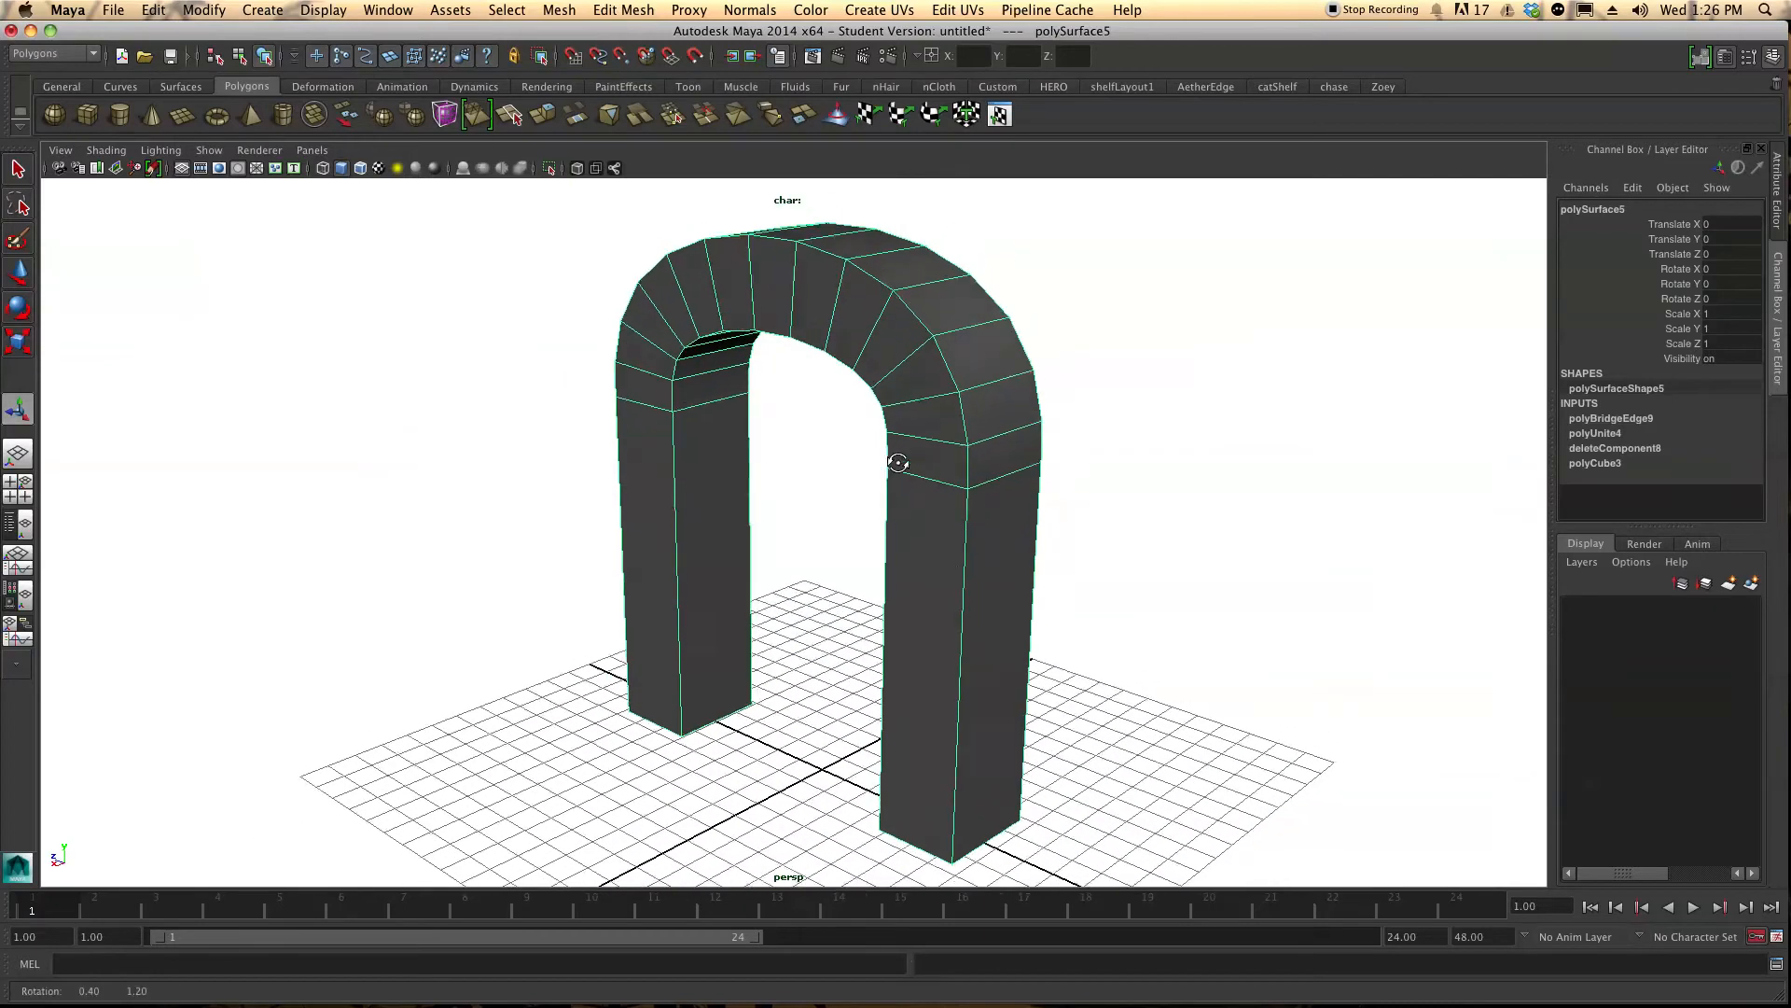
right_click(909, 491)
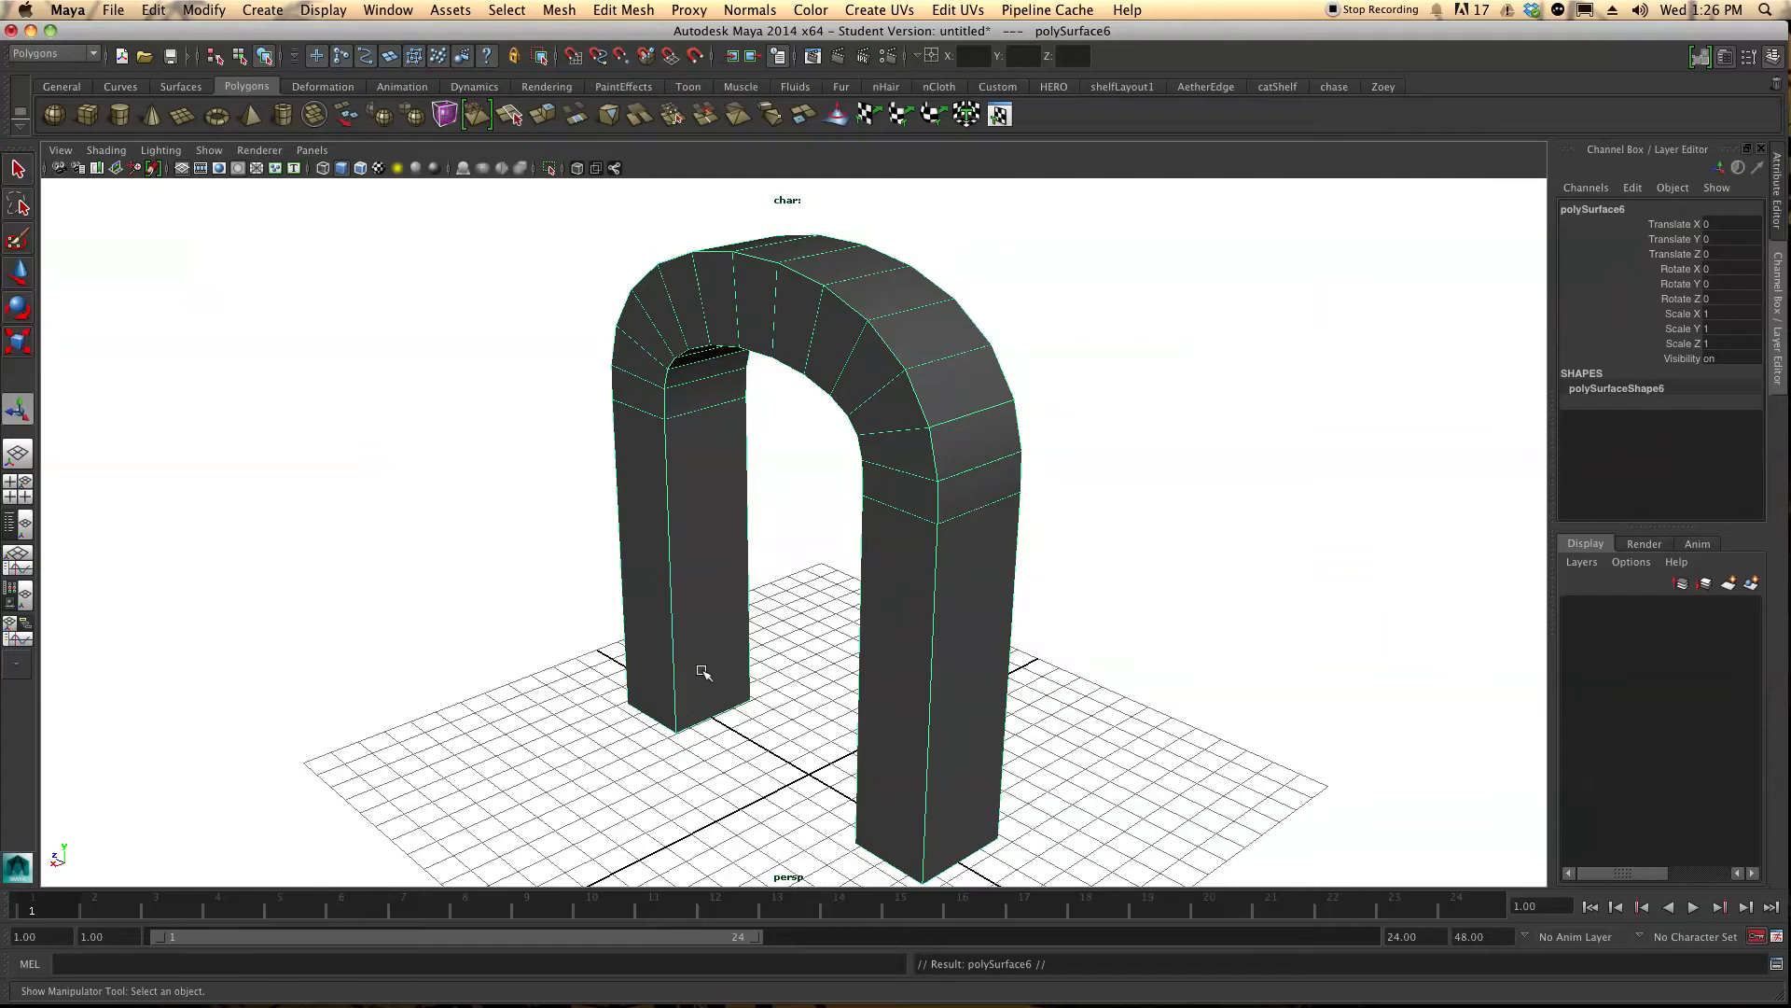
Duplicate the arch along X, shrink one copy slightly, and place another copy on the opposite side
left_click_drag(704, 670, 737, 675)
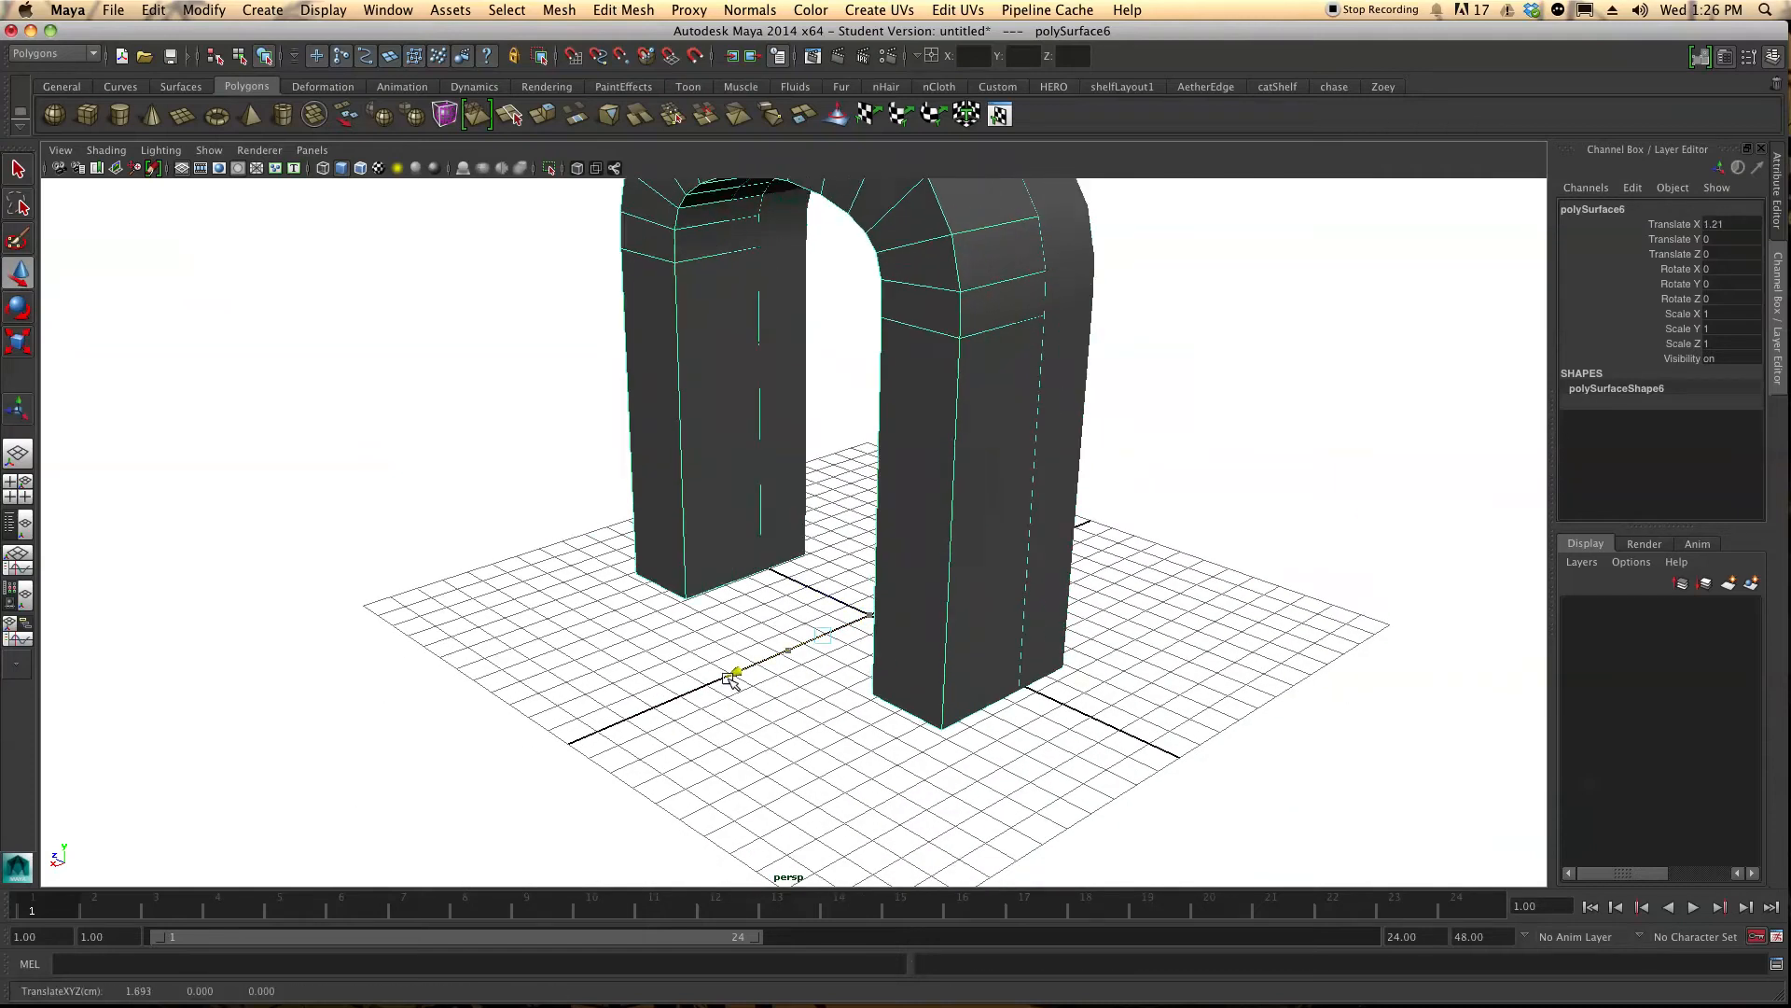
left_click_drag(732, 674, 511, 765)
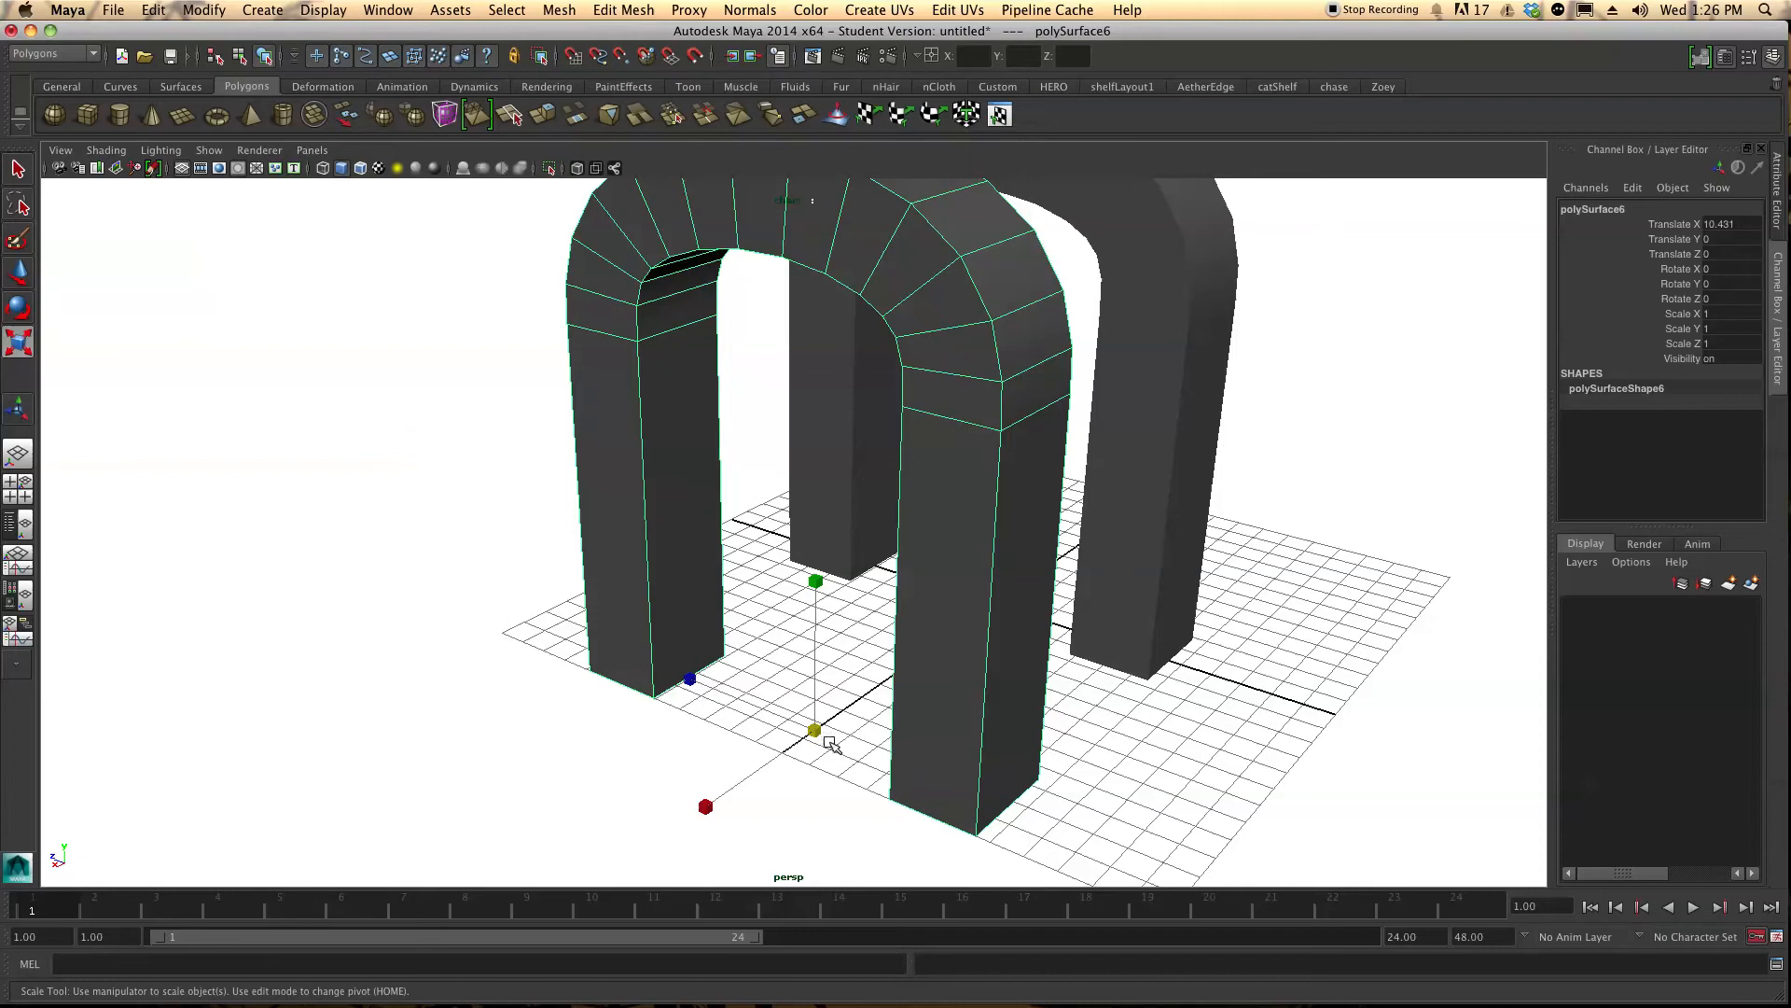
left_click_drag(815, 729, 720, 748)
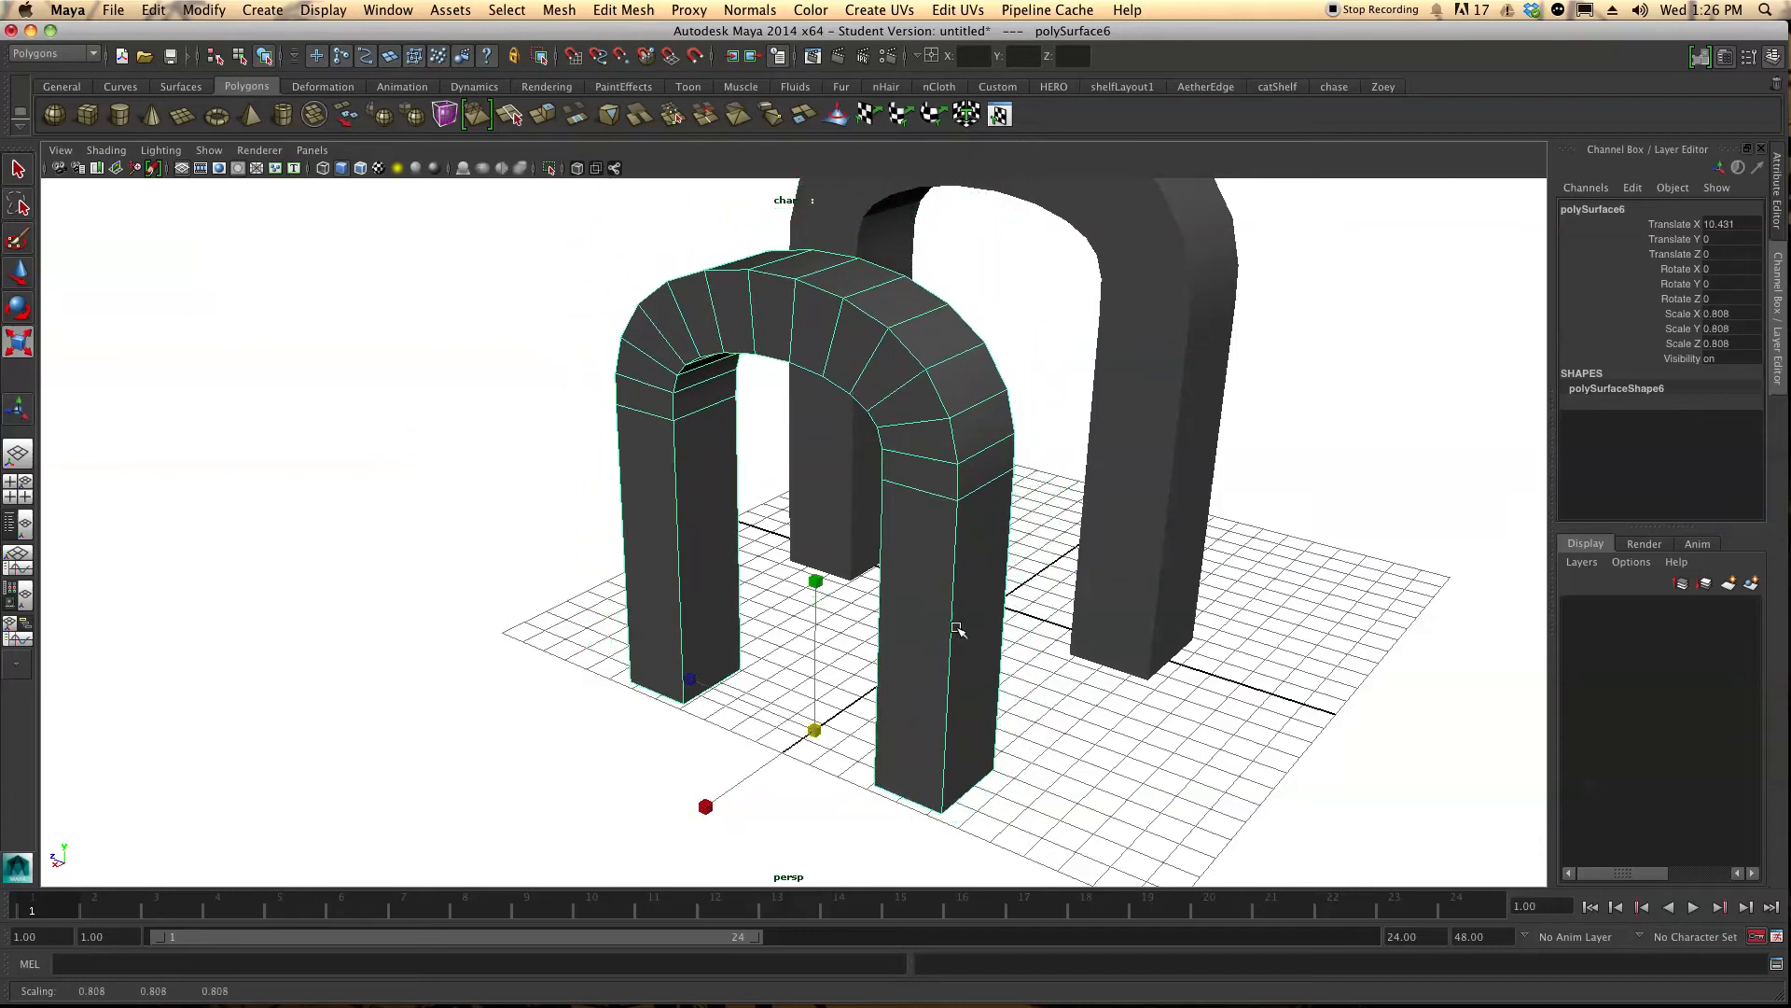
left_click_drag(959, 629, 933, 526)
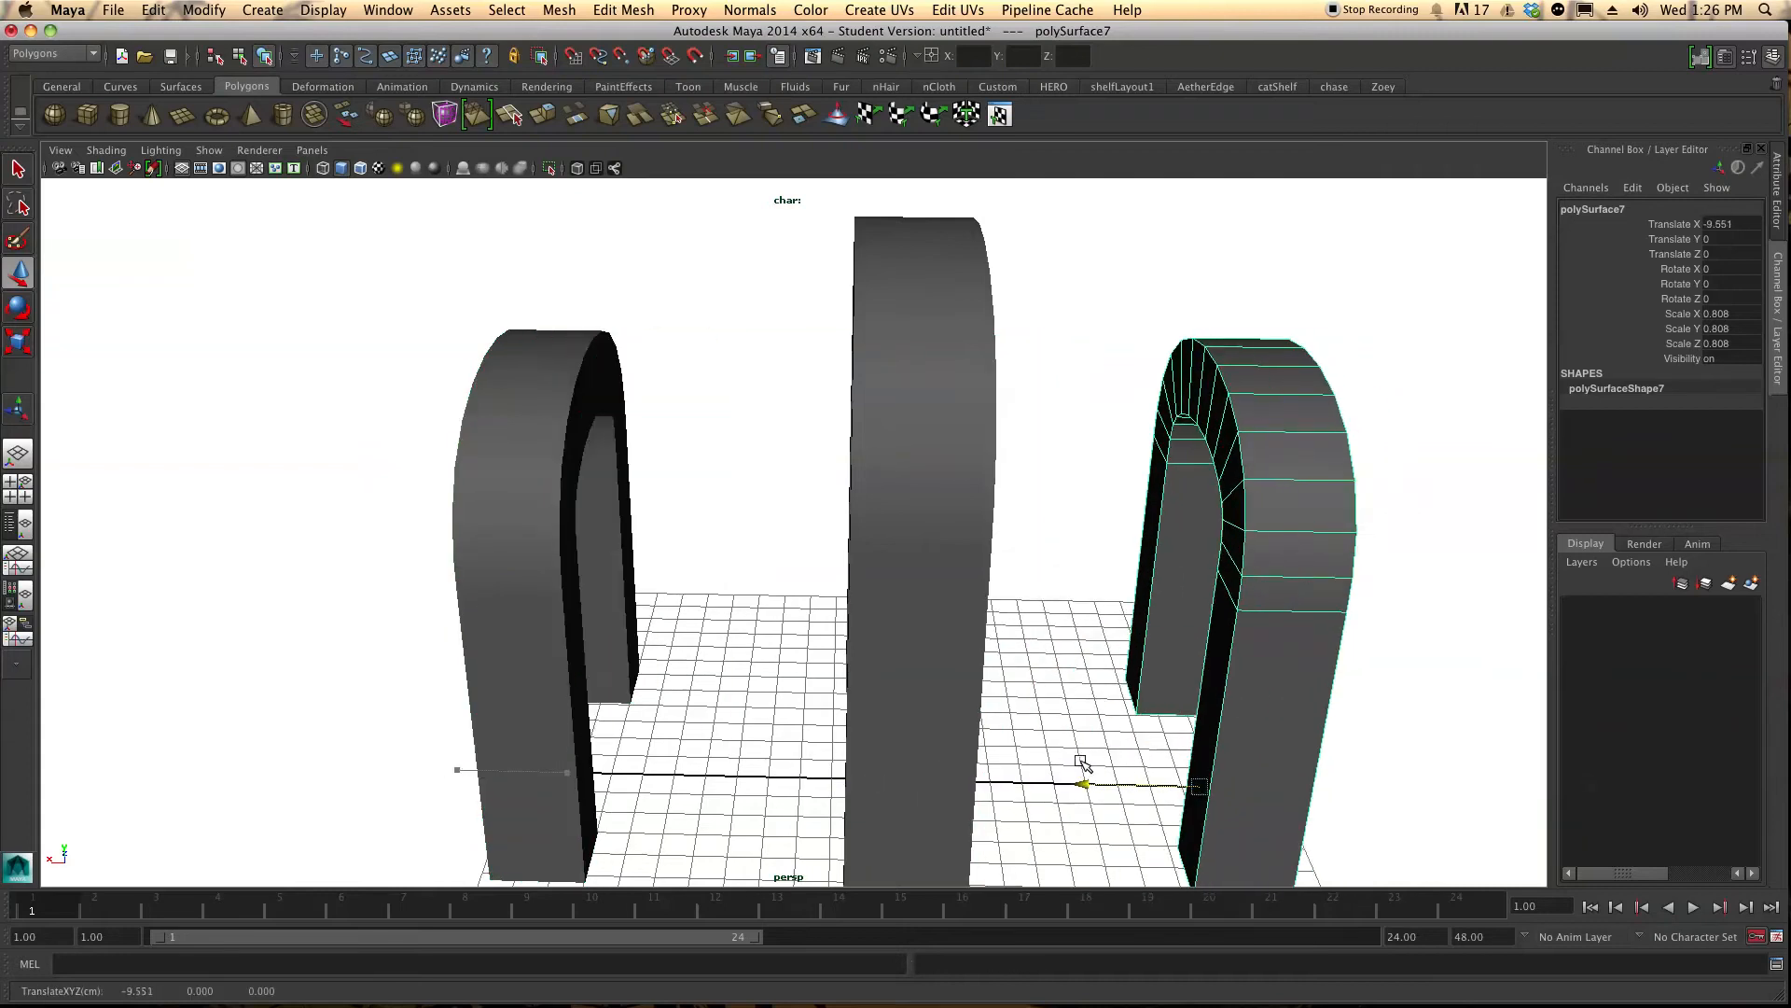
left_click_drag(1082, 785, 952, 661)
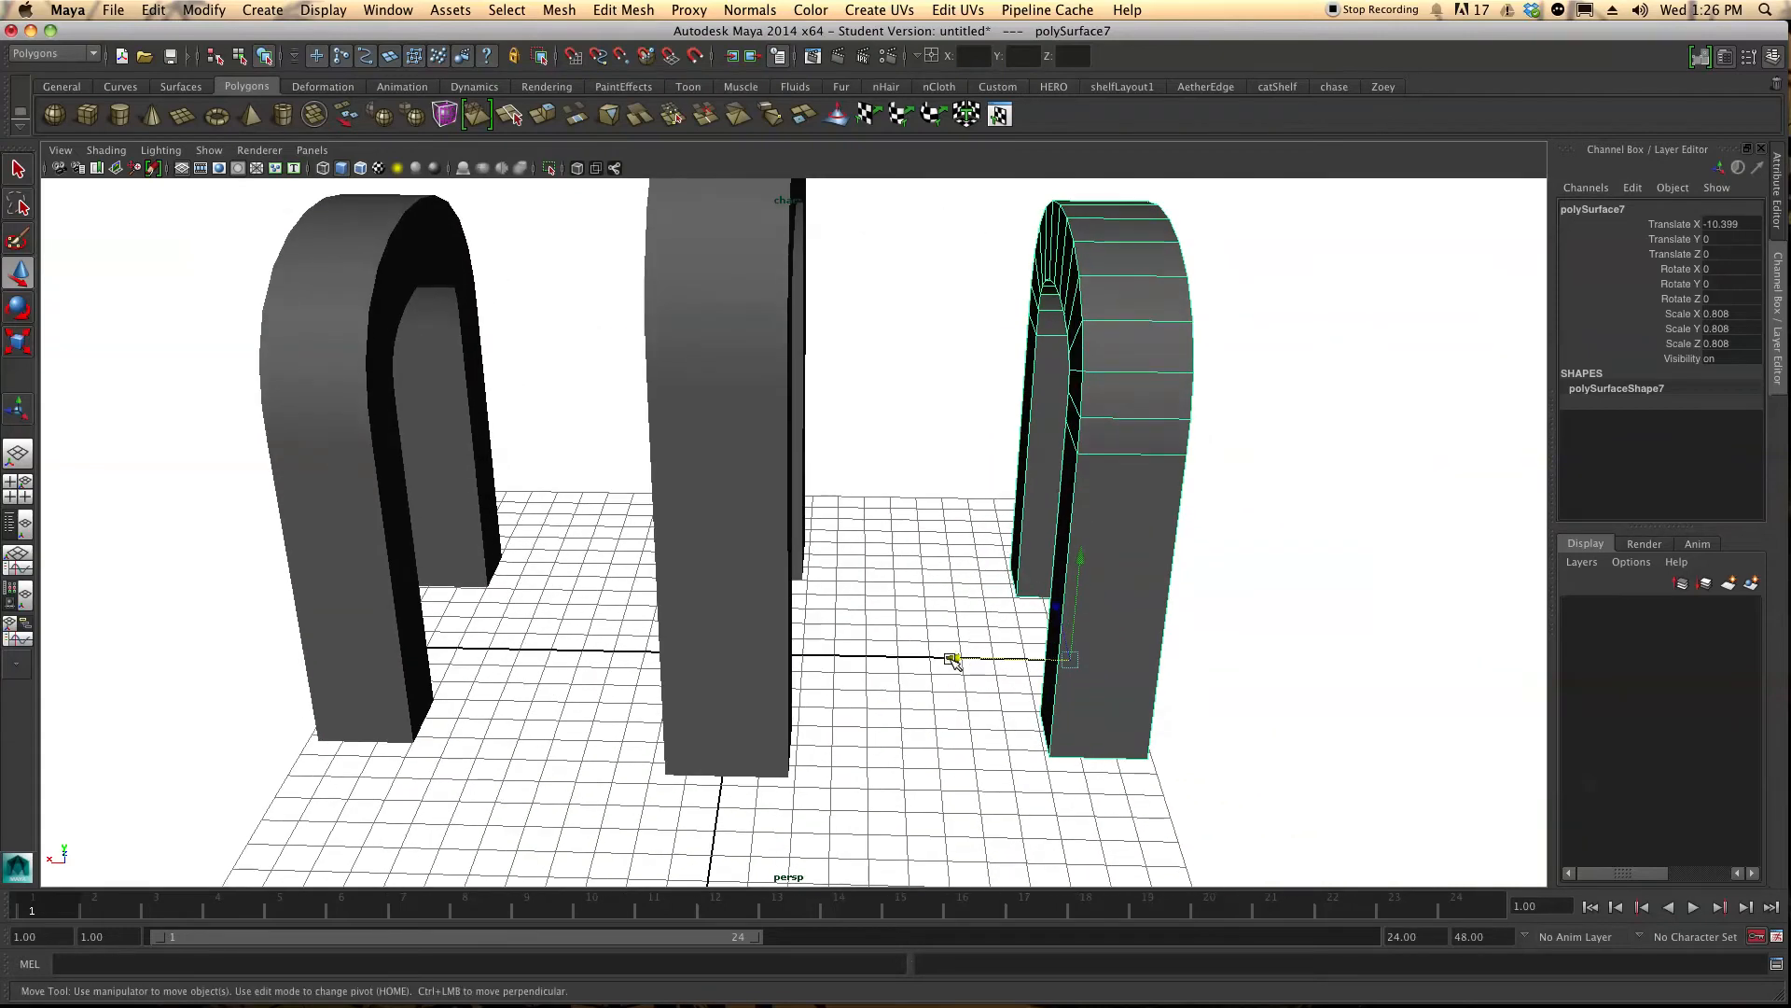
left_click_drag(954, 661, 829, 665)
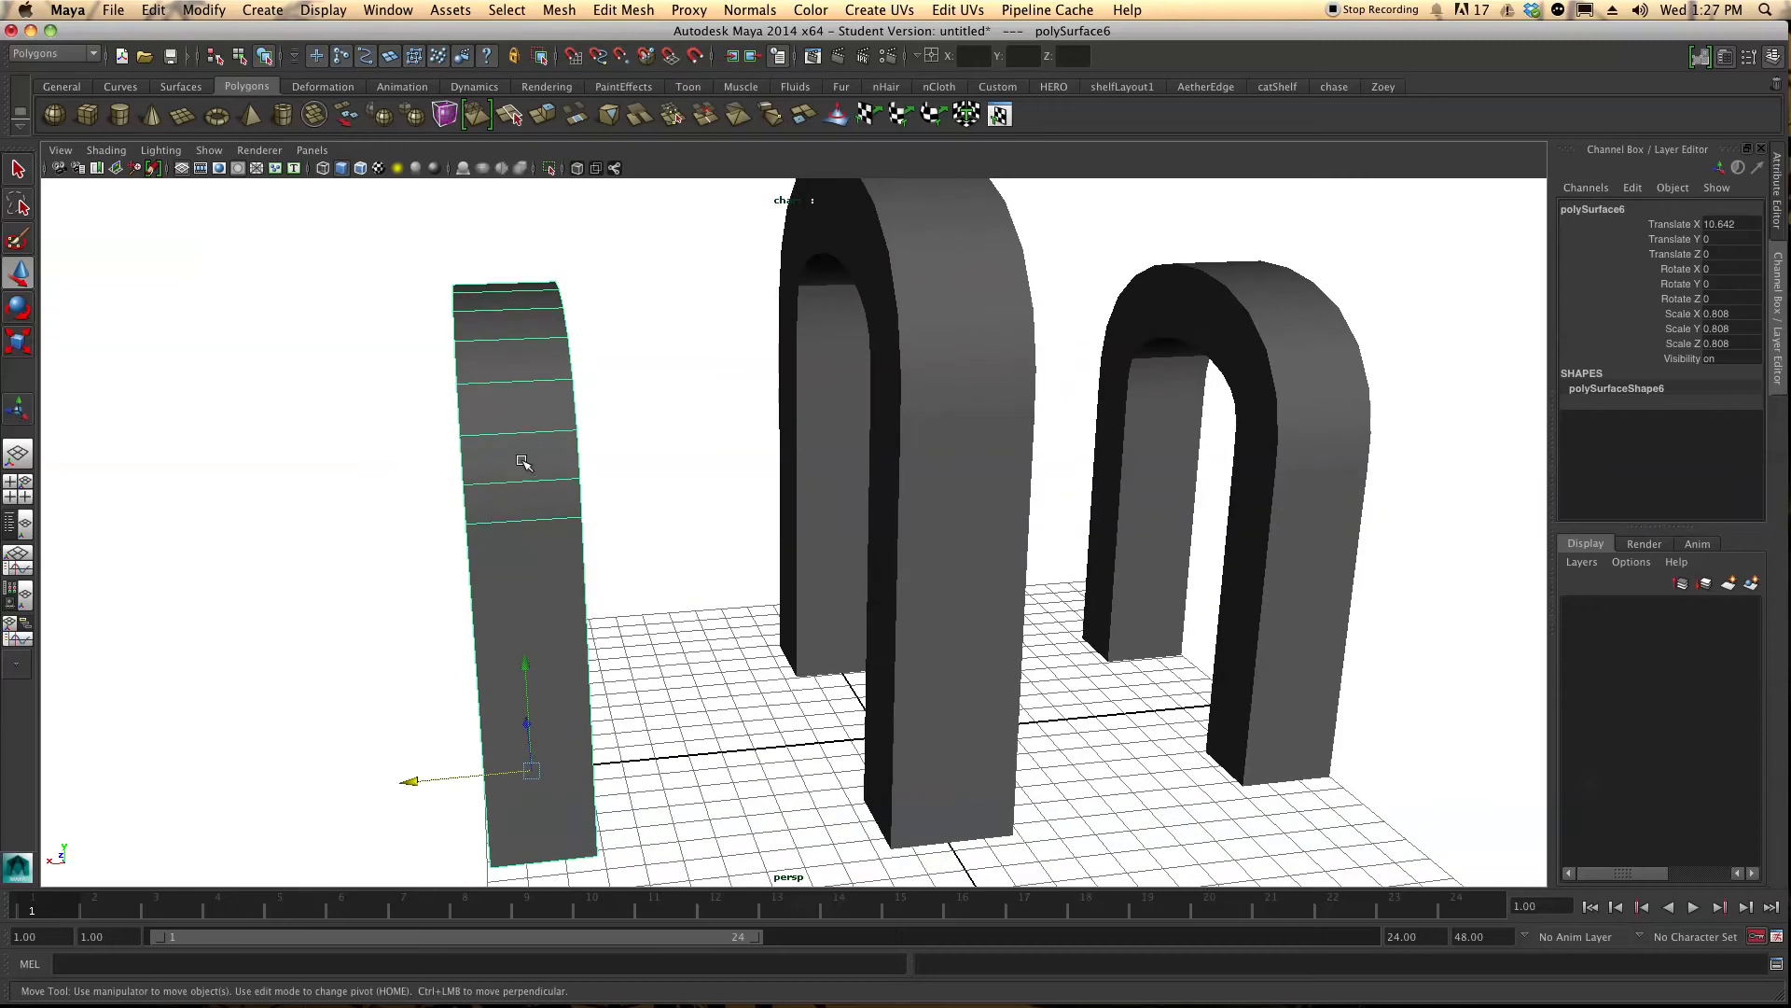
mouse_move(1433, 425)
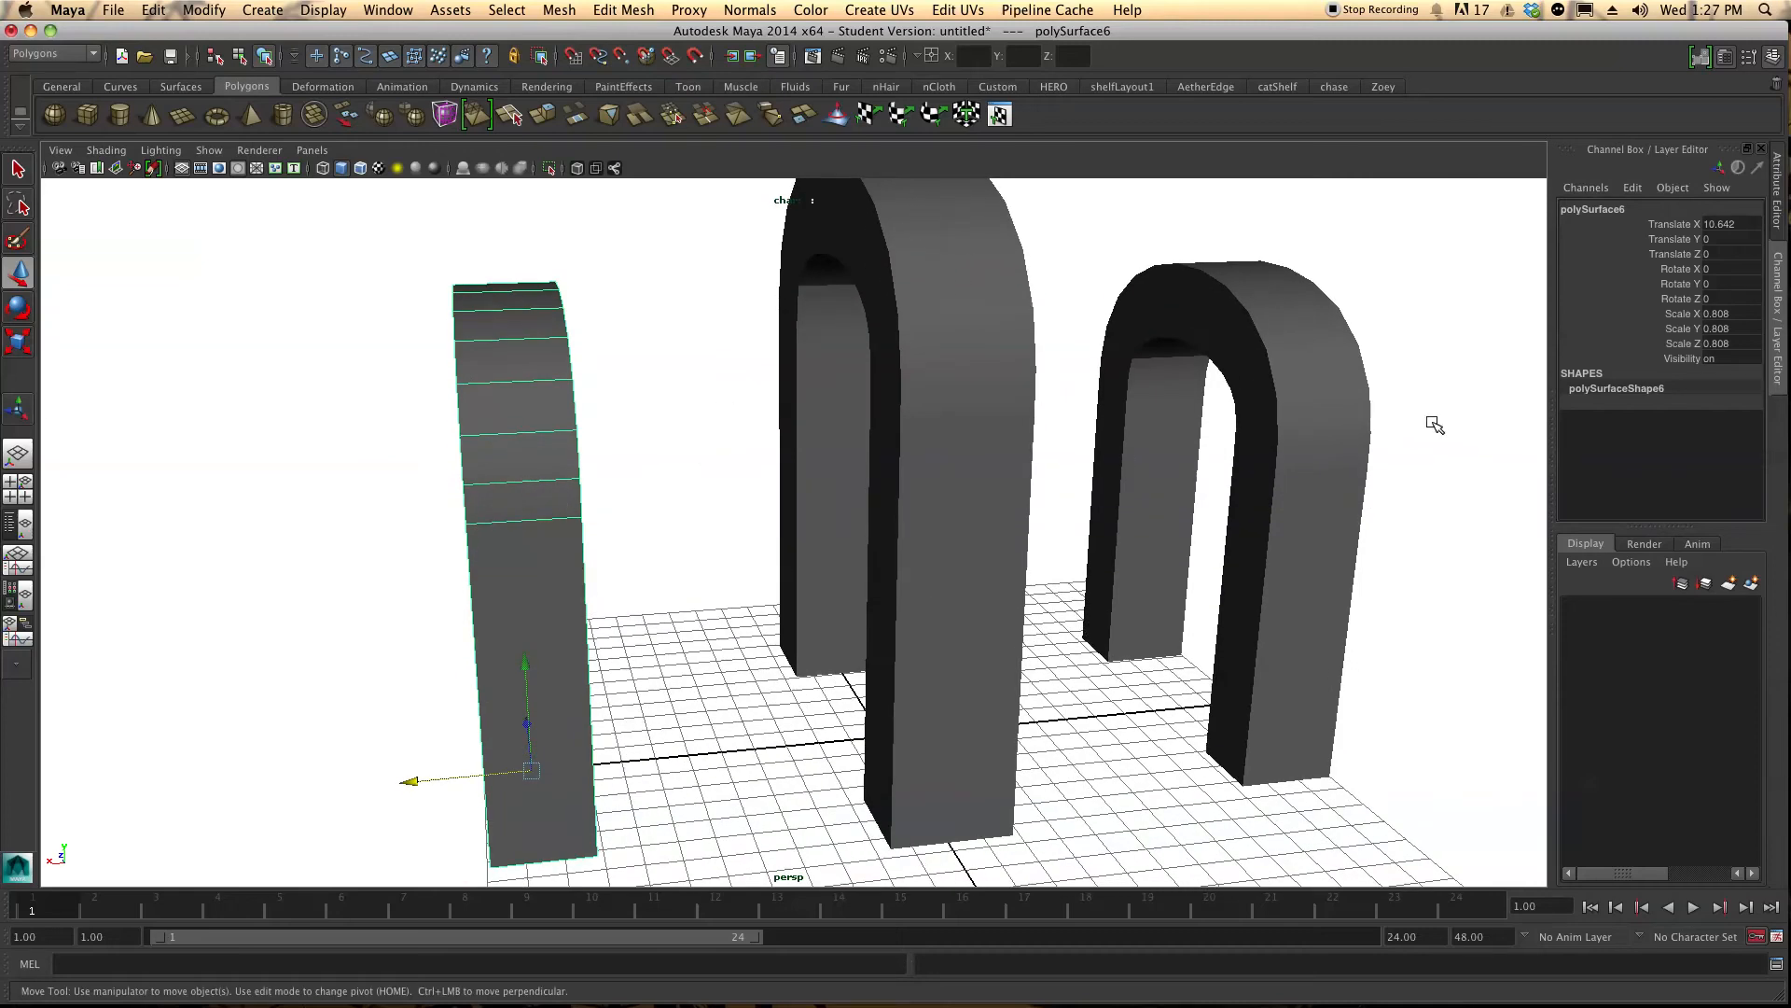
mouse_move(735, 326)
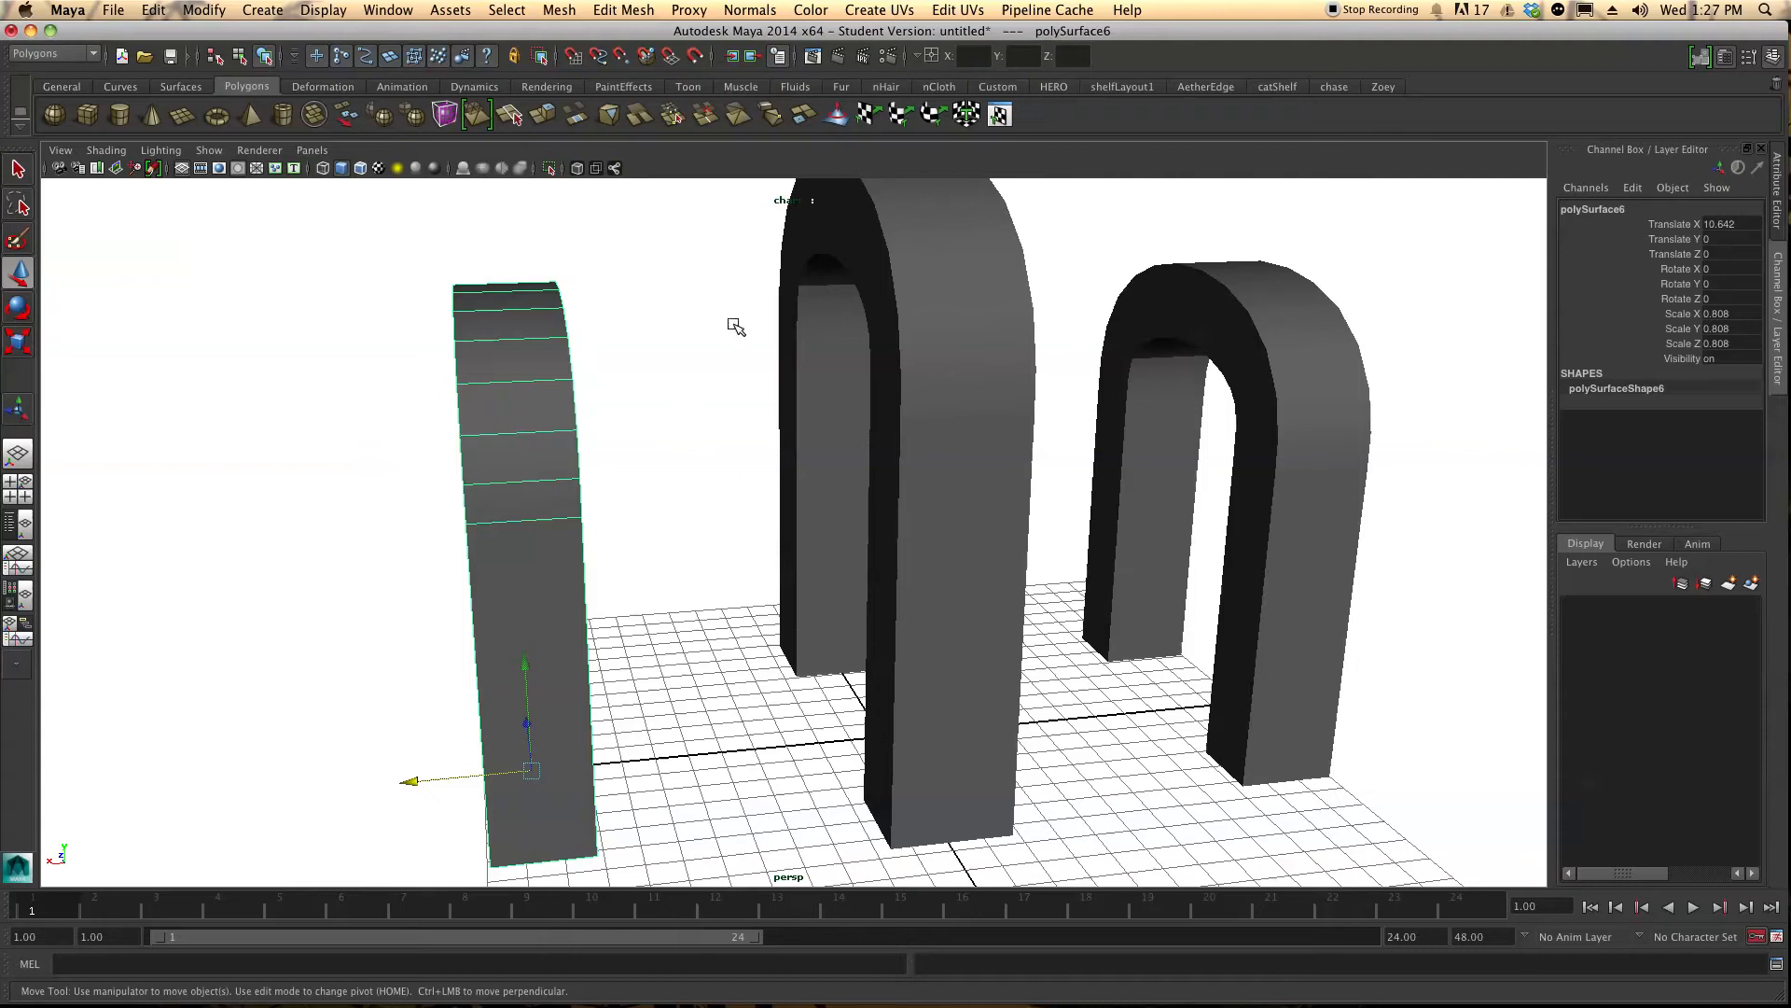
mouse_move(907, 448)
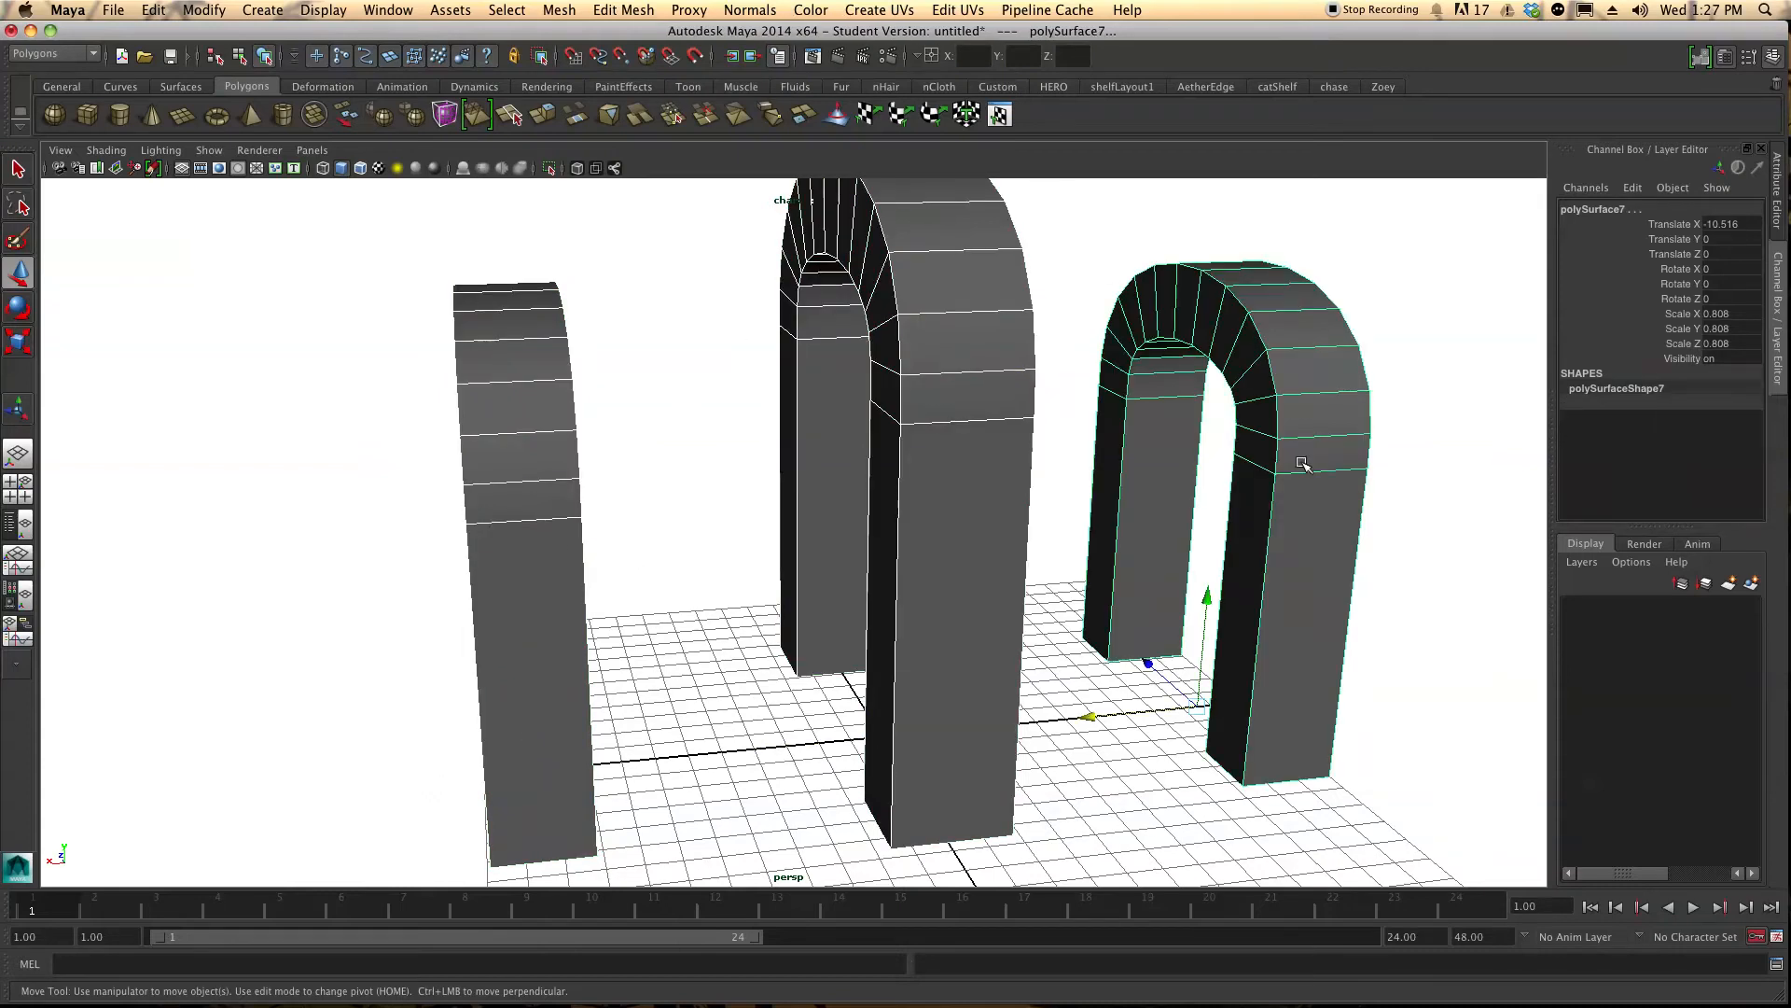
With all arches arranged and selected, reach the Mesh operations list
left_click(558, 10)
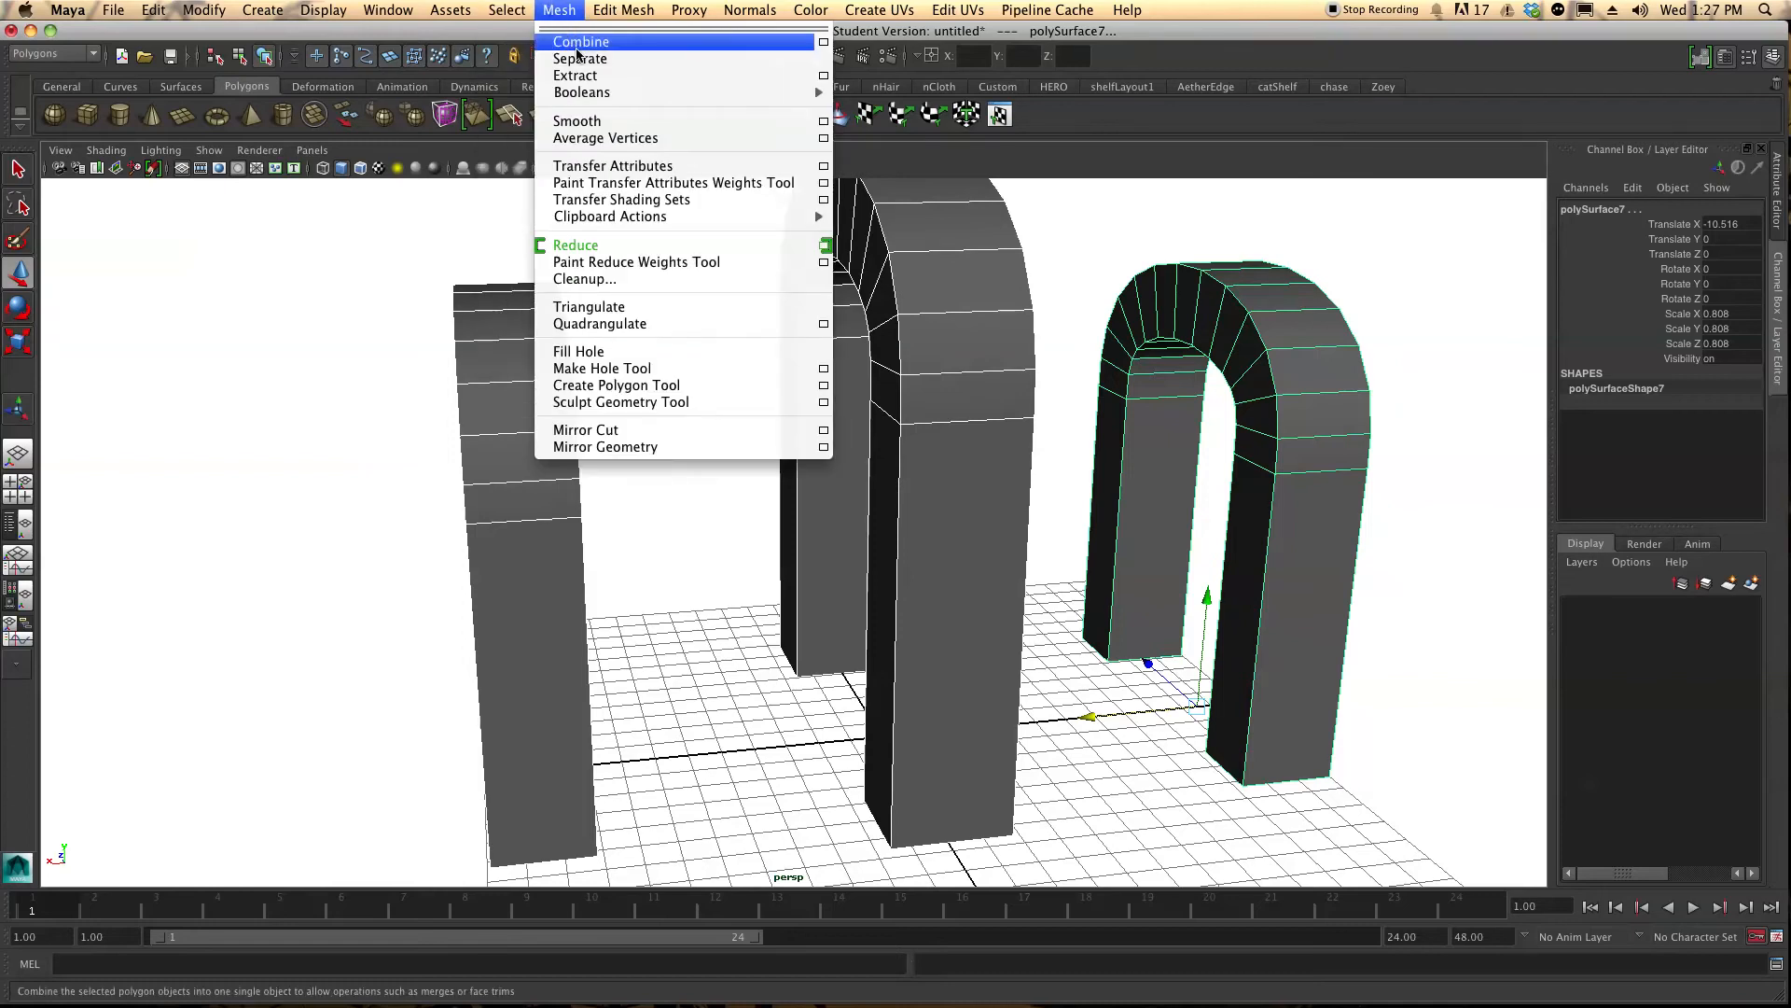
Combine the three arches into a single polygon mesh
left_click(582, 41)
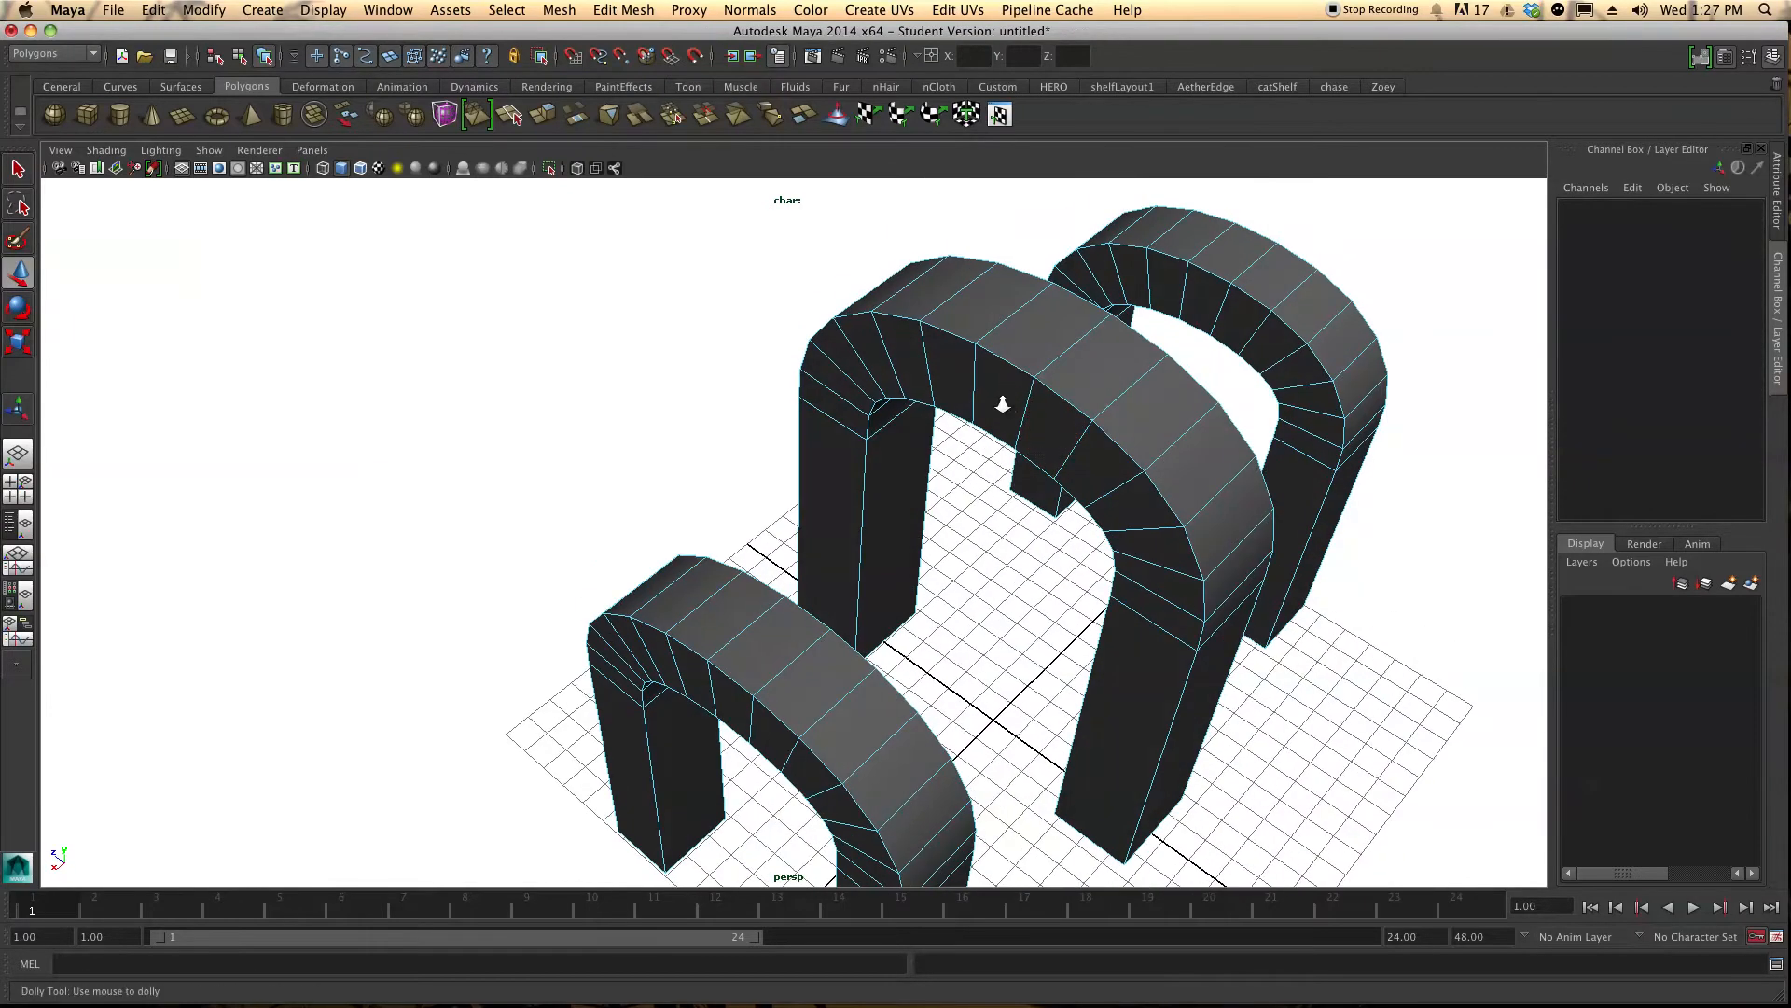
Bridge faces from the centre arch's top to the side arches with curved beams, orbiting to inspect
left_click(1004, 404)
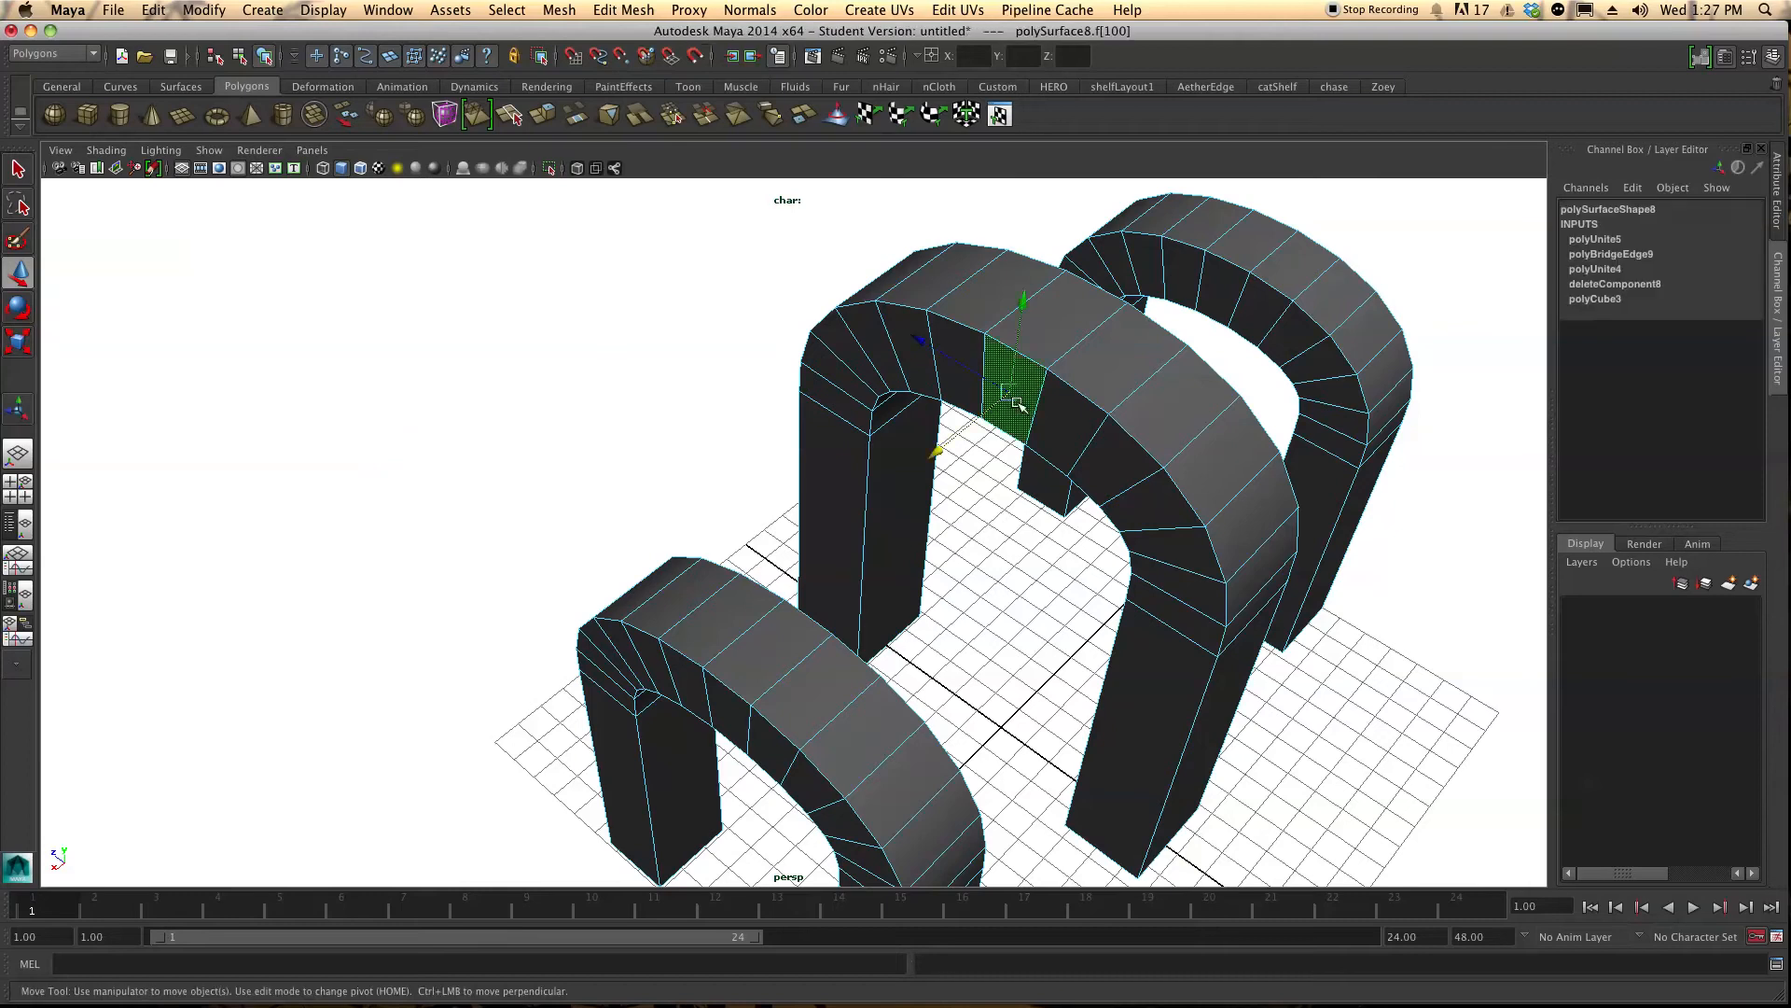
left_click_drag(1022, 399, 1039, 445)
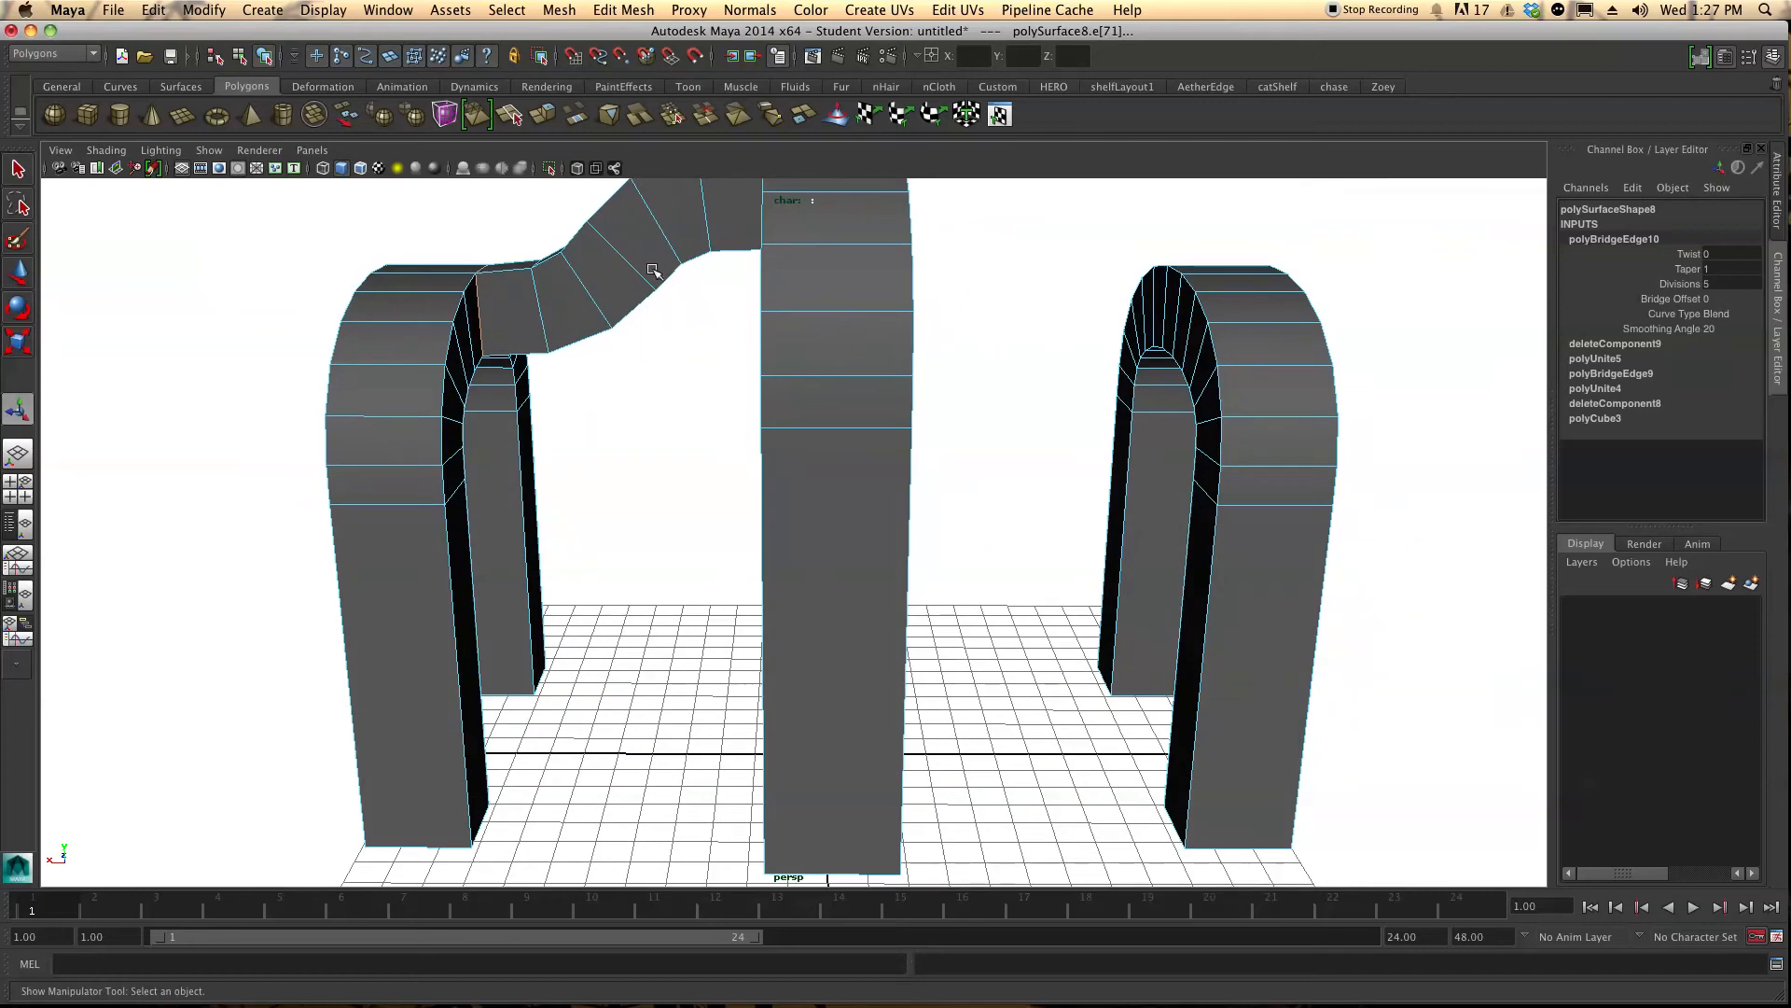
left_click_drag(651, 274, 690, 395)
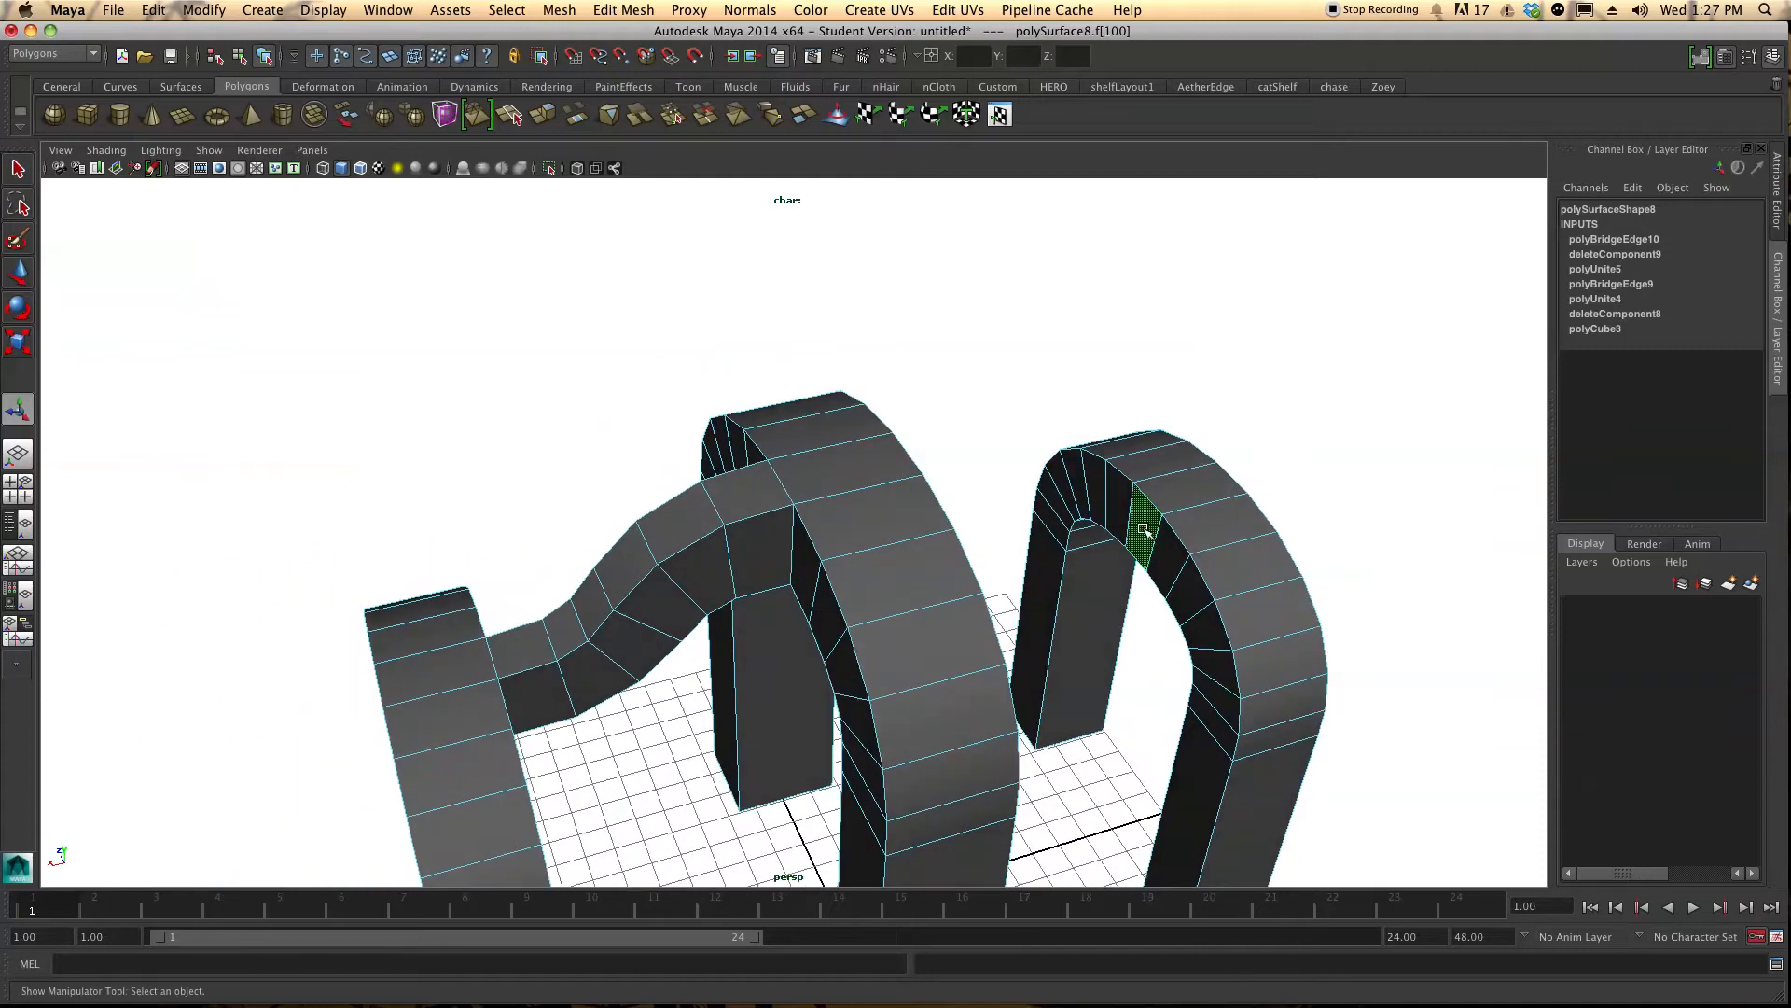
left_click(623, 9)
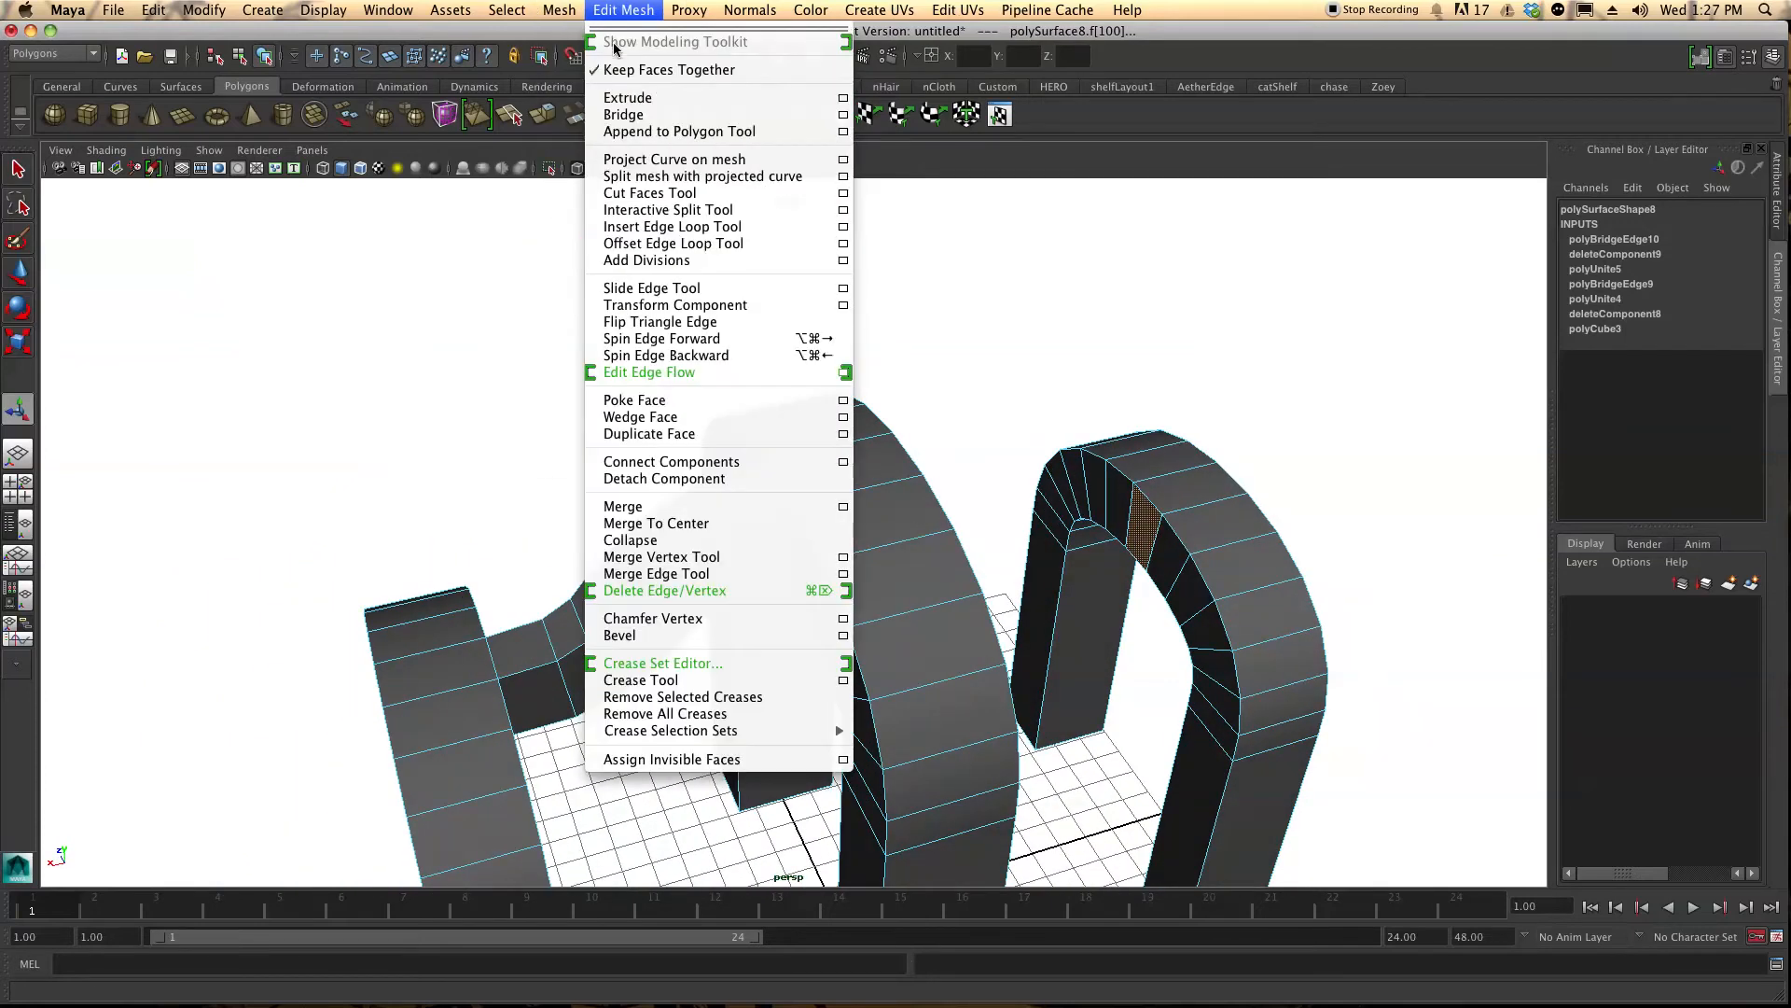
left_click(624, 113)
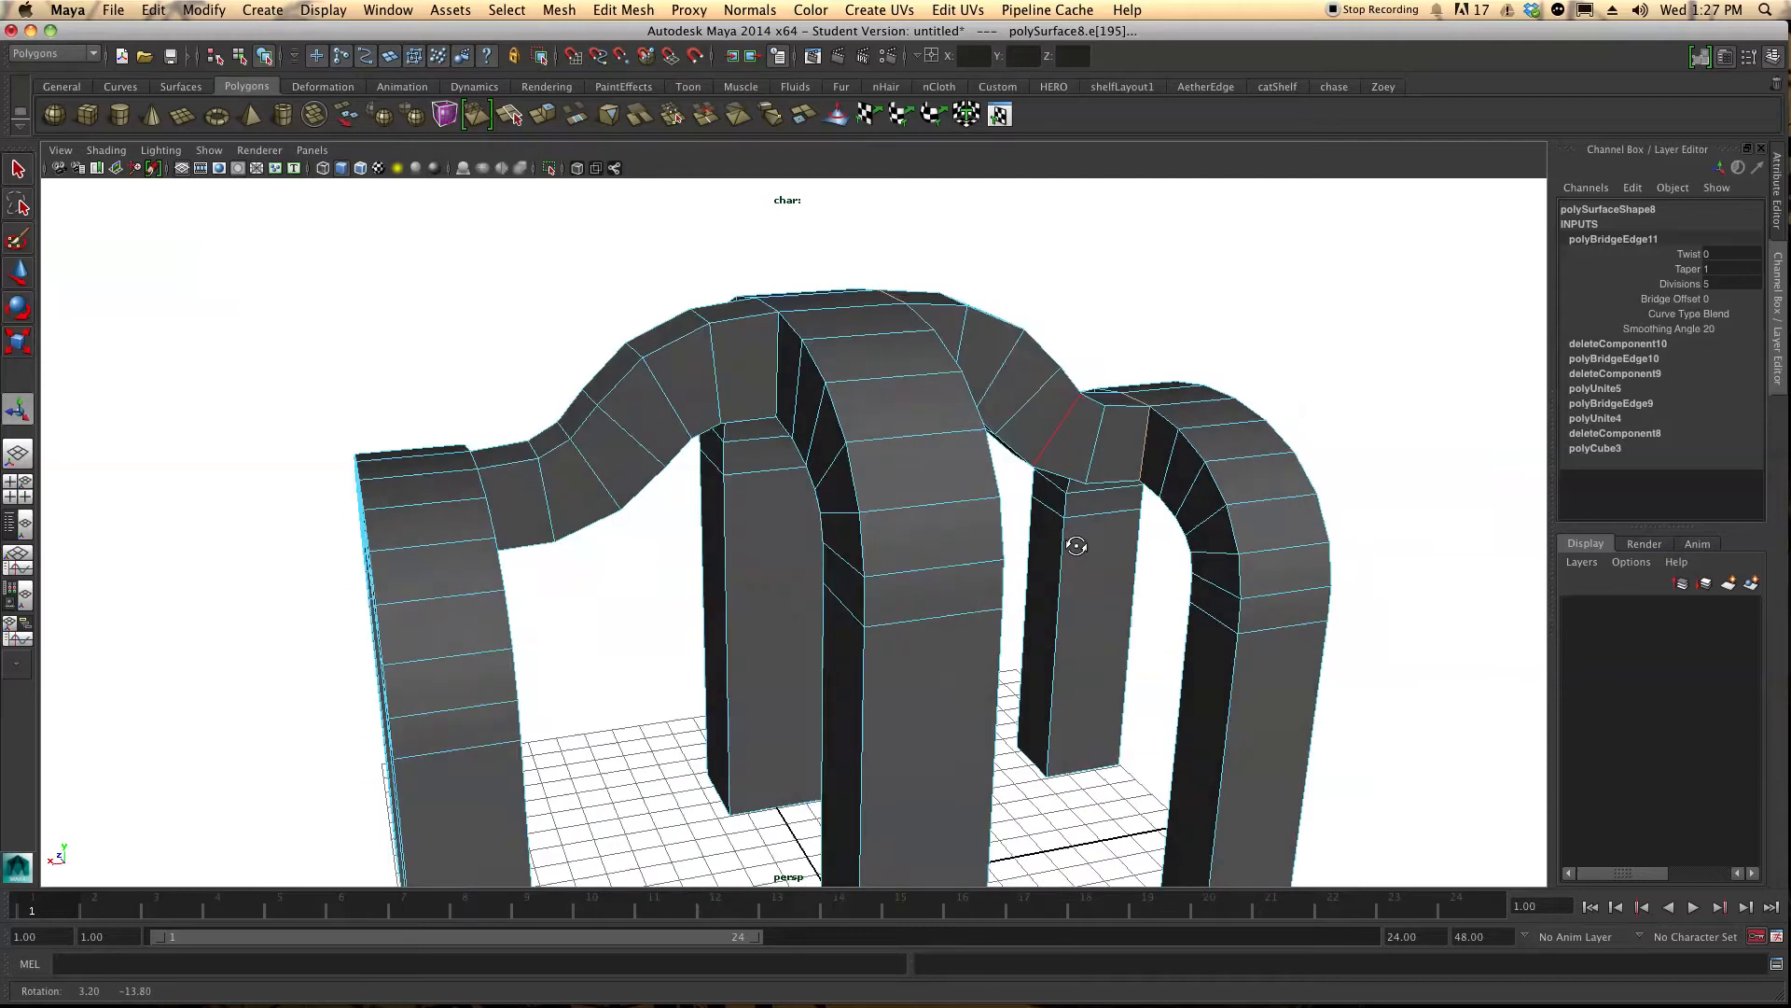
left_click_drag(1075, 547, 888, 543)
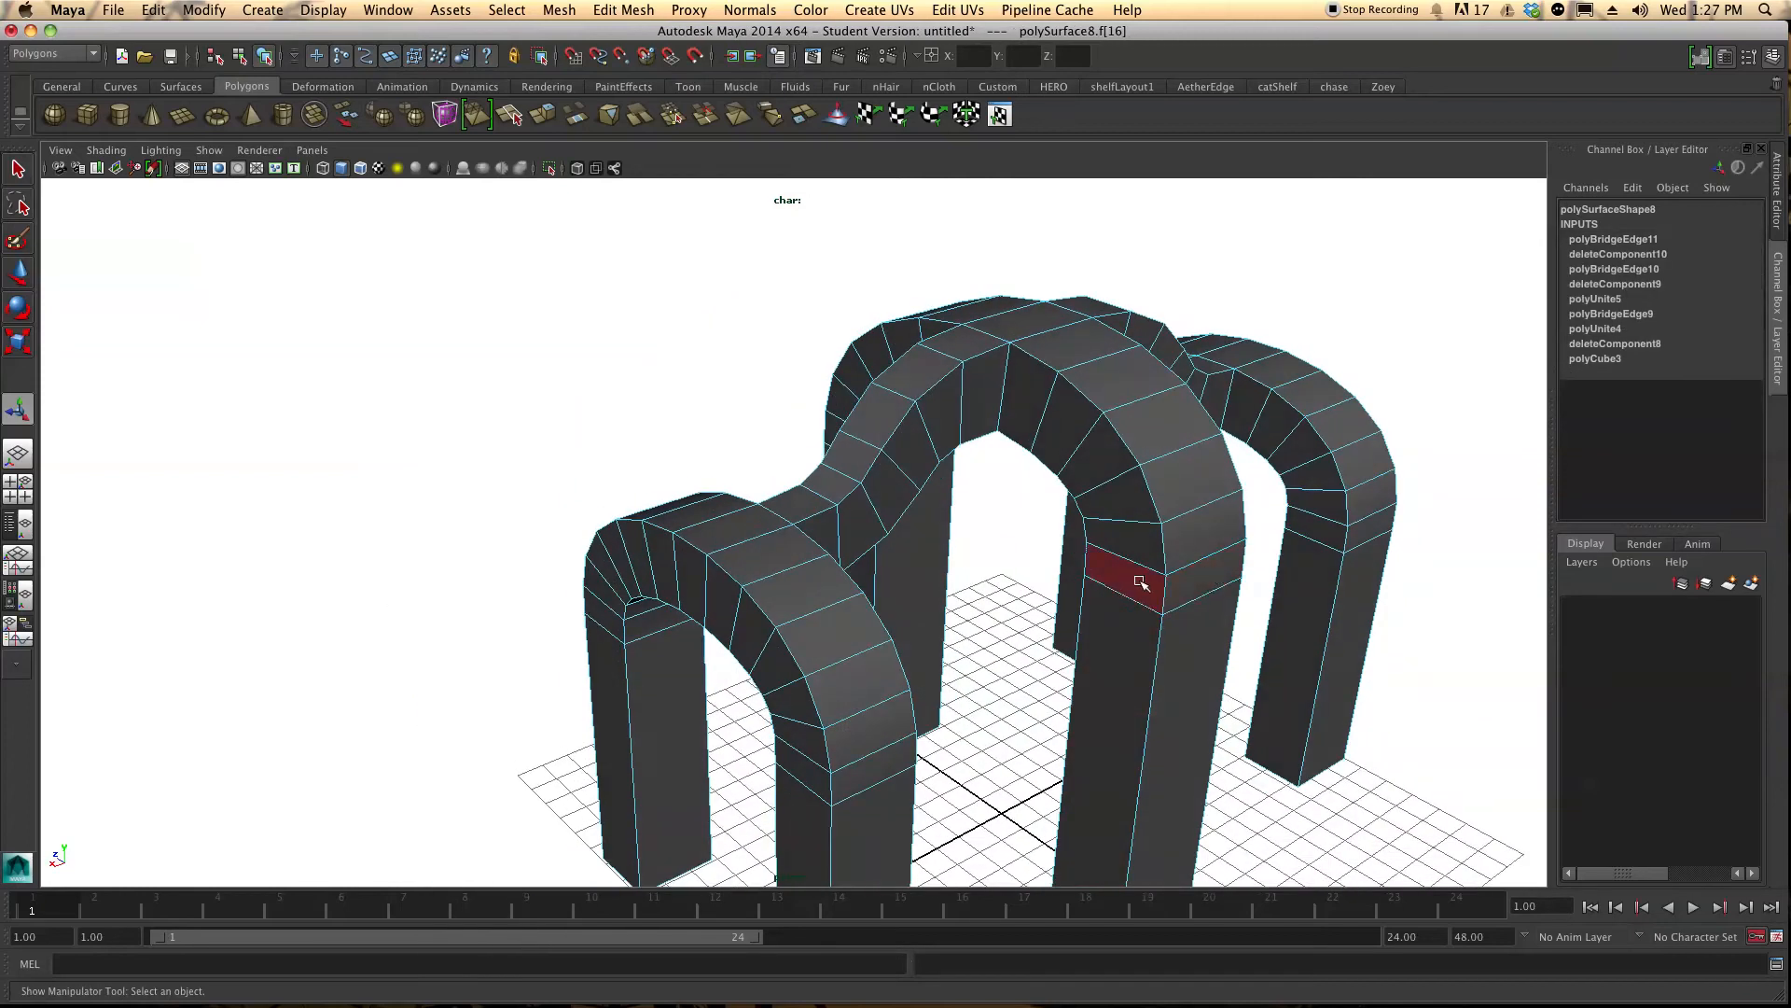
Select opposing faces on the centre arch's legs and neighbouring arches for a lower bridged beam
left_click(624, 11)
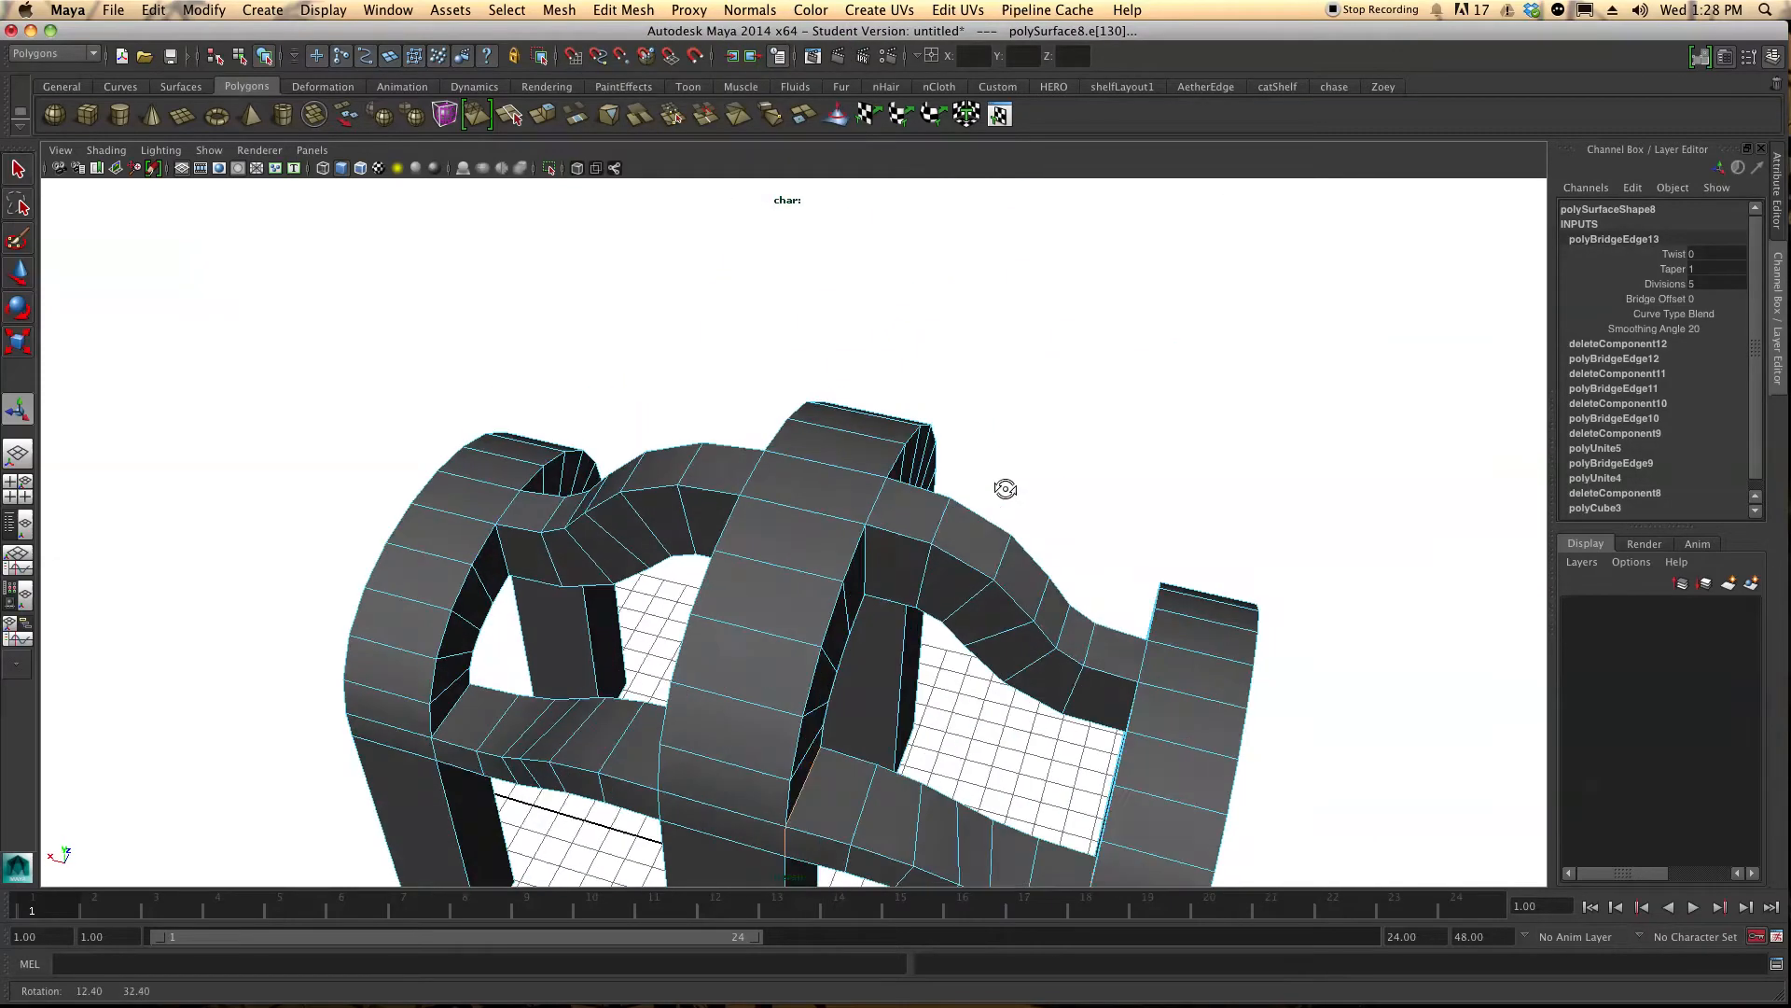
left_click_drag(1006, 489, 1279, 488)
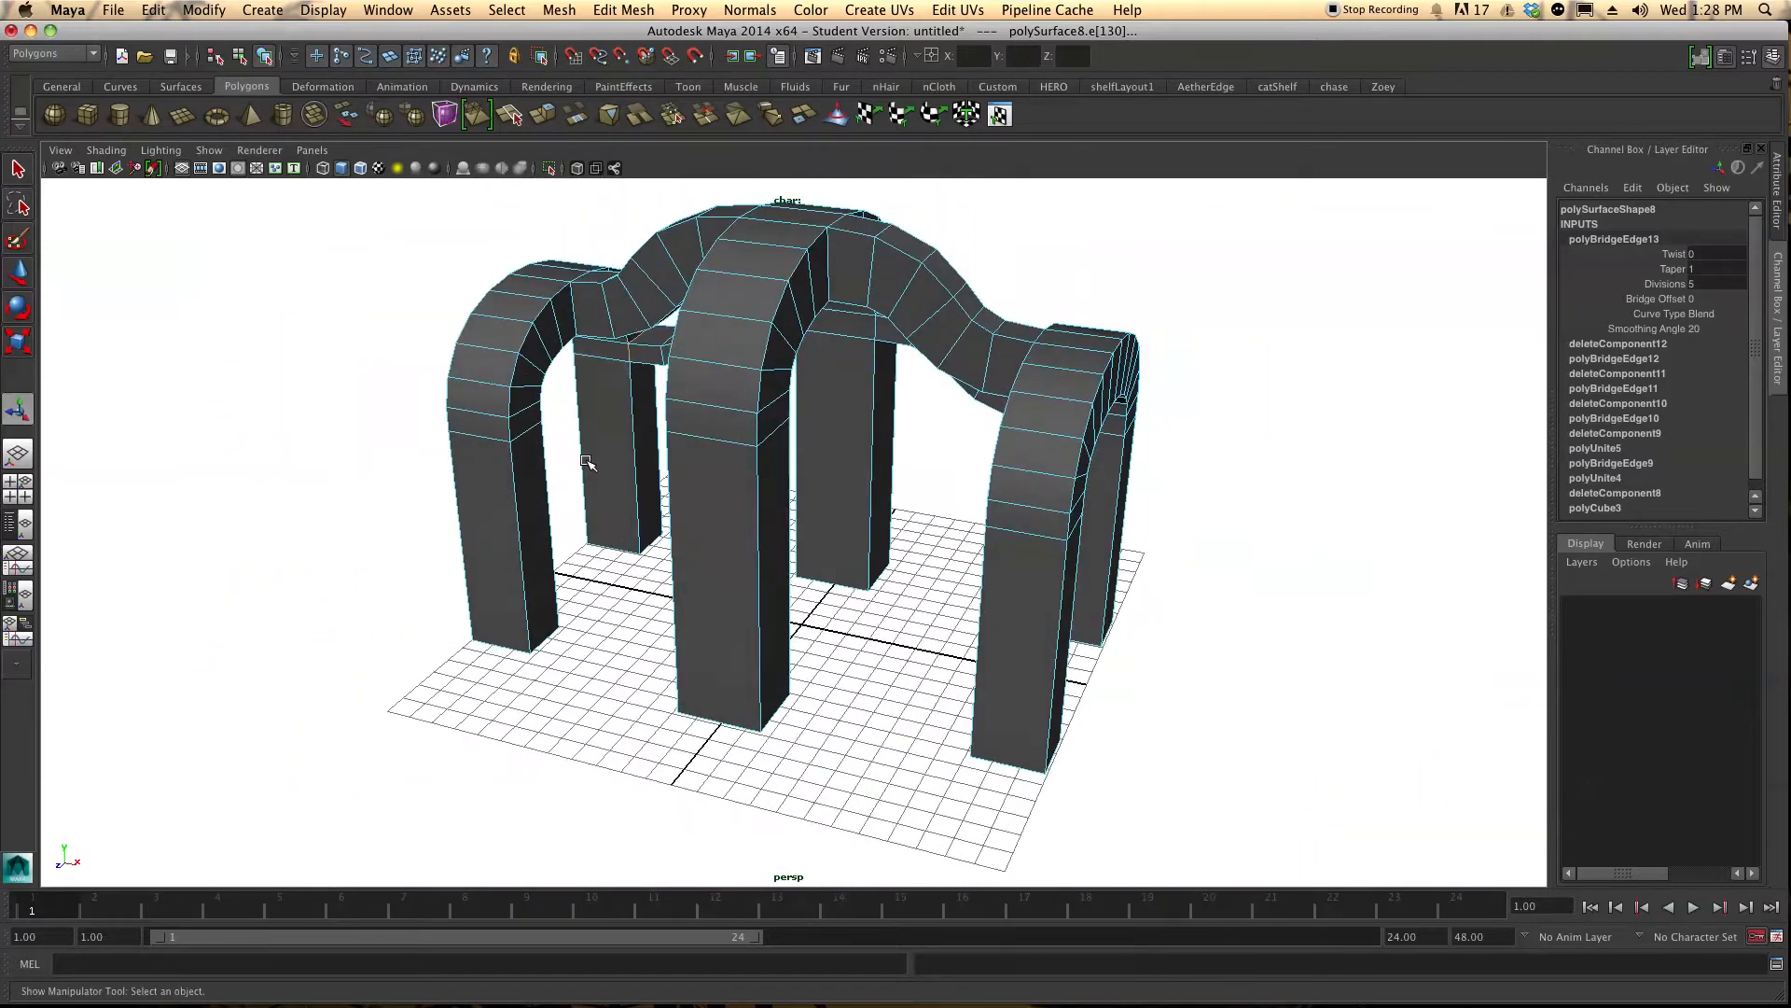
left_click(515, 424)
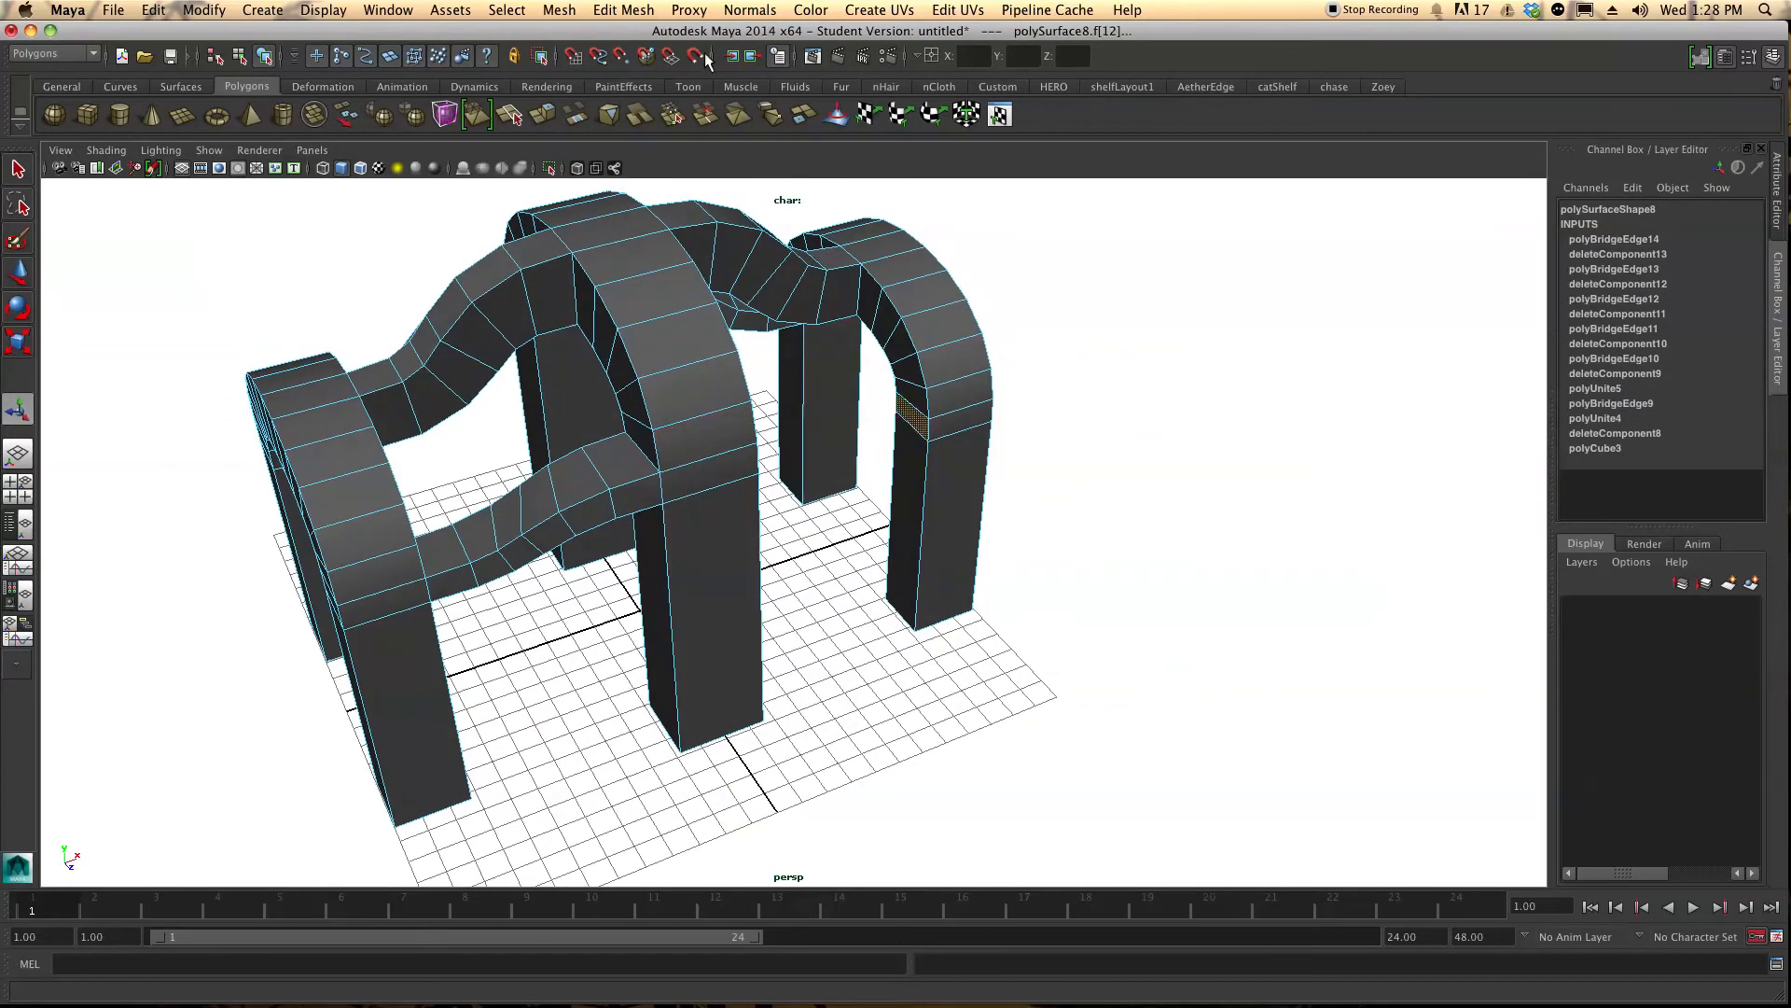
Bridge the selected faces into a curved beam on the structure's other side, then switch to face selection
left_click(624, 12)
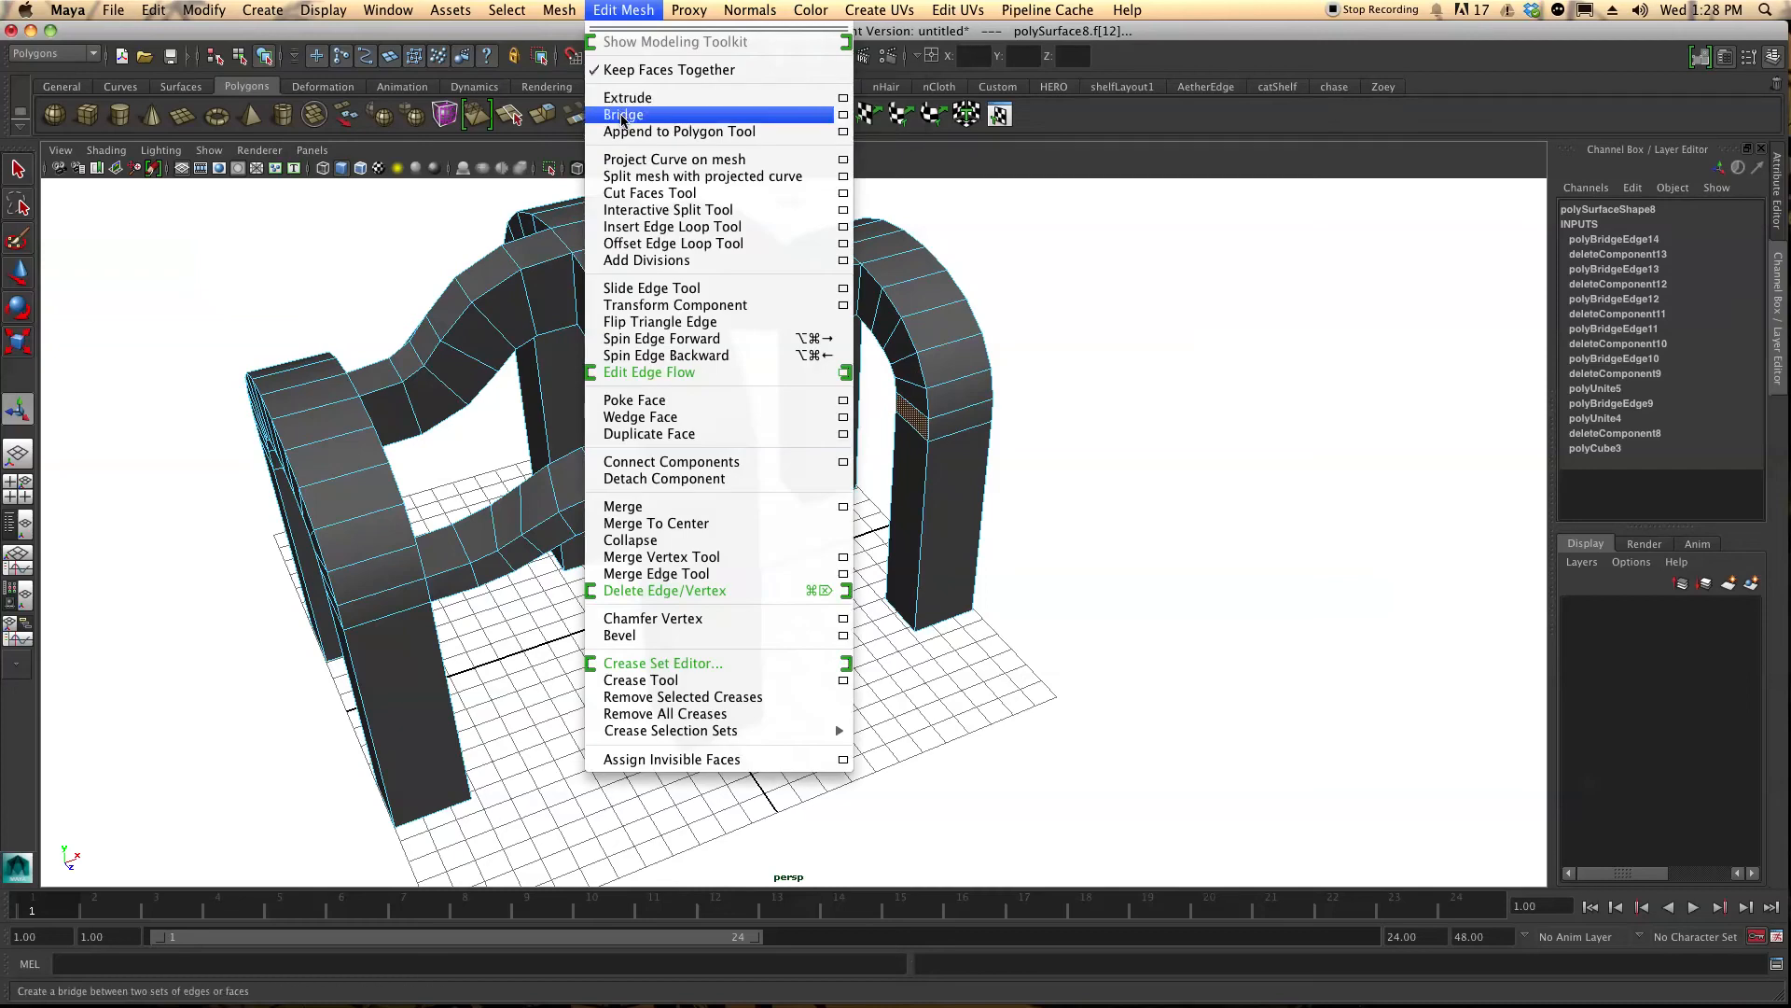
left_click(623, 114)
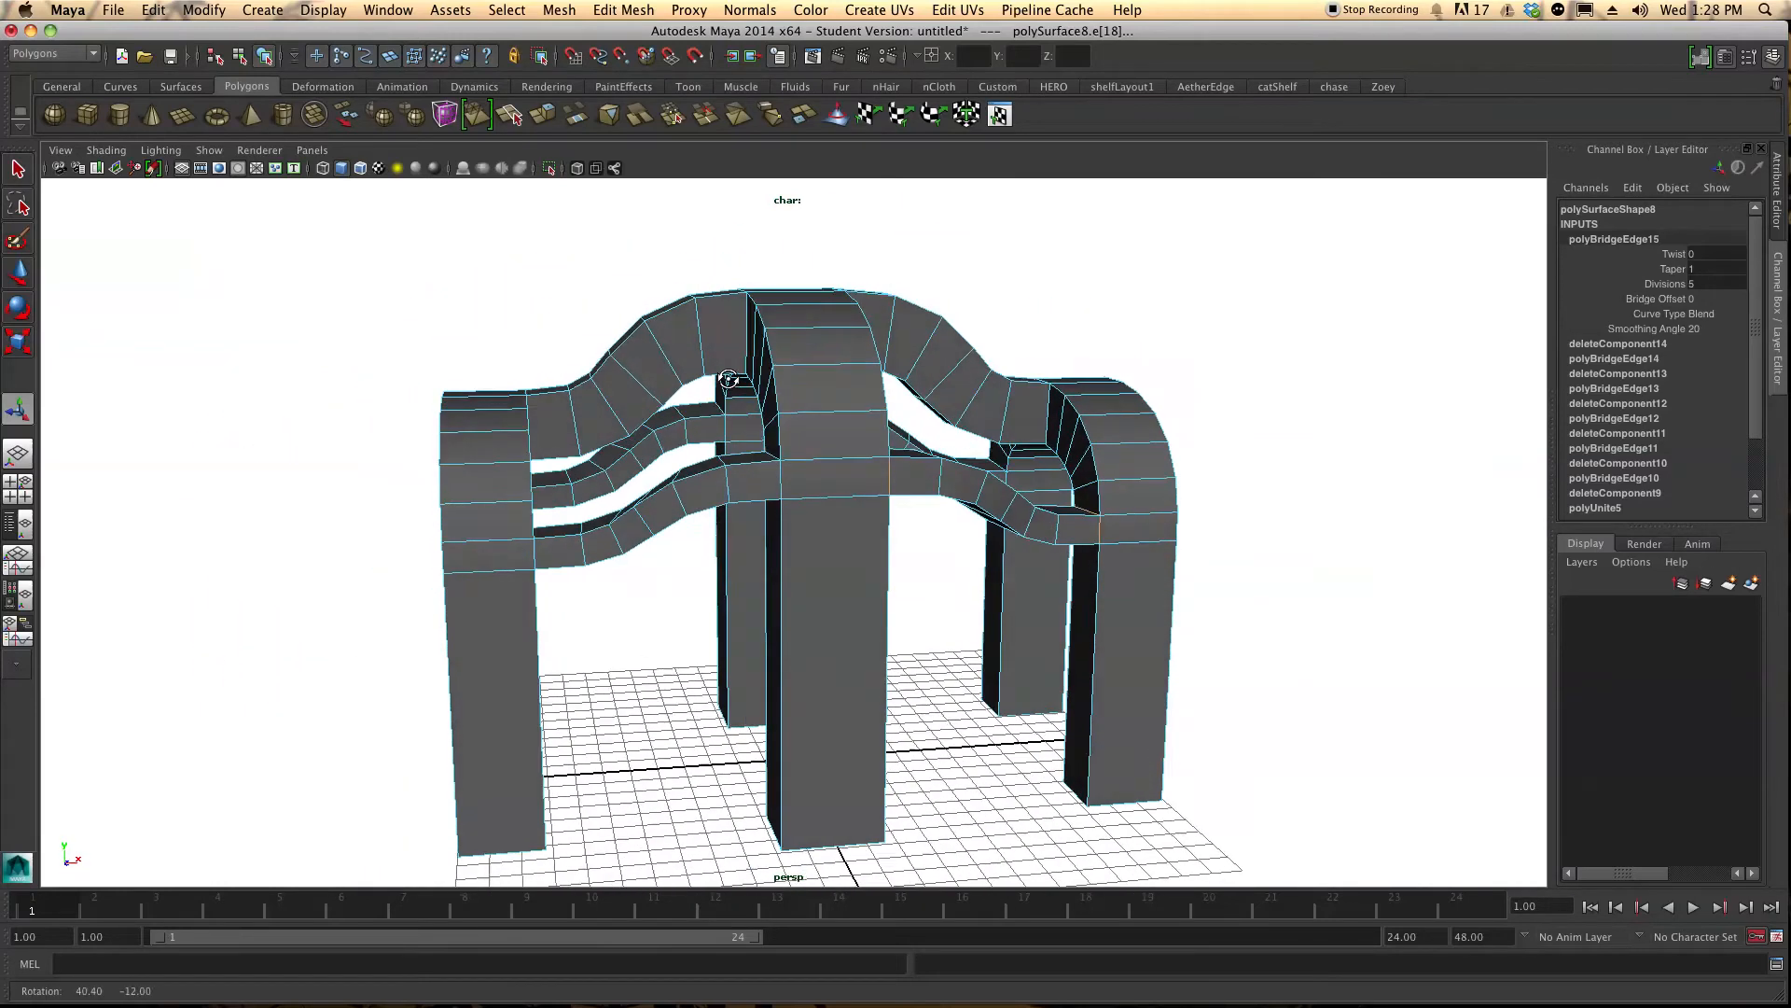
right_click(726, 379)
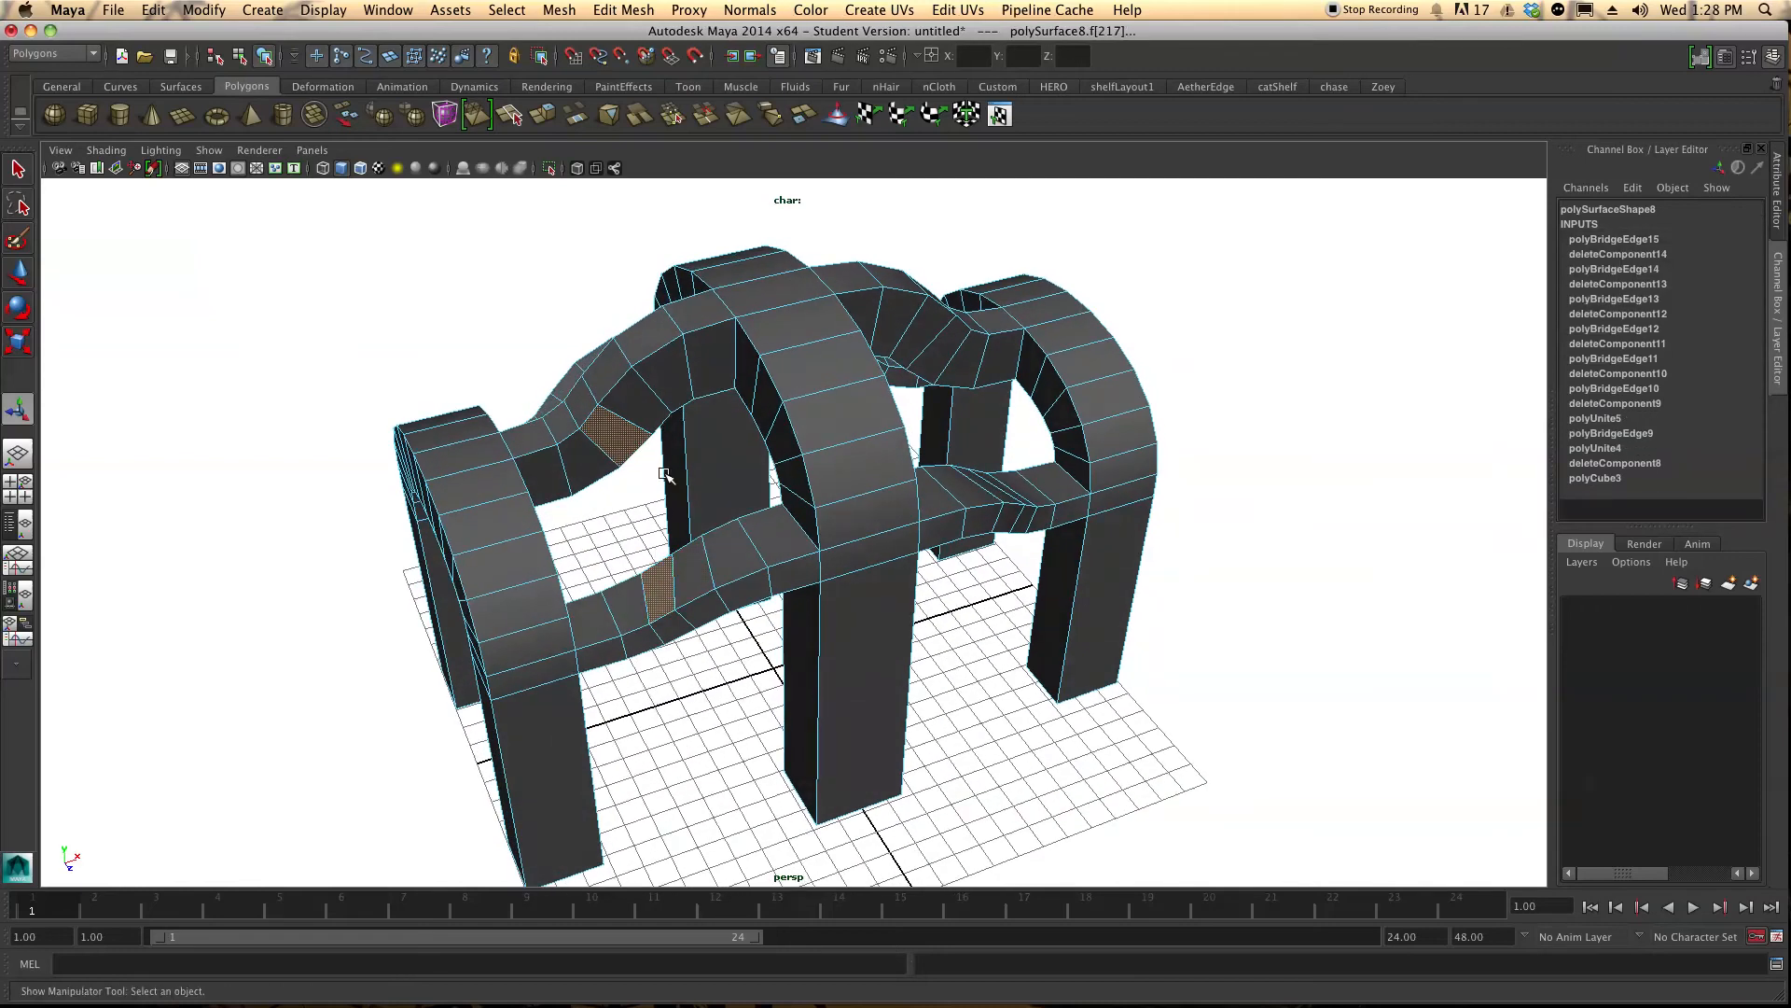
Bridge another face pair into a curved beam and return to Face selection mode for the next pair
left_click(624, 9)
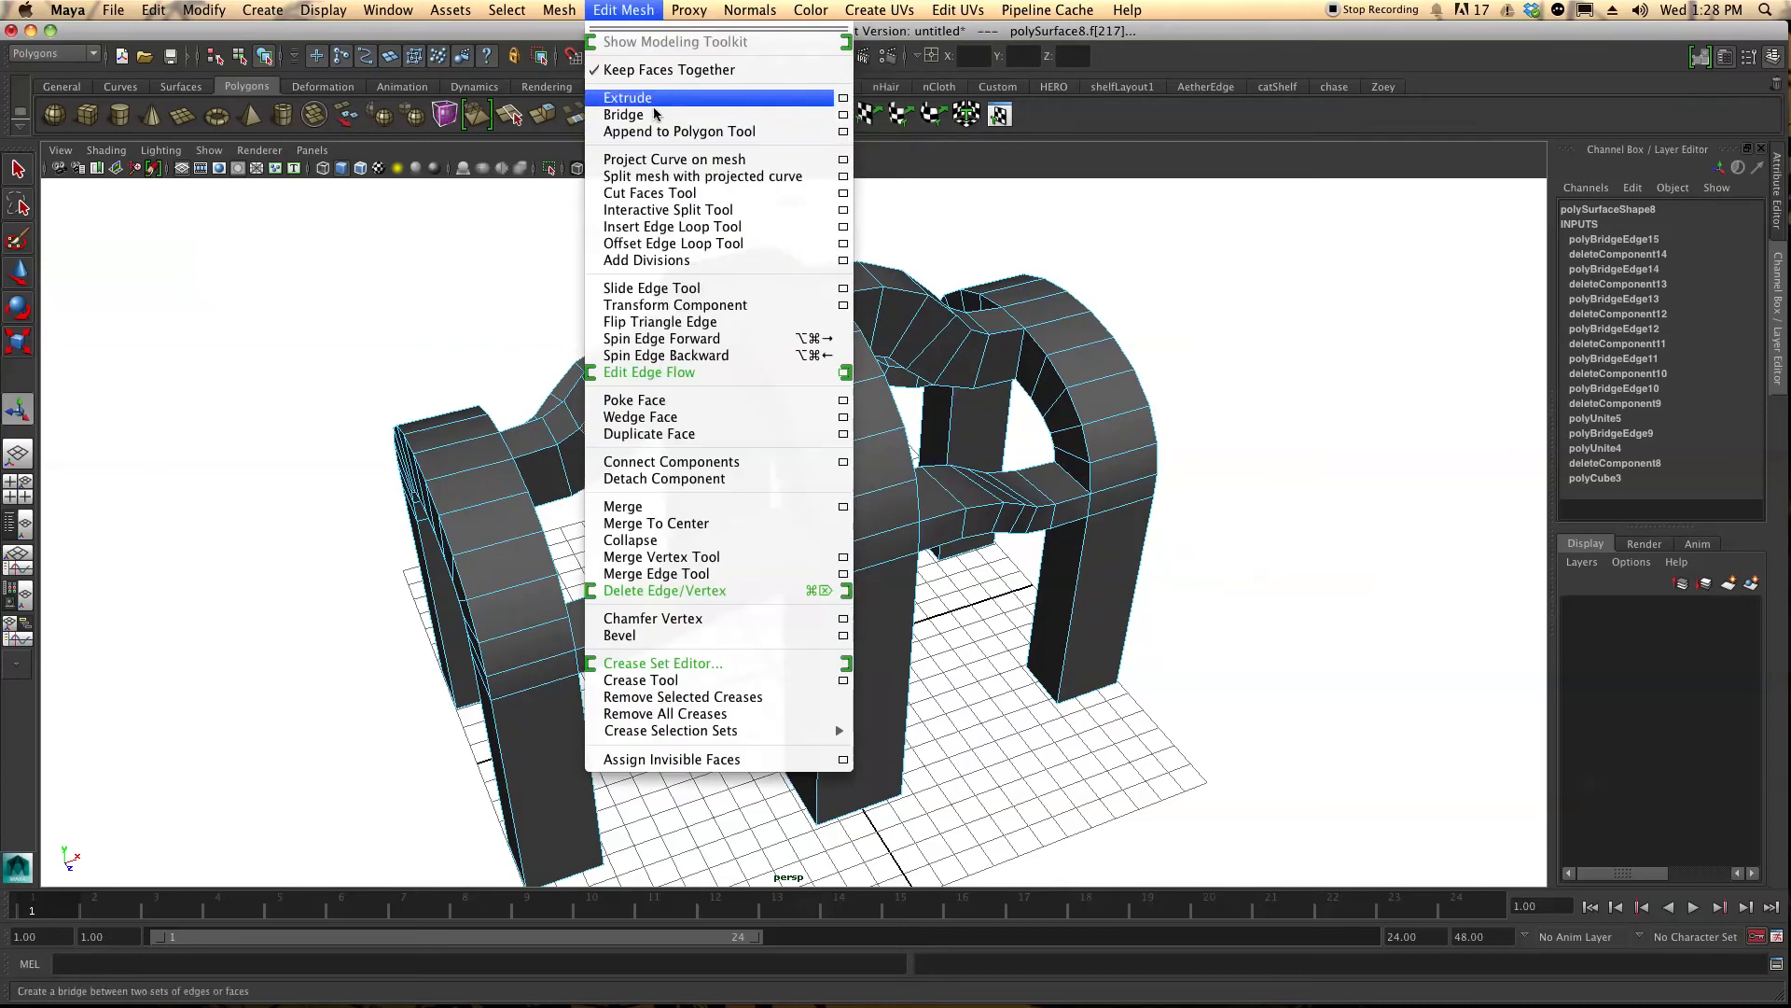
left_click(623, 114)
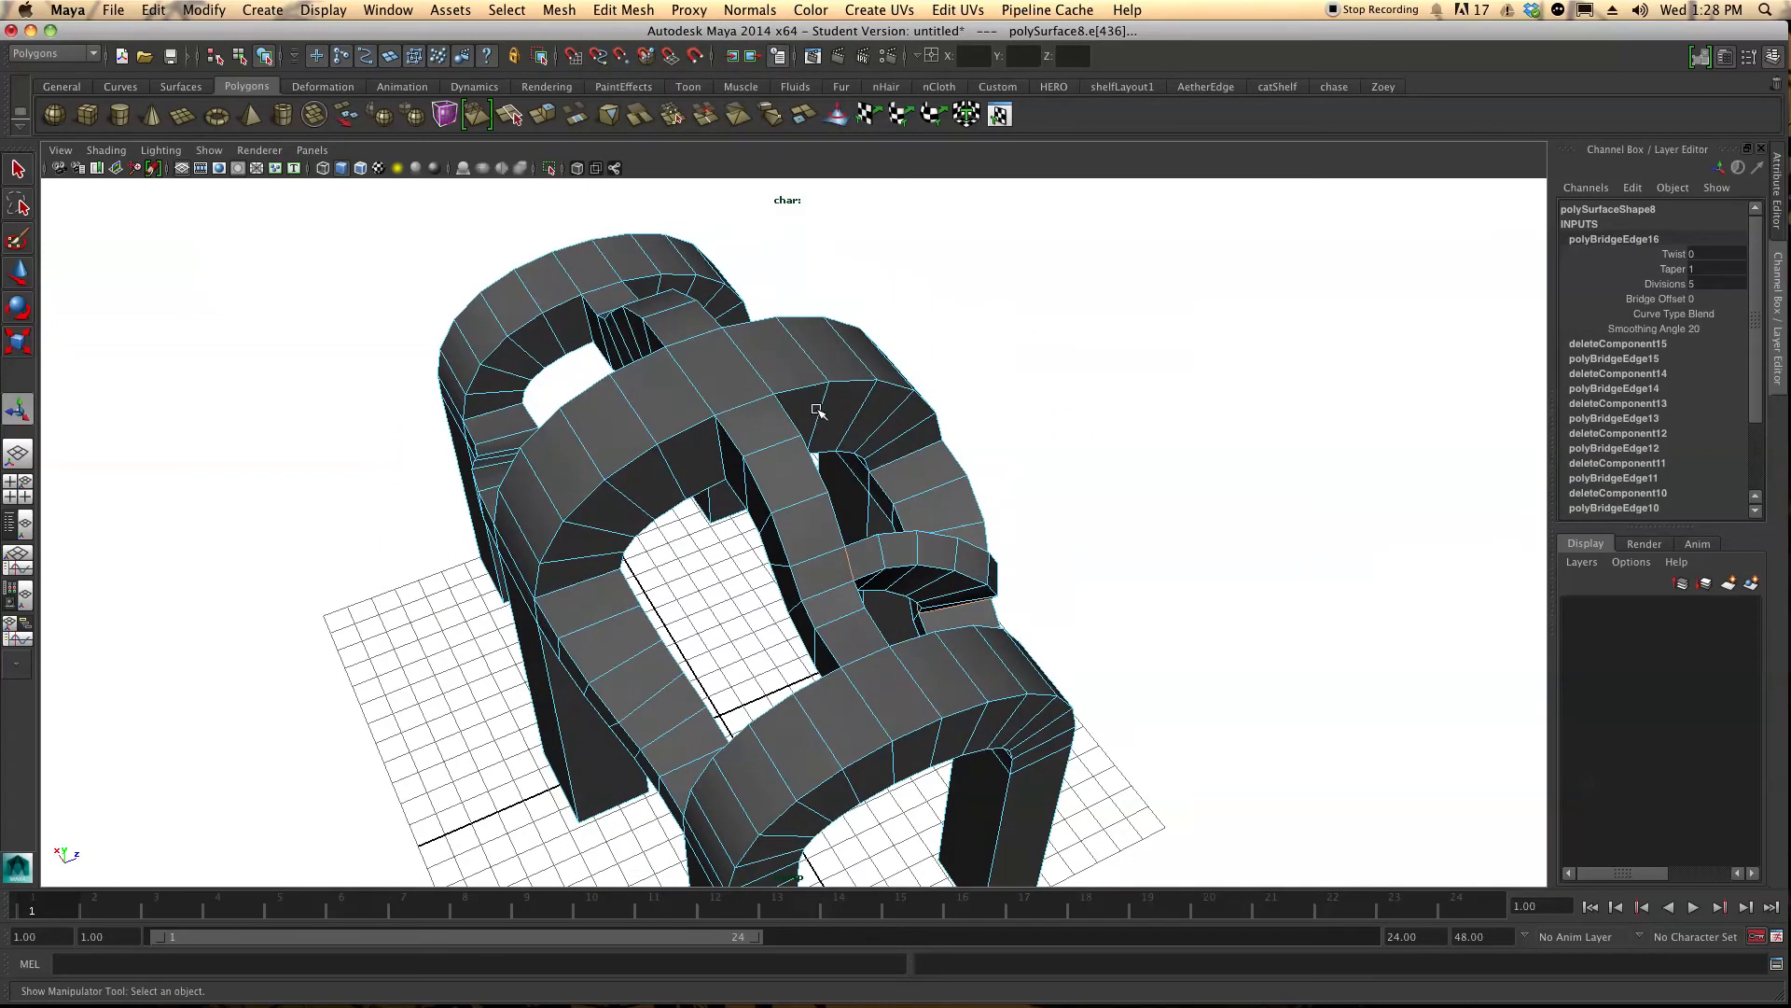
right_click(817, 409)
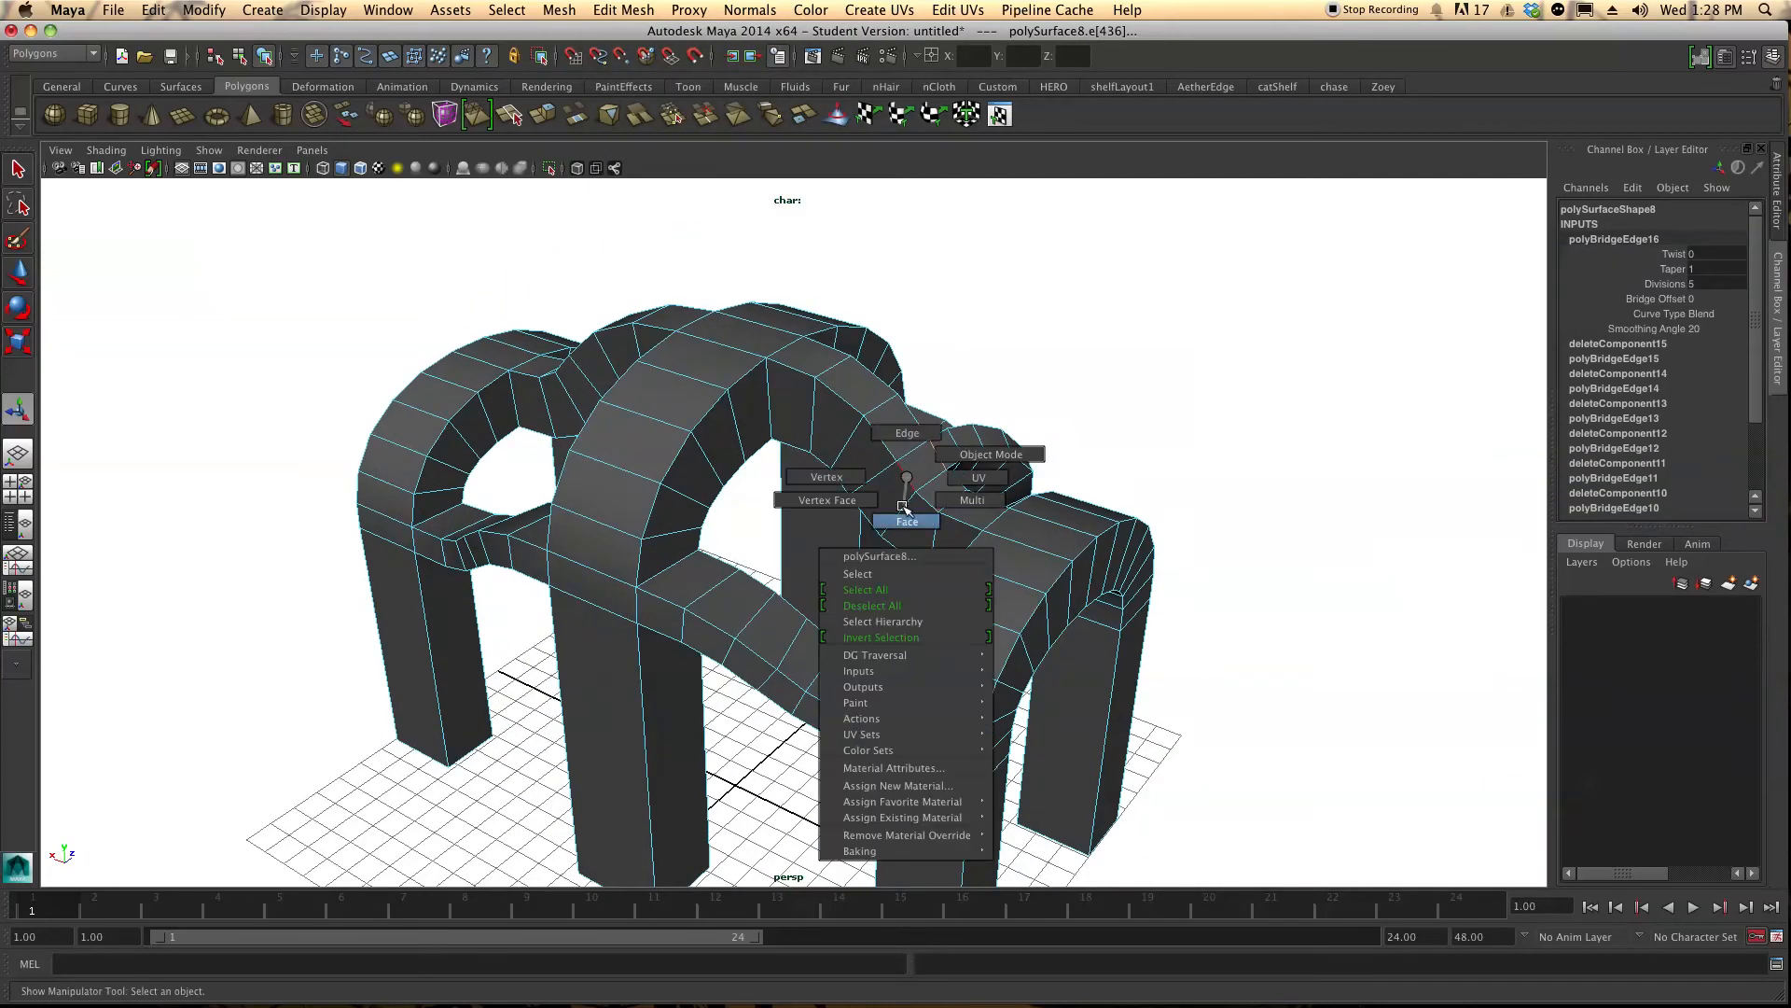
left_click(905, 520)
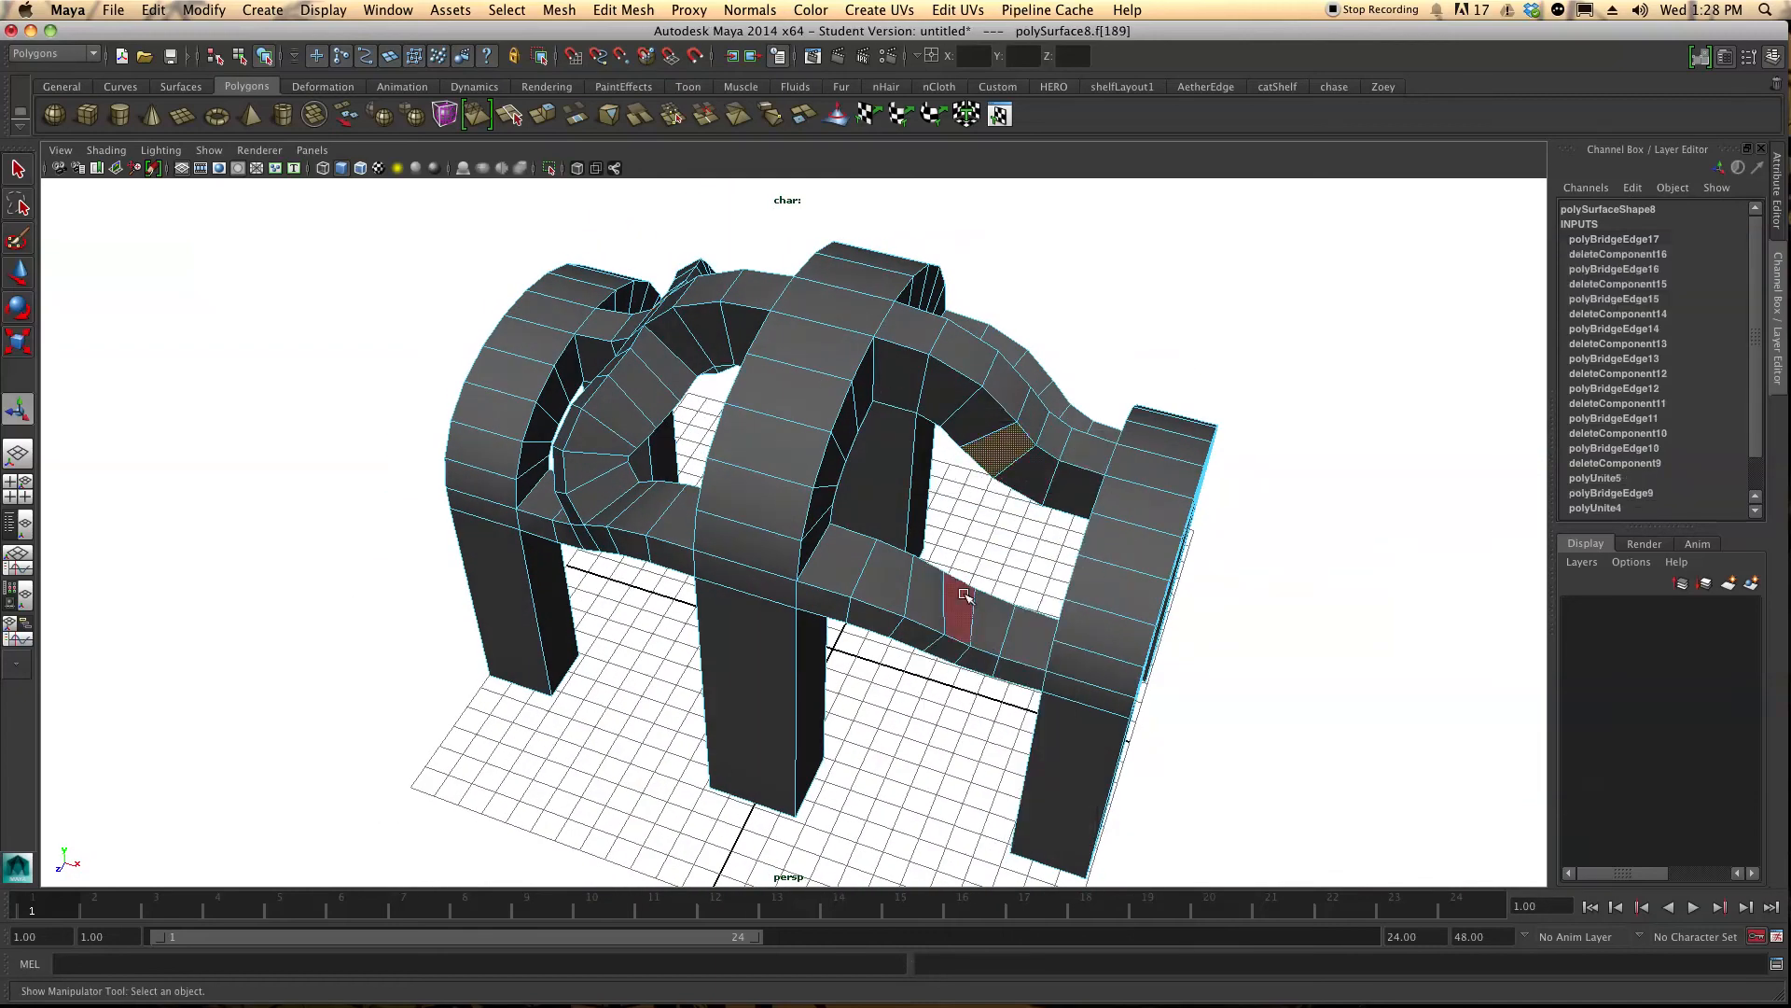
Bridge the selected faces into a further curved beam weaving over the top of the arcade
left_click(624, 11)
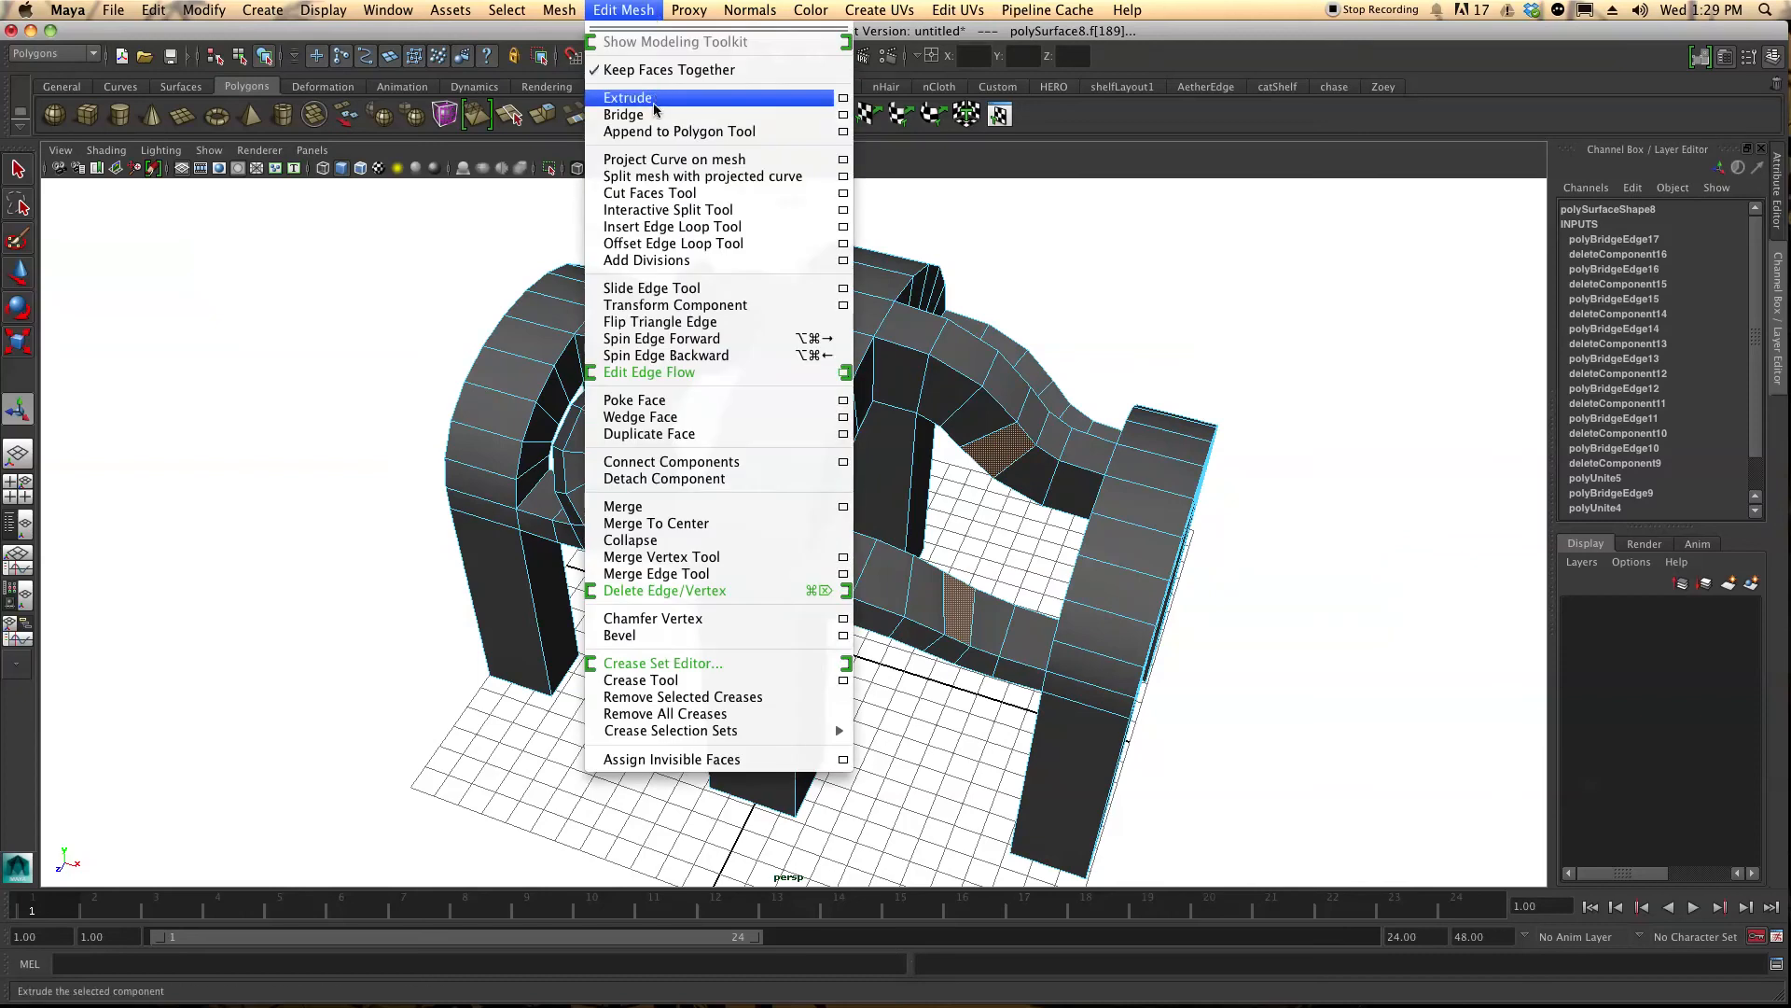
left_click(627, 97)
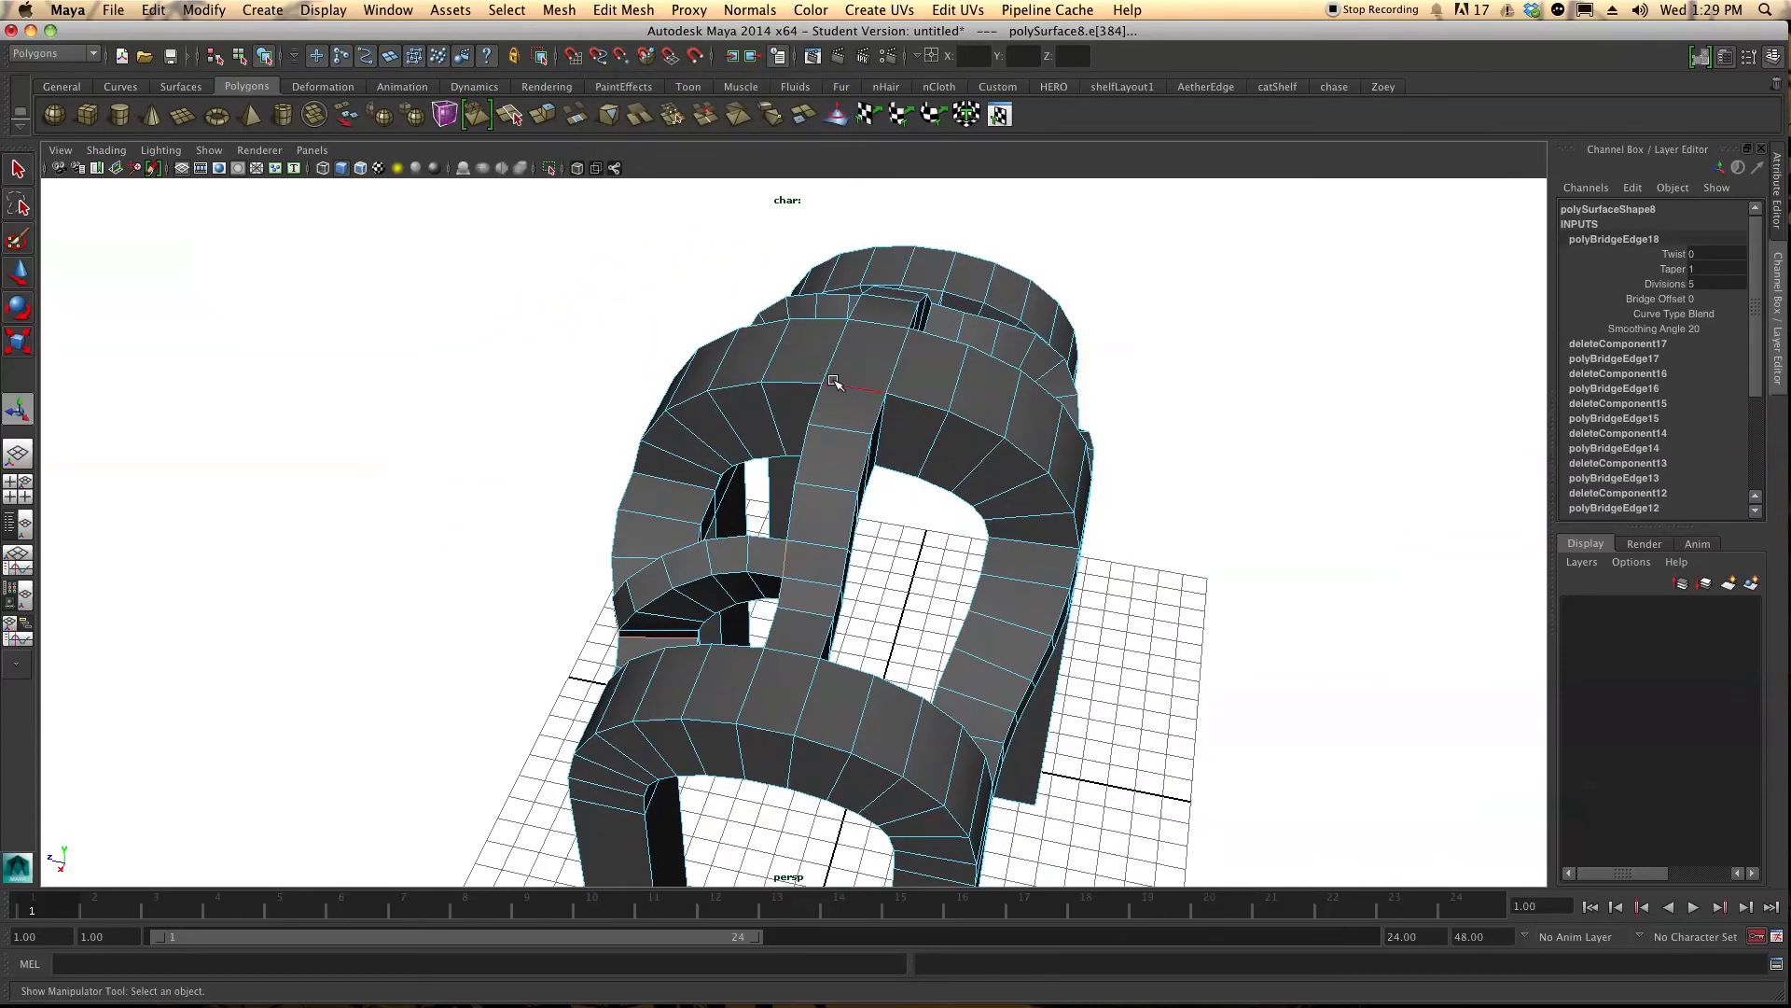
left_click_drag(834, 382, 903, 592)
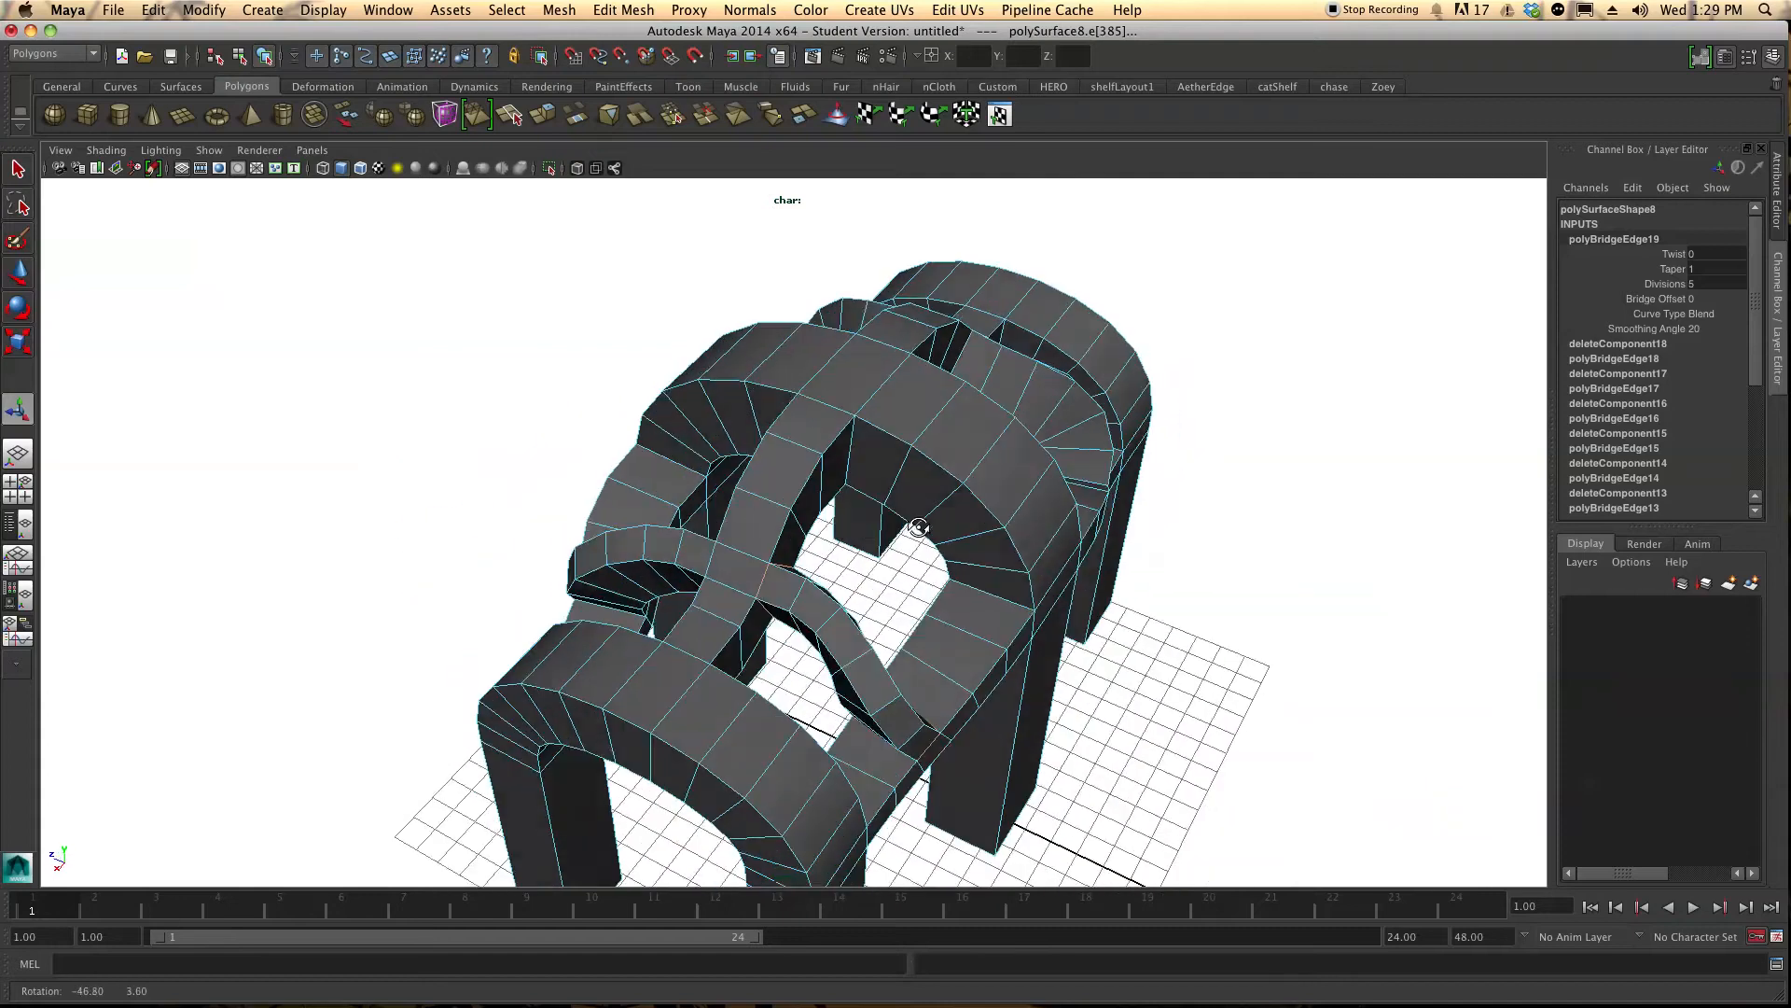
left_click_drag(914, 526, 822, 511)
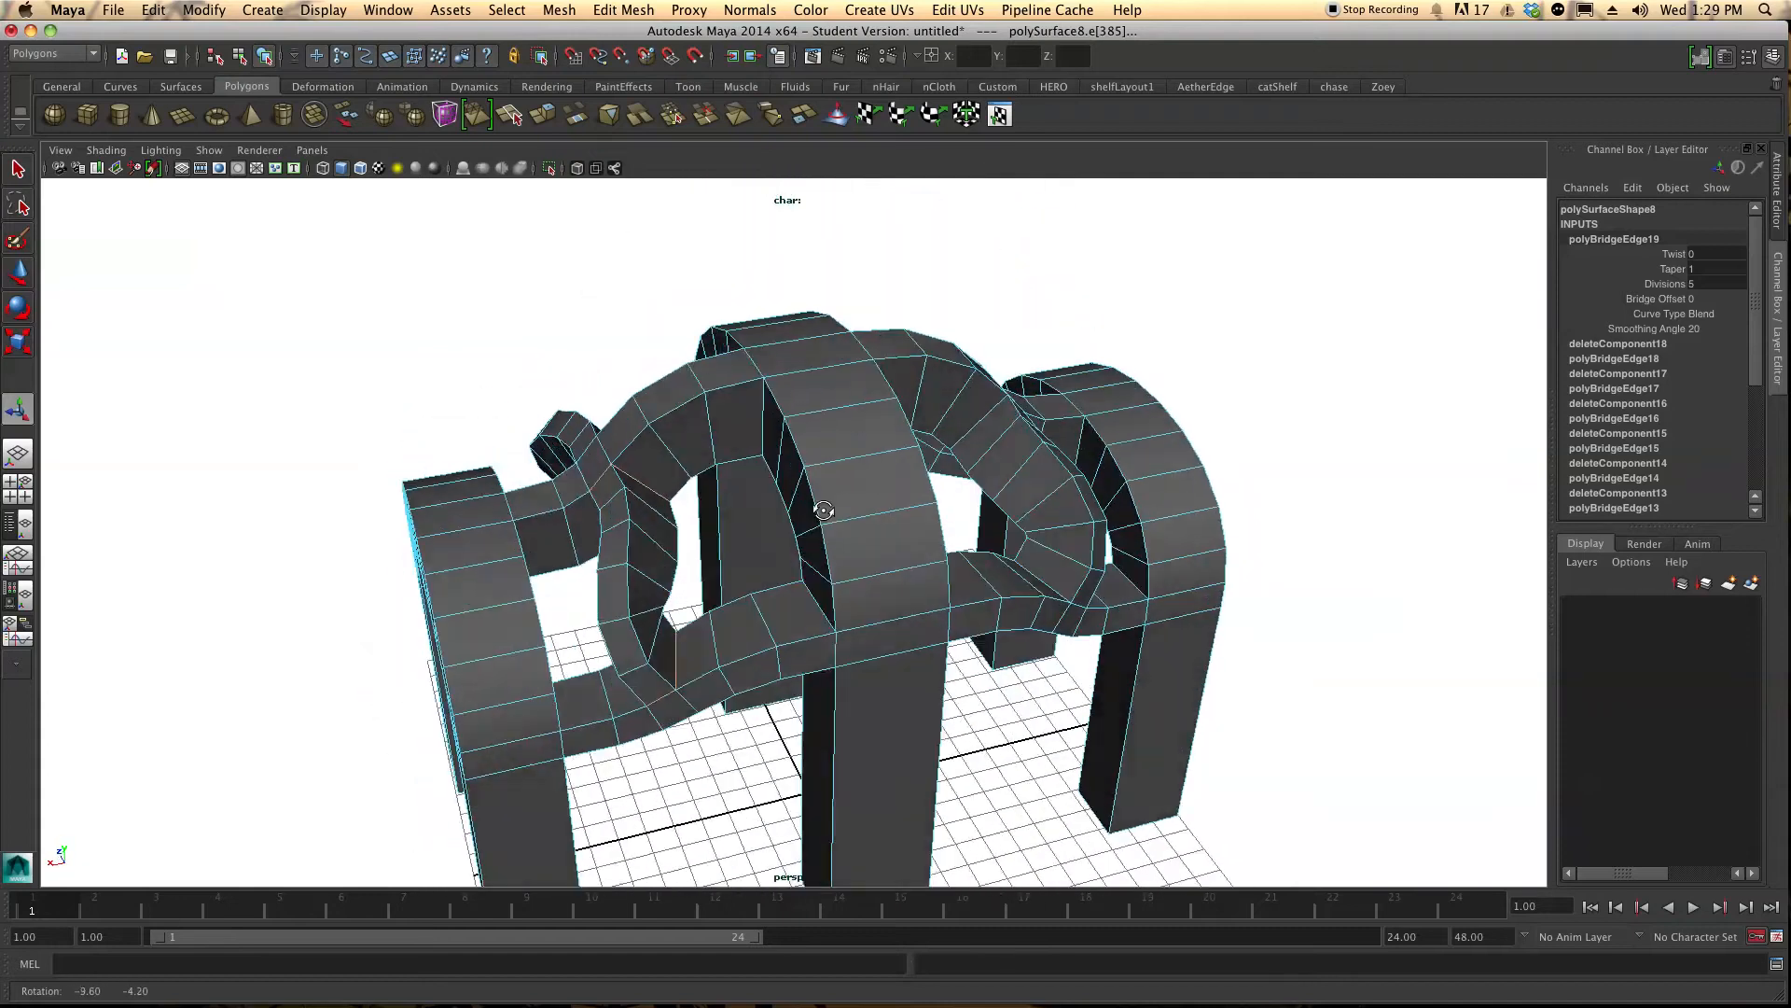
left_click_drag(825, 512, 750, 523)
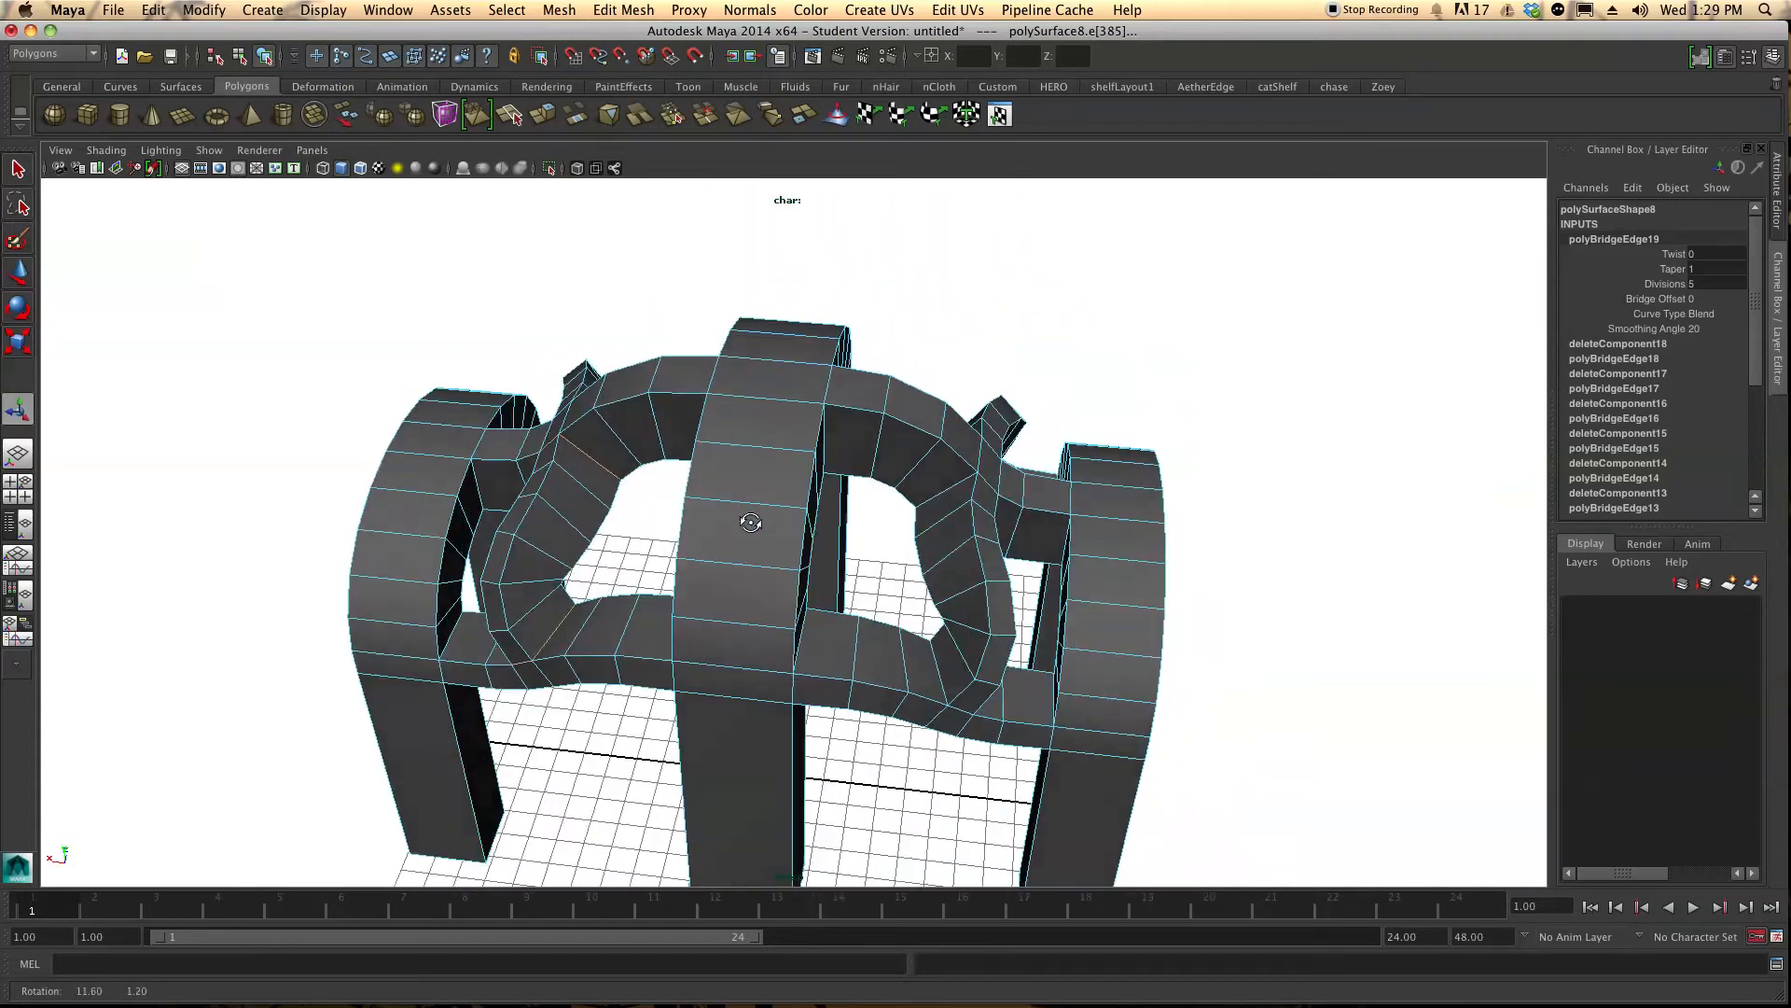
left_click_drag(750, 522, 760, 696)
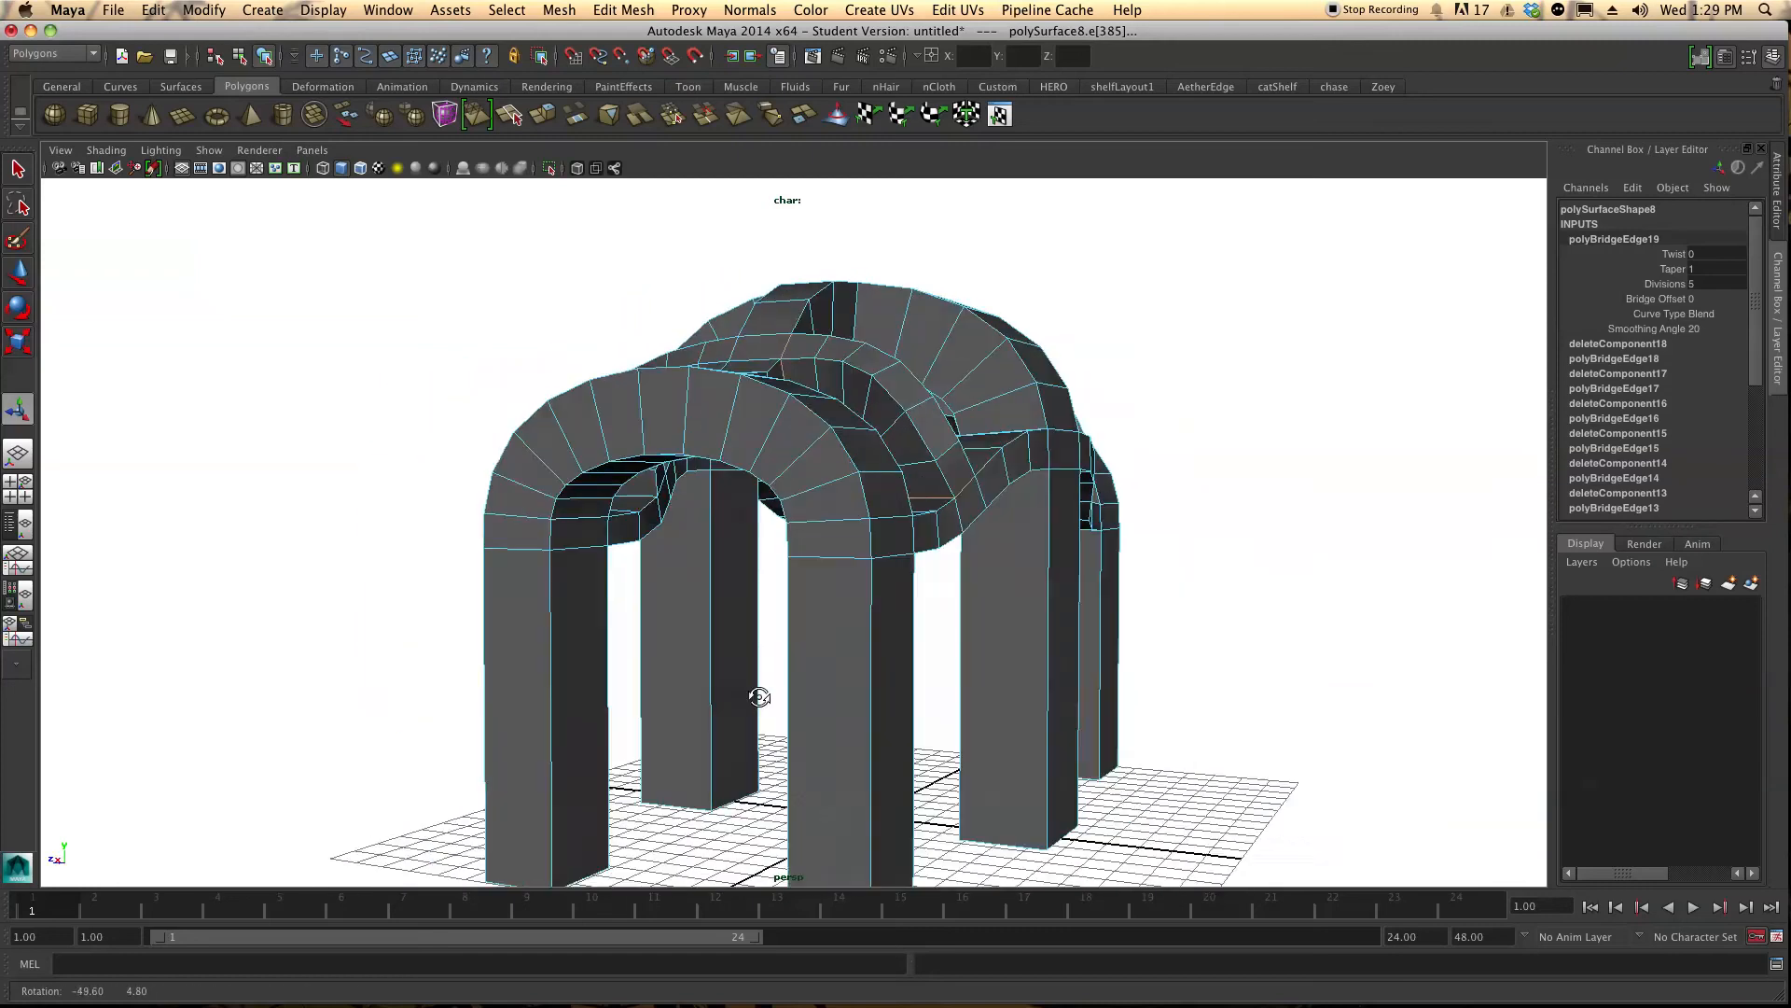
left_click_drag(759, 696, 1121, 683)
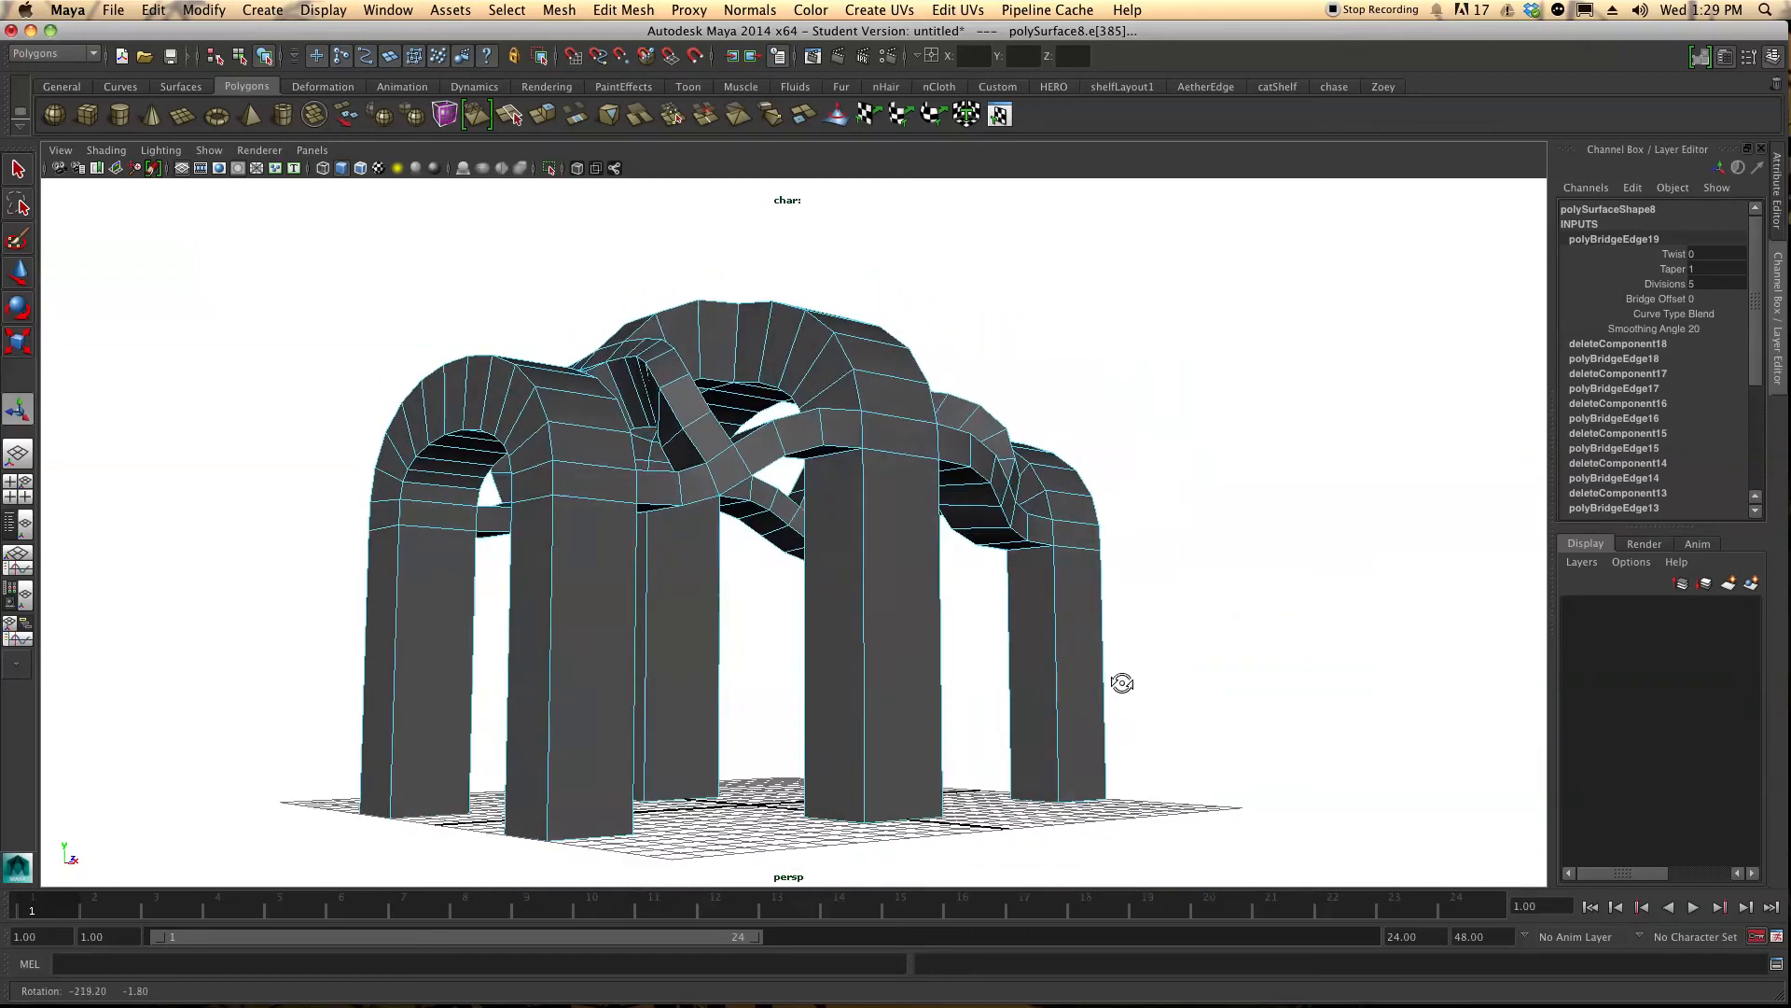
left_click_drag(1124, 683, 500, 721)
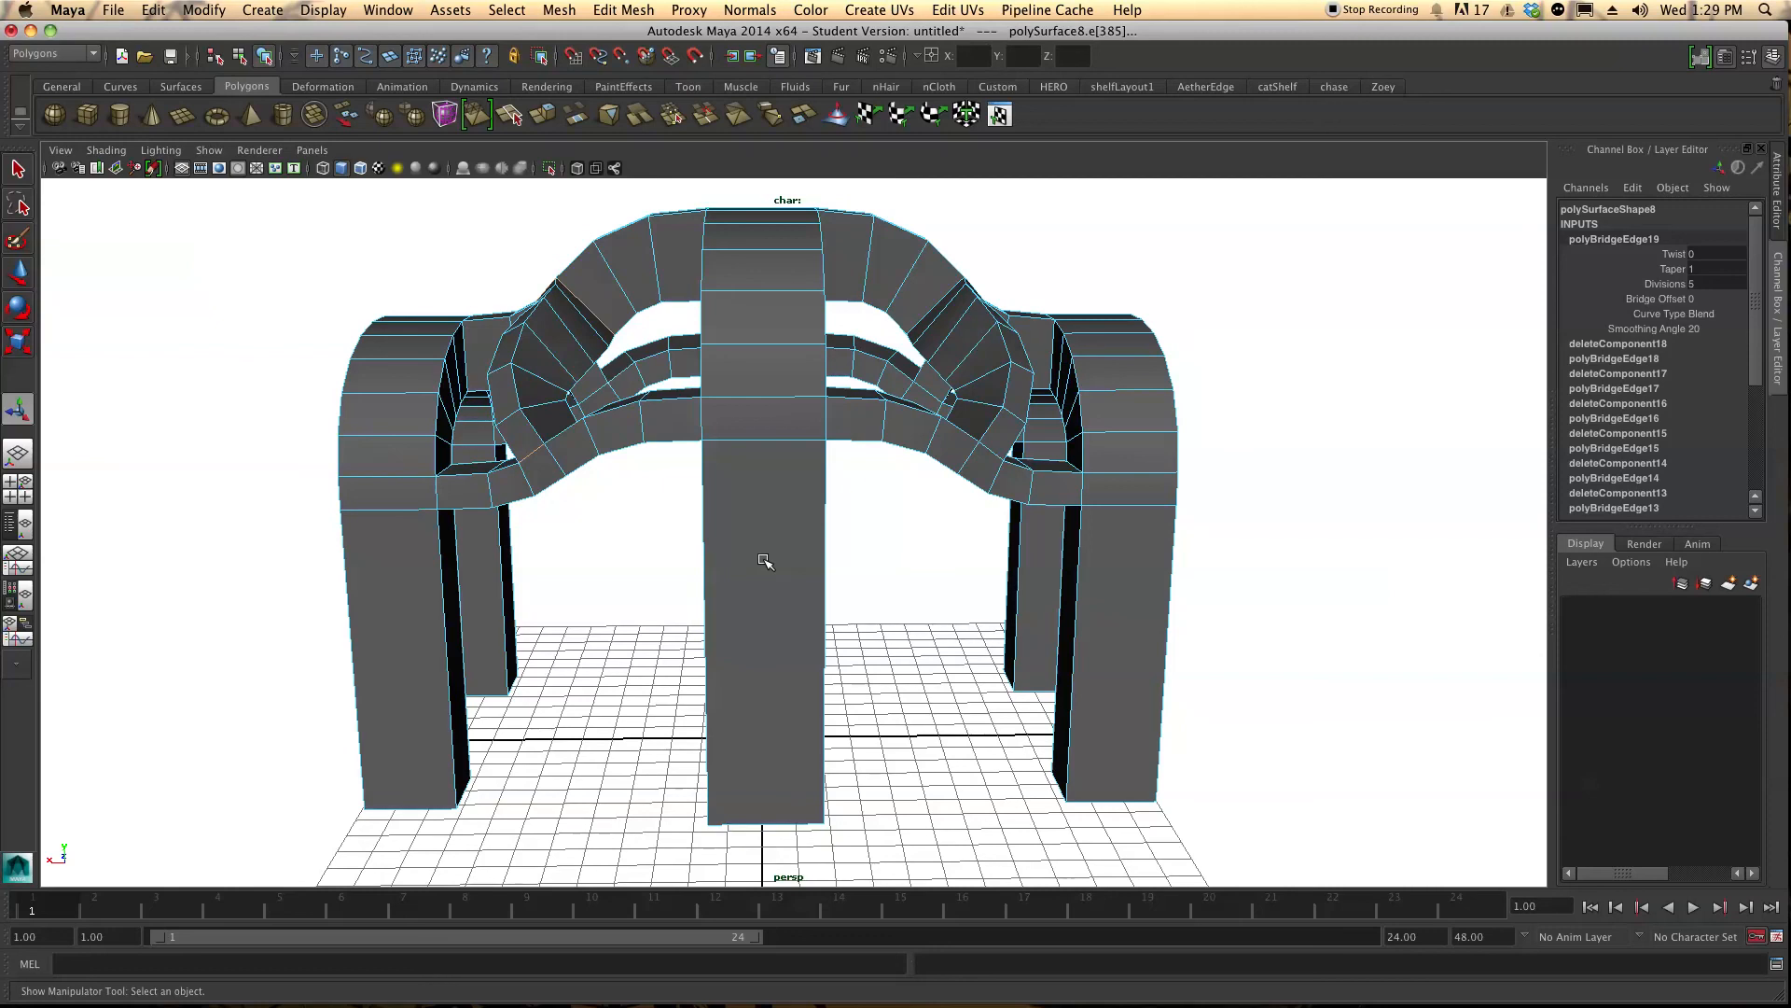
left_click_drag(765, 560, 792, 457)
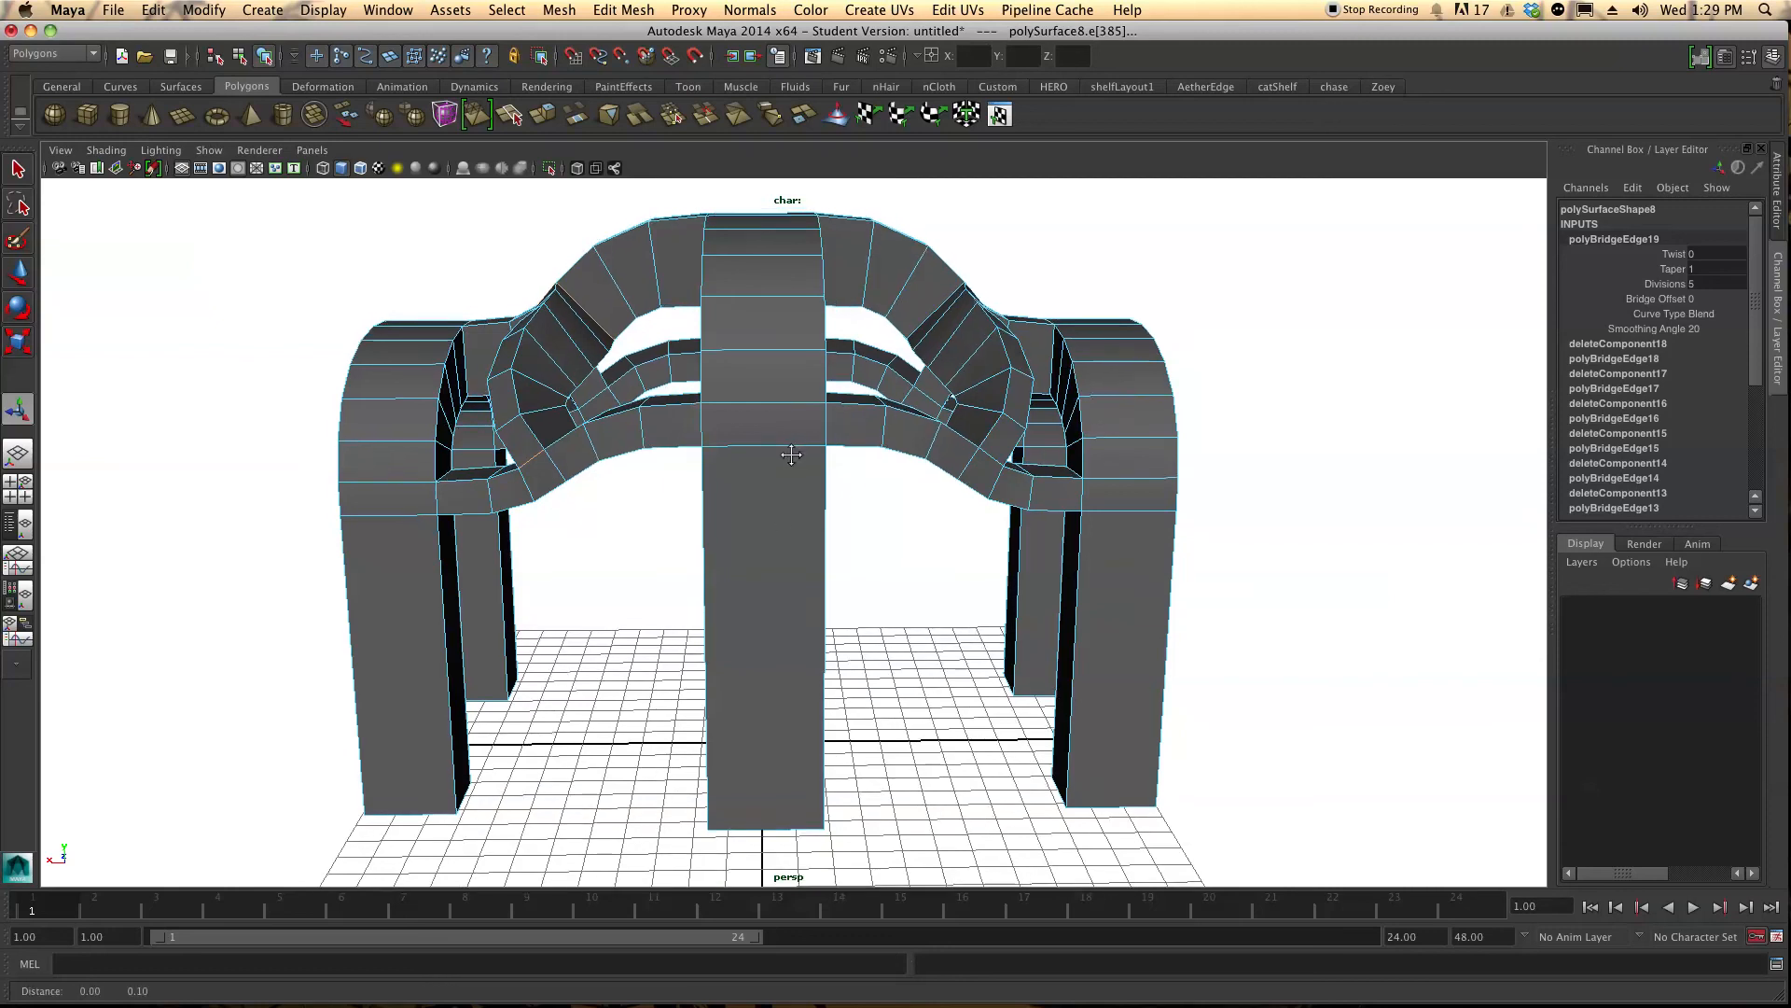